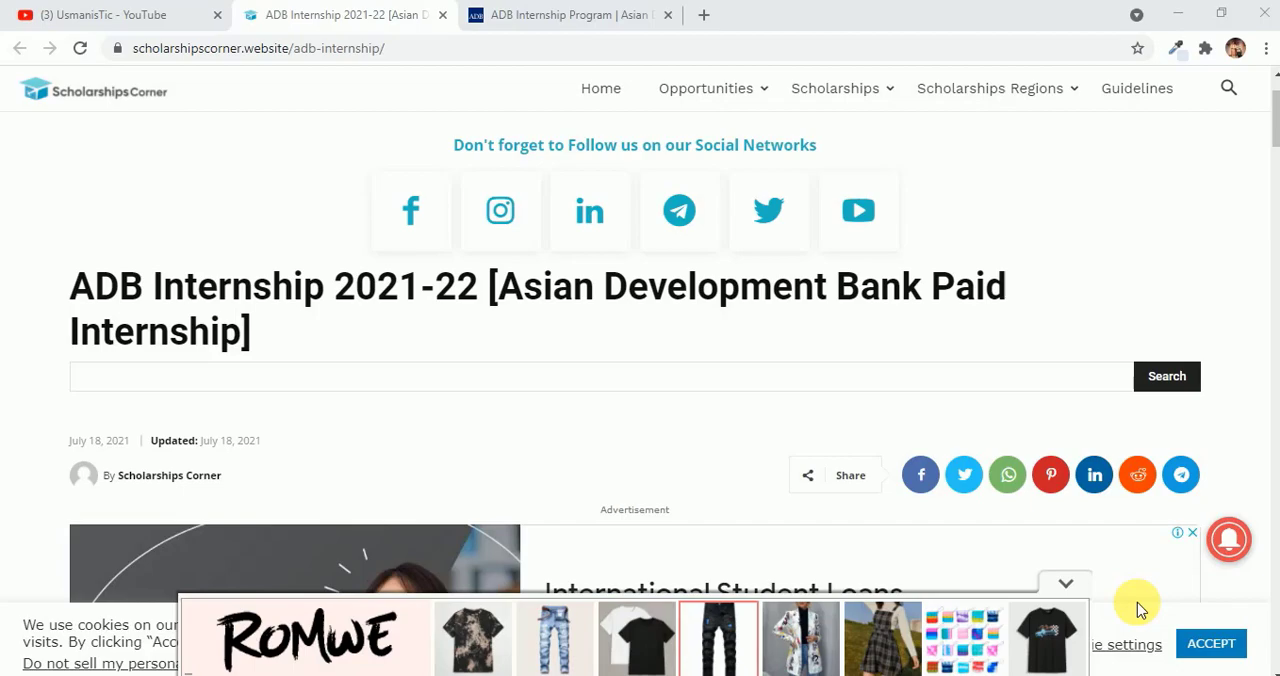
Return to the ADB internship article and follow its link to the ADB Careers internship listings
click(116, 14)
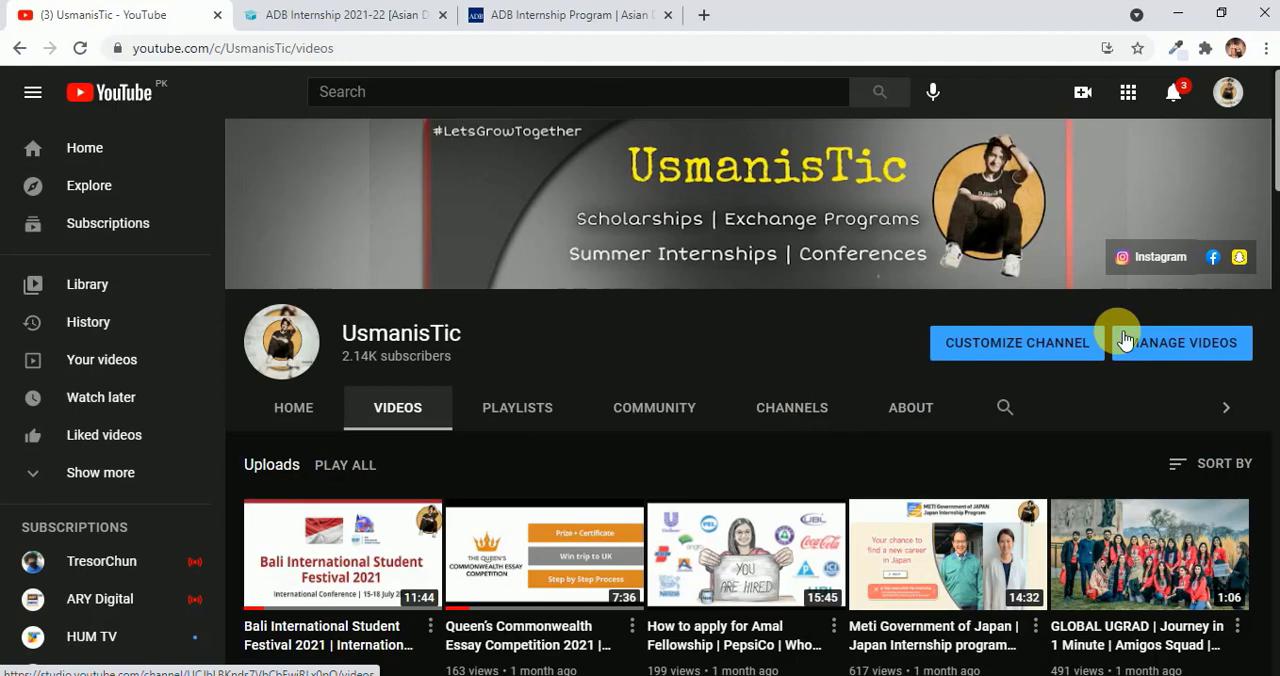
click(344, 14)
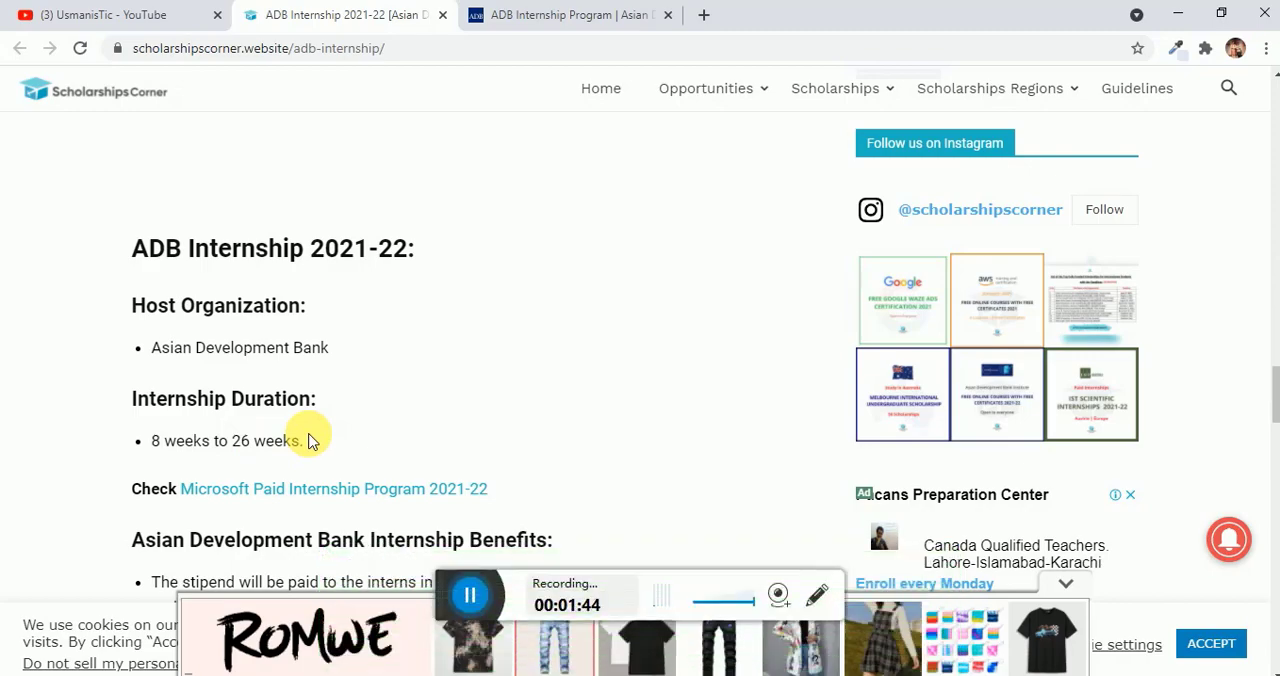
scroll(down, 3)
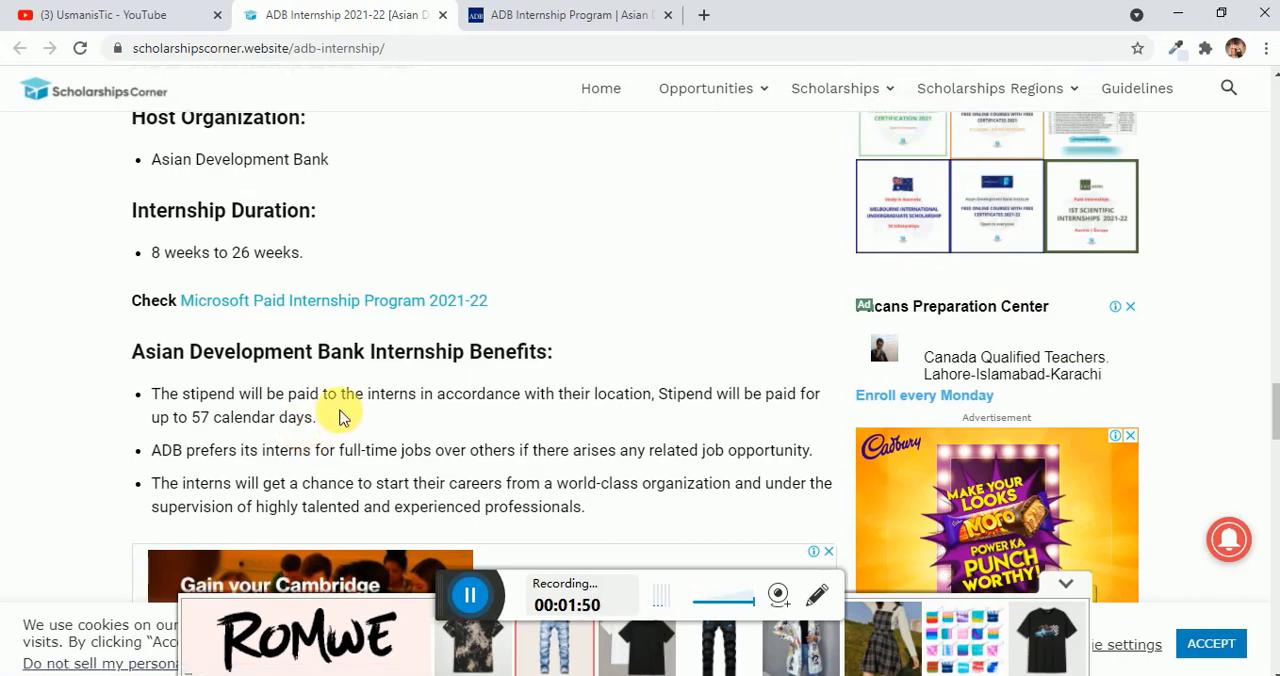
mouse_move(568, 404)
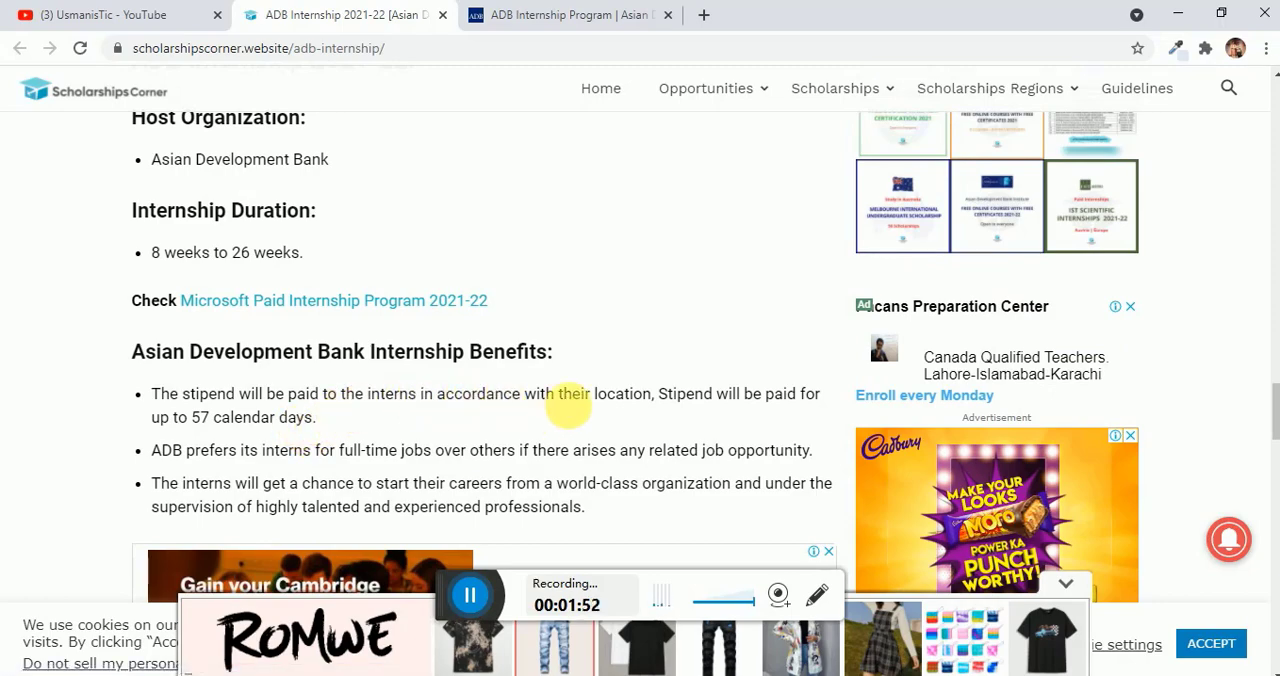
mouse_move(204, 470)
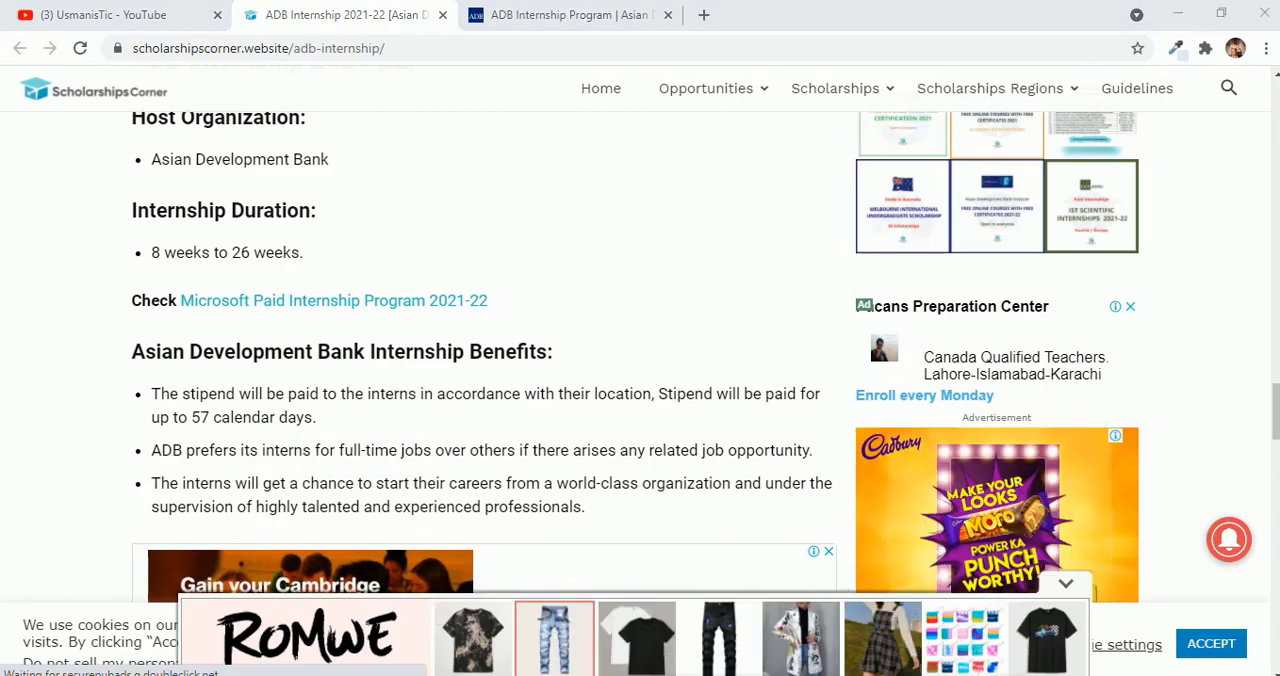
double_click(358, 450)
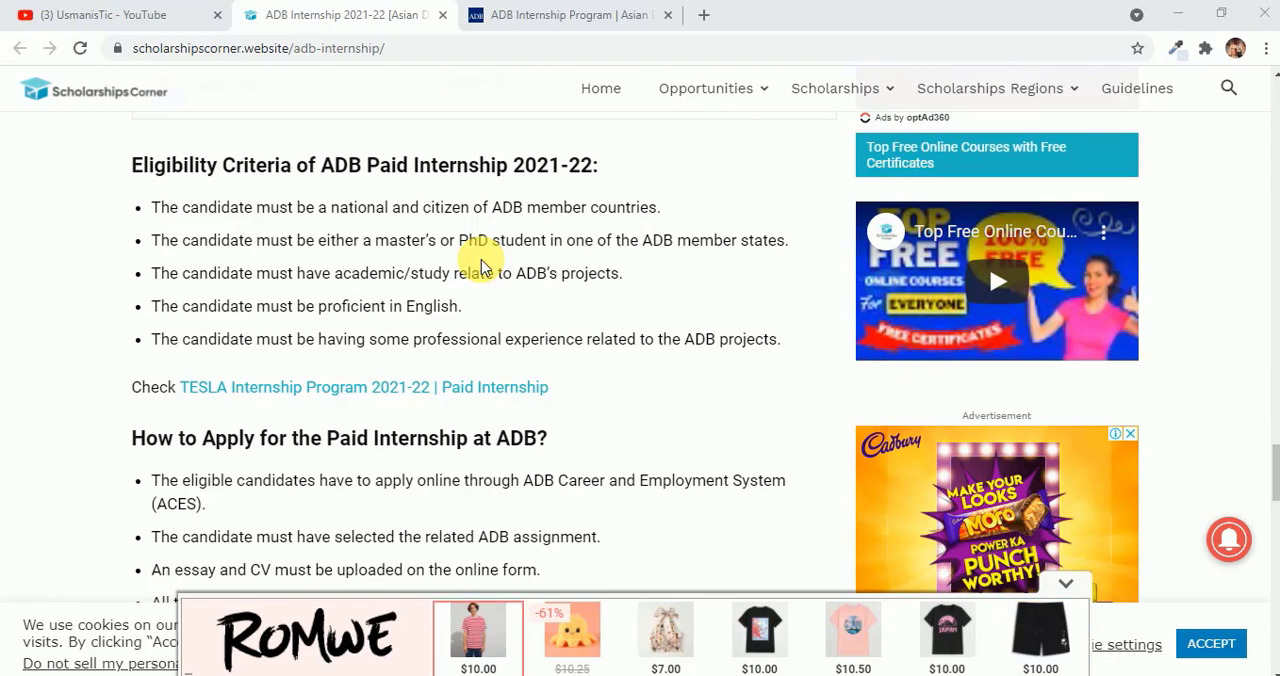
click(664, 636)
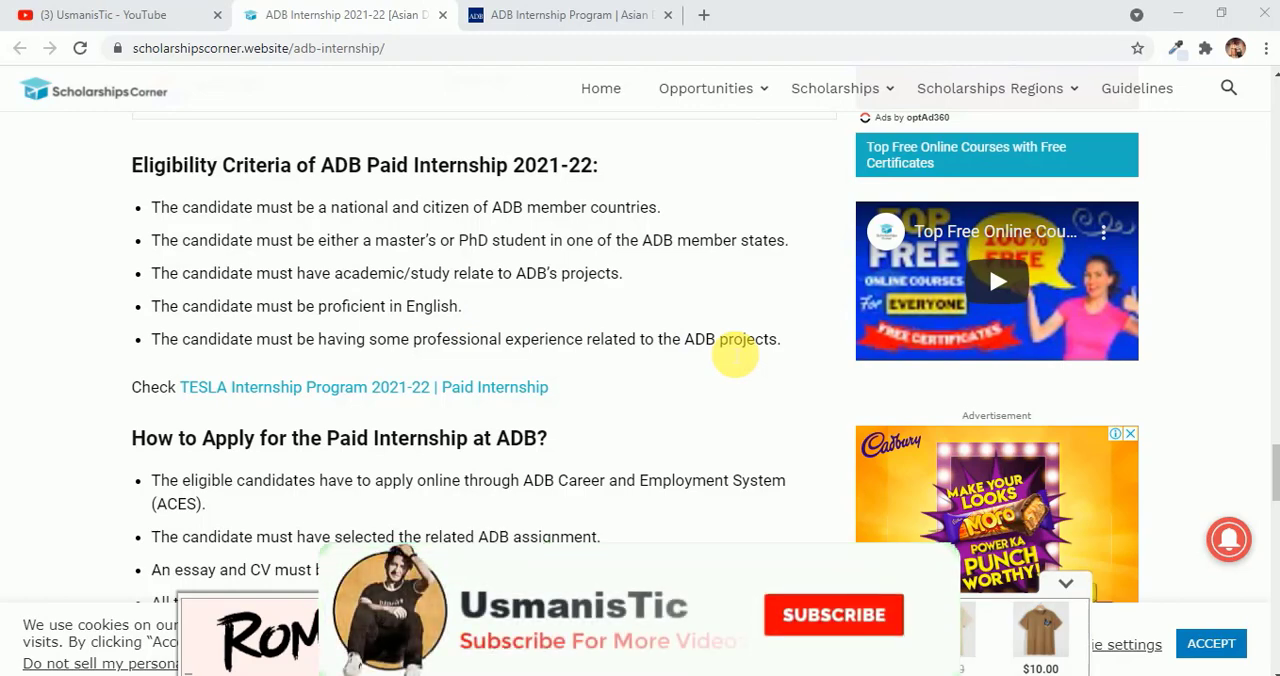
click(834, 614)
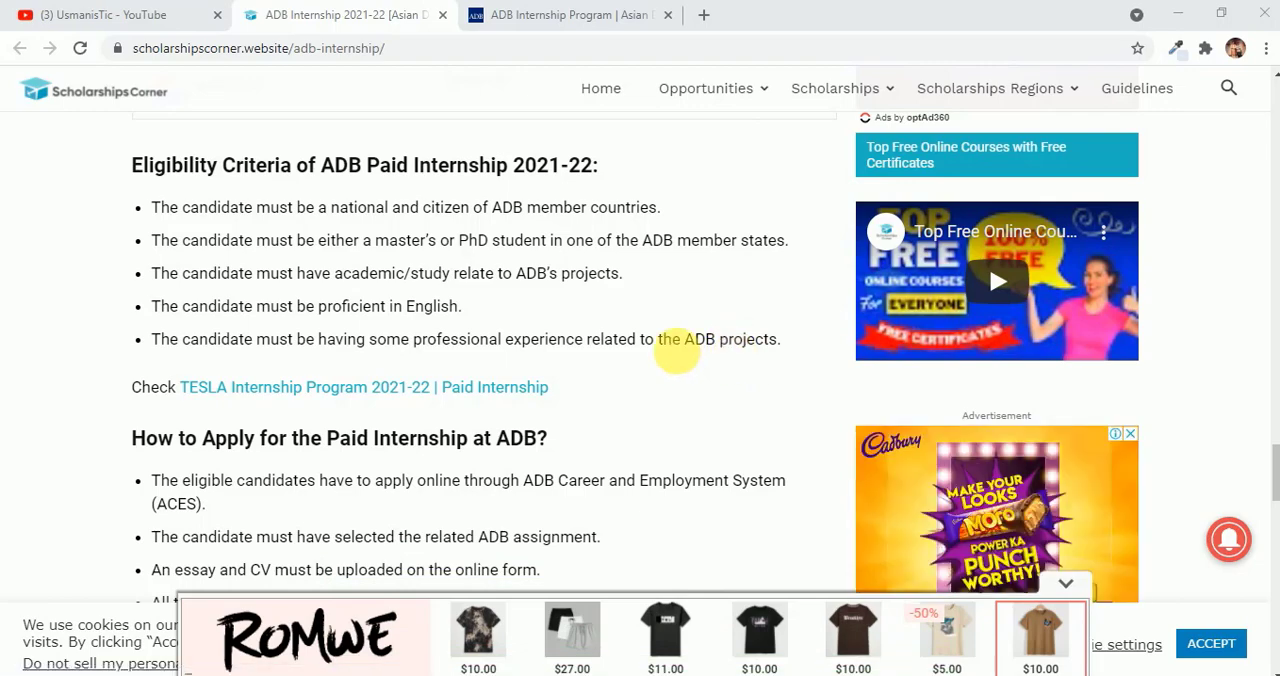
scroll(down, 3)
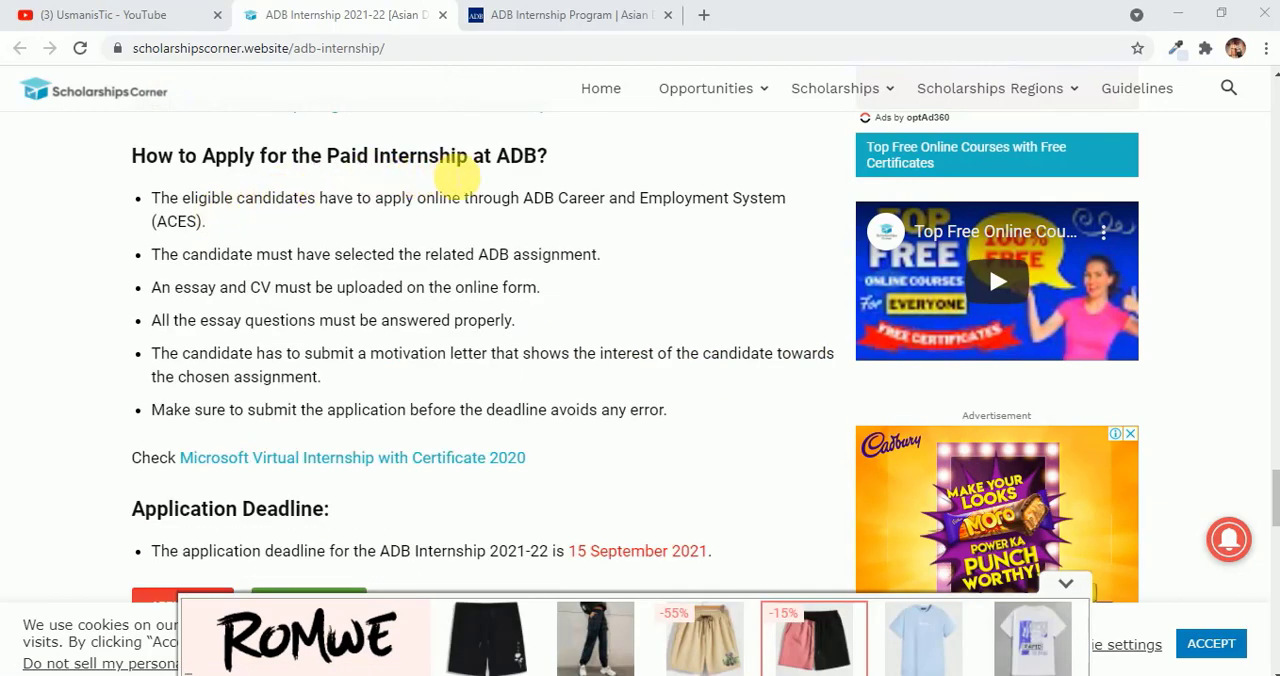
mouse_move(520, 190)
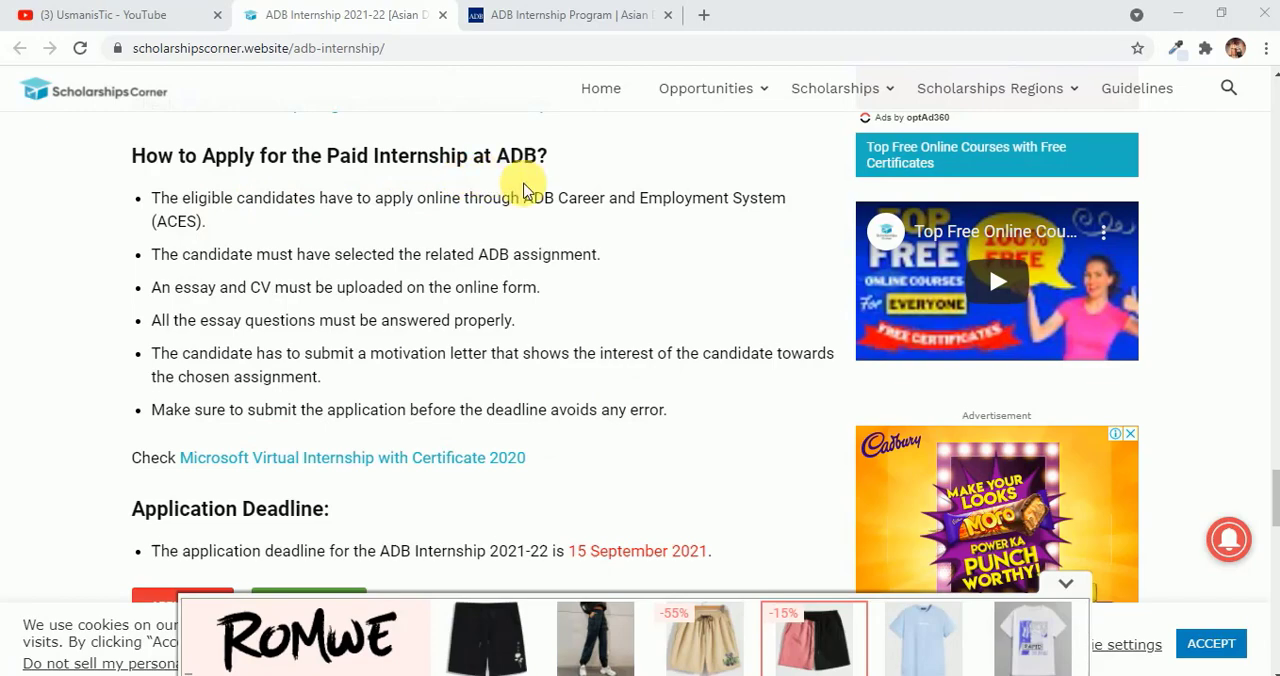
mouse_move(520, 246)
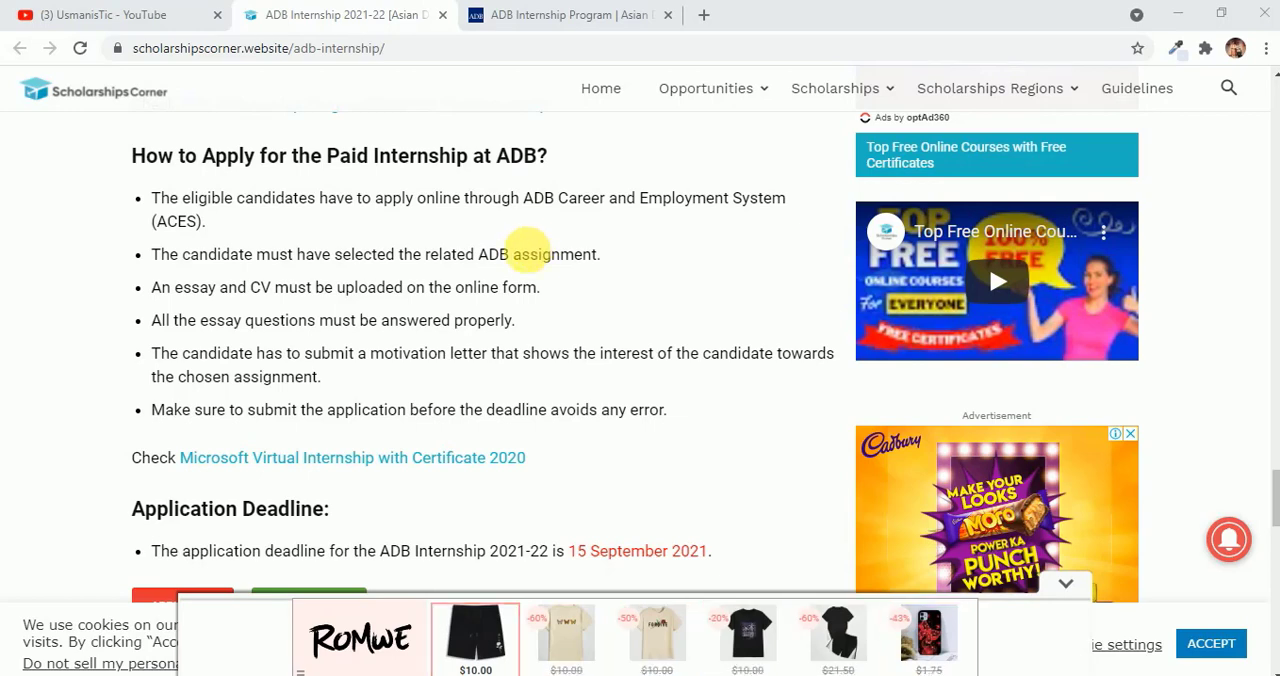
mouse_move(644, 304)
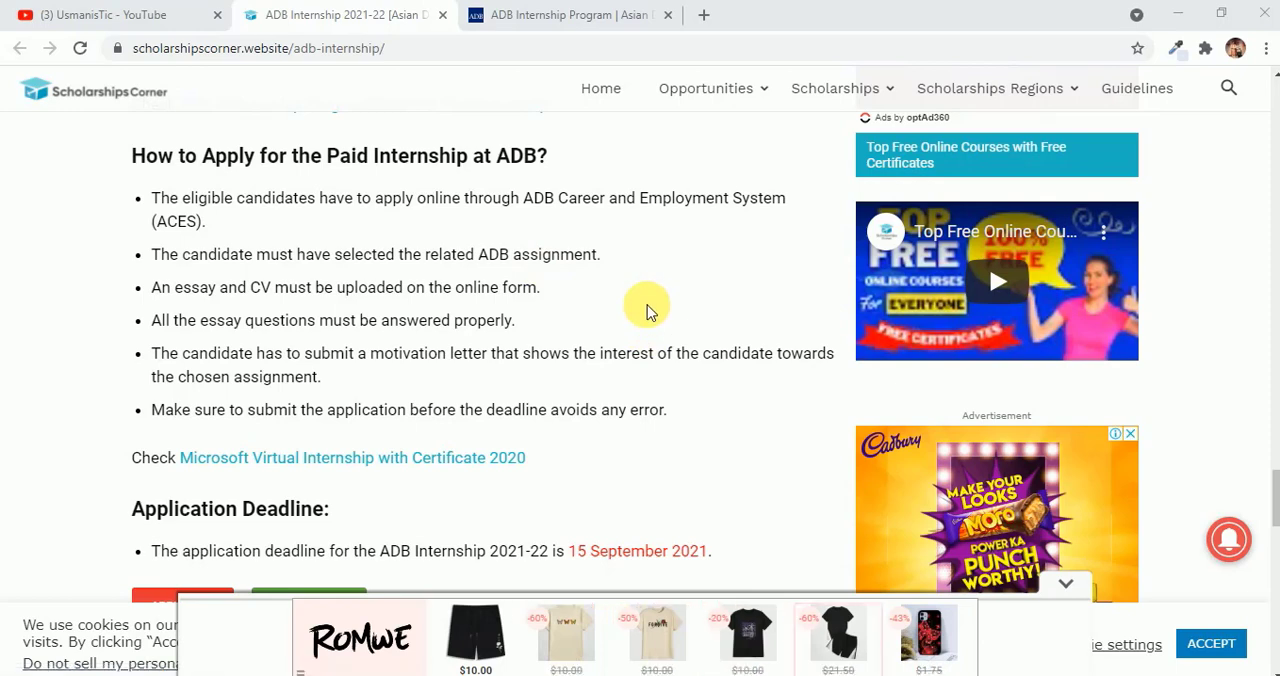
mouse_move(640, 528)
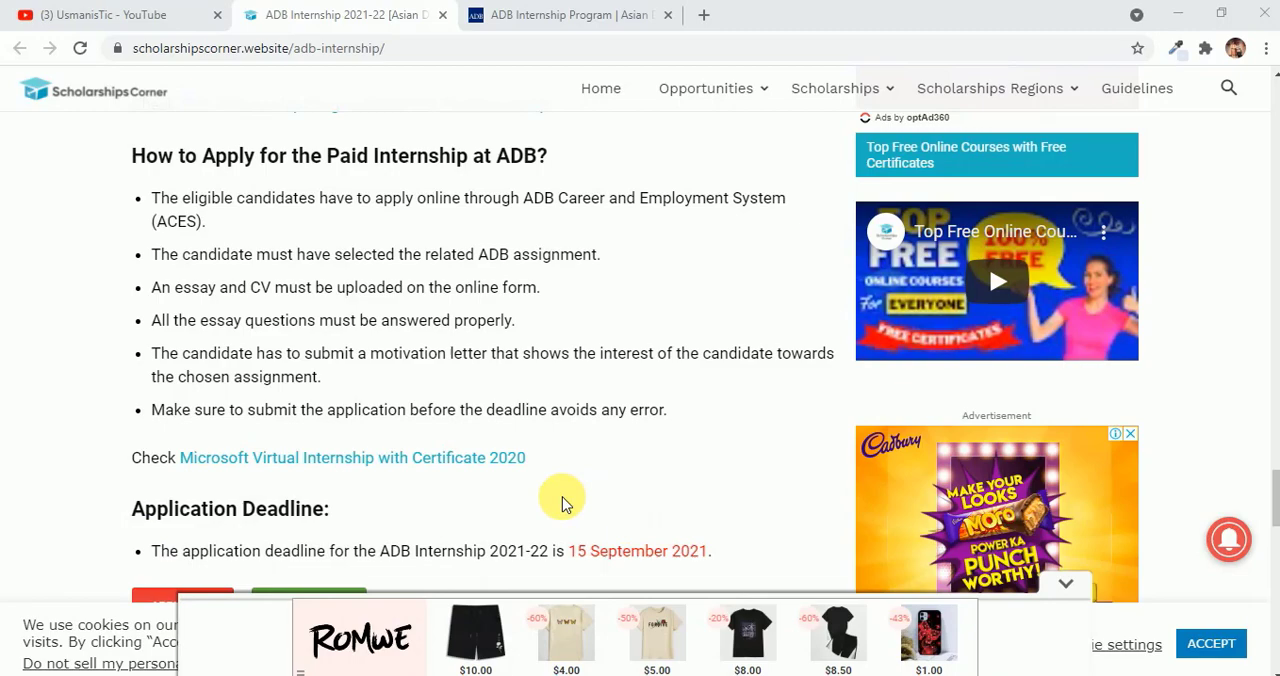
Locate and open the 'Intern - Transport SG, SDSC - 2209 / 210340' vacancy in the internship table
scroll(down, 3)
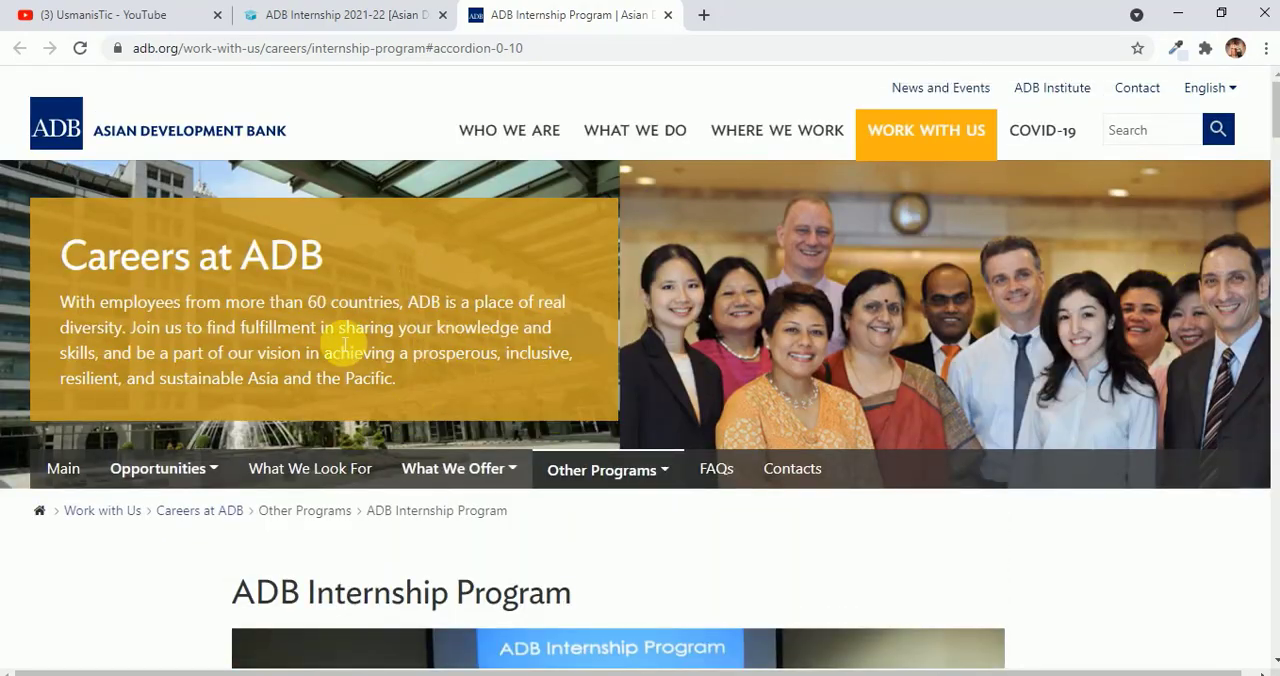
mouse_move(418, 352)
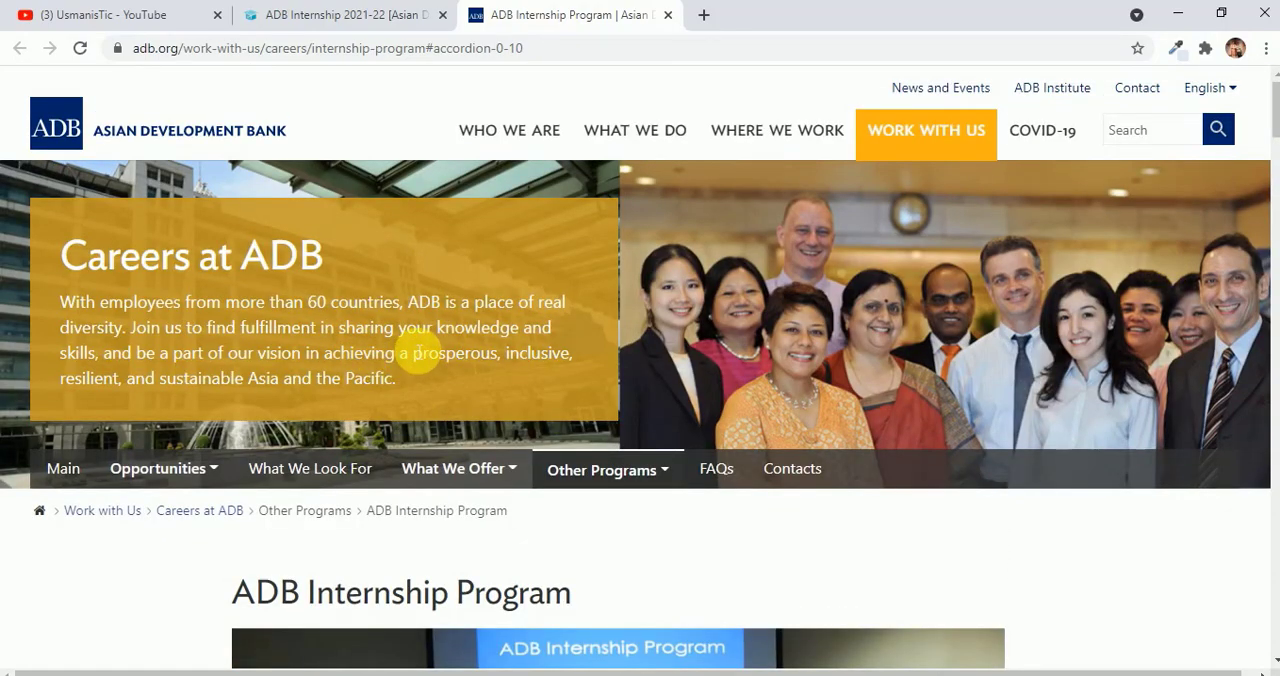
scroll(down, 3)
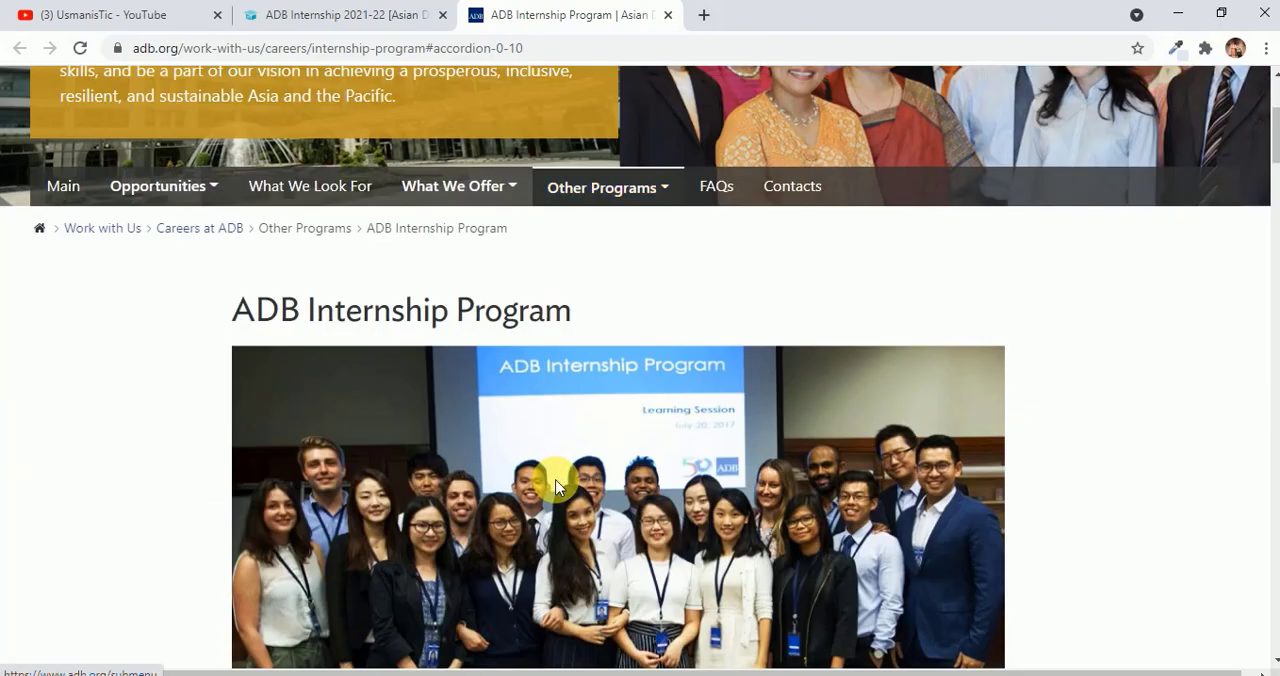
scroll(down, 3)
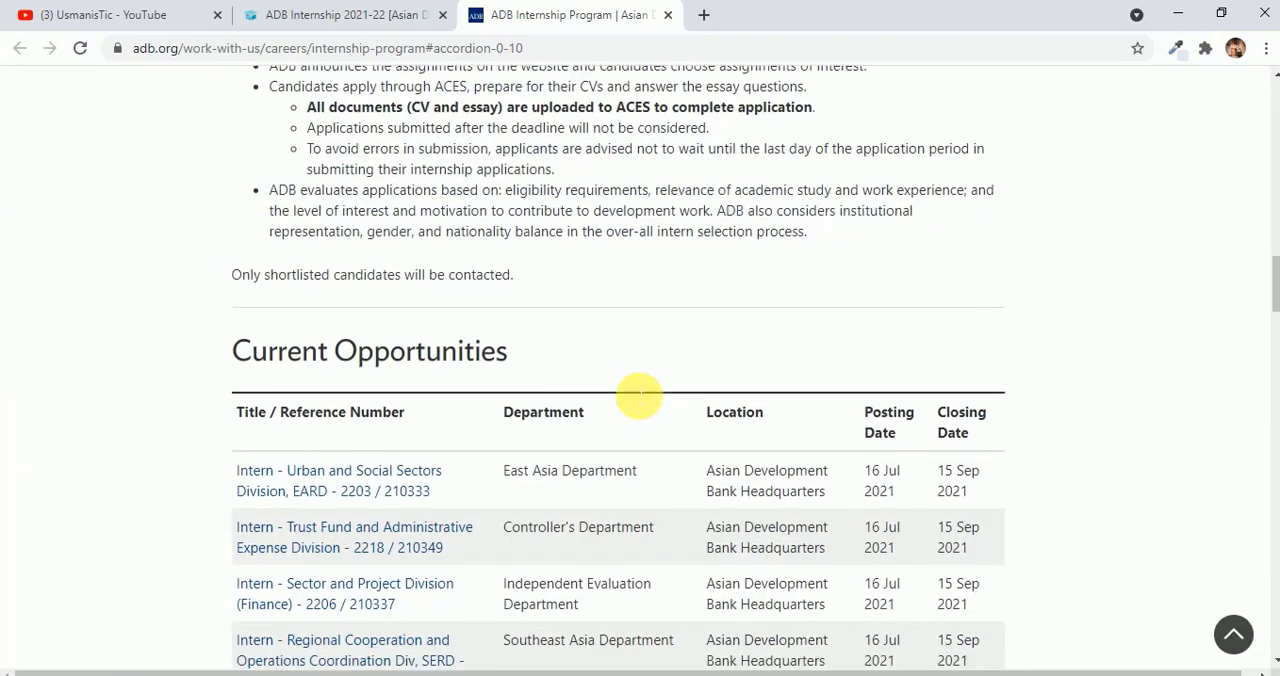
scroll(down, 3)
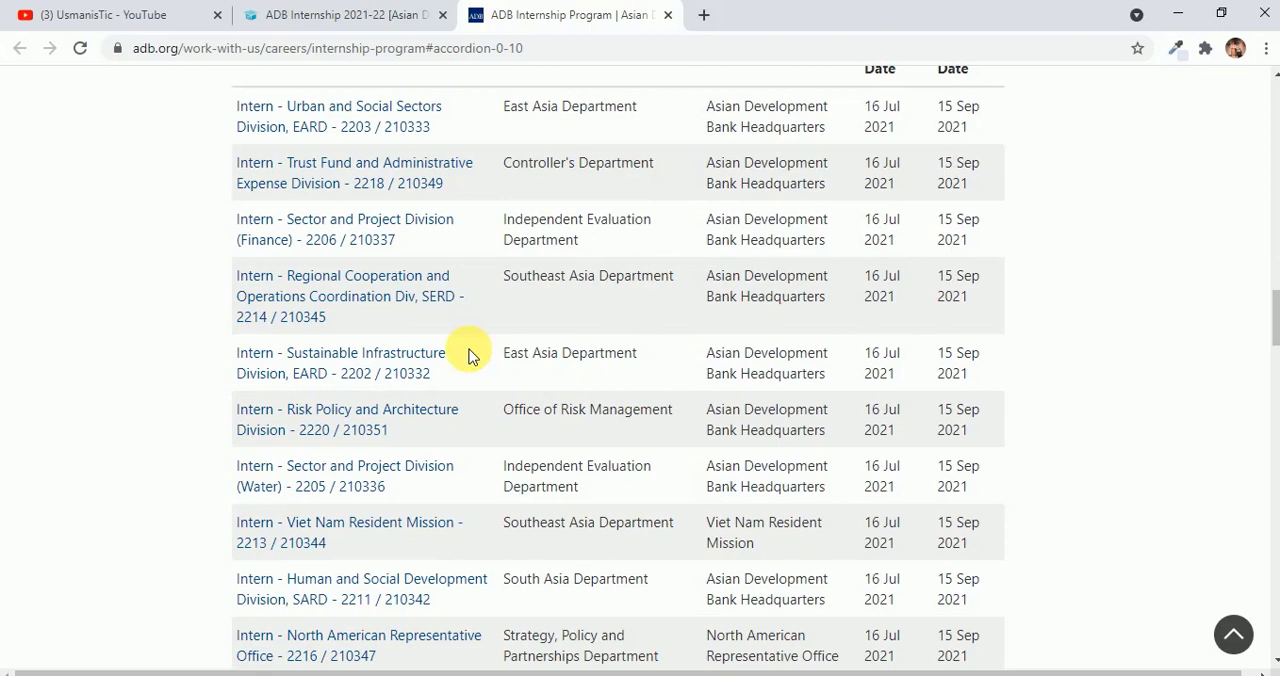
mouse_move(660, 280)
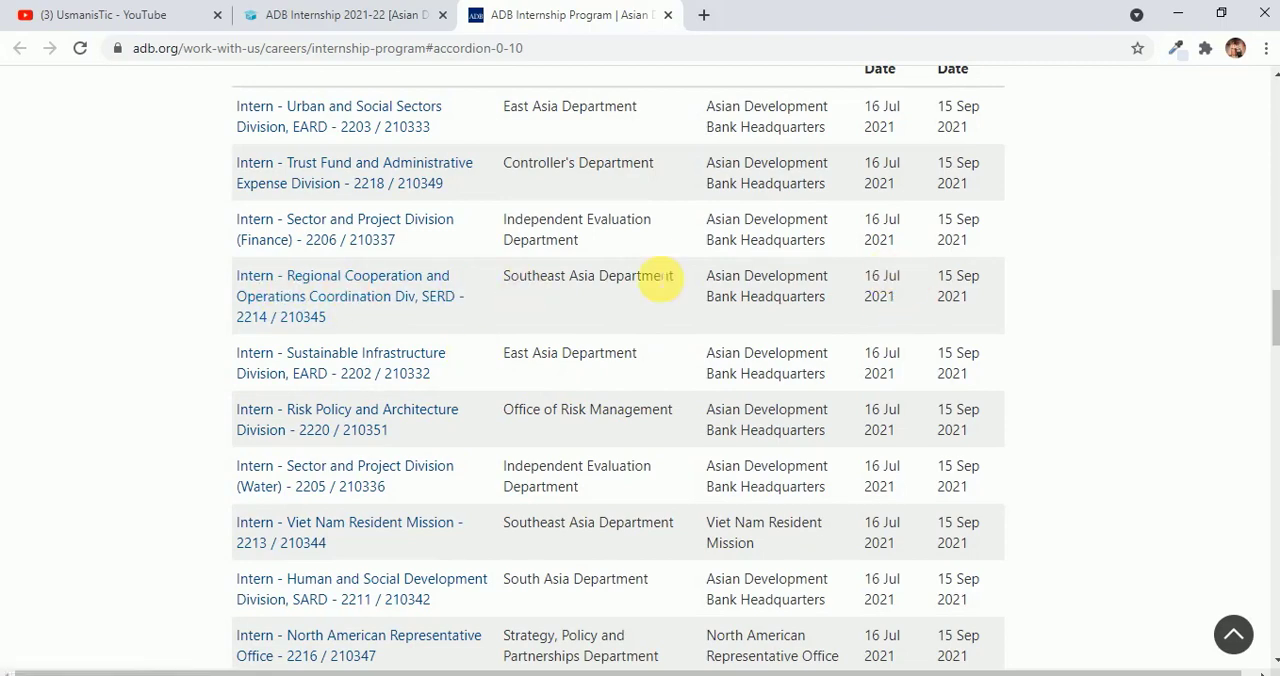
mouse_move(380, 172)
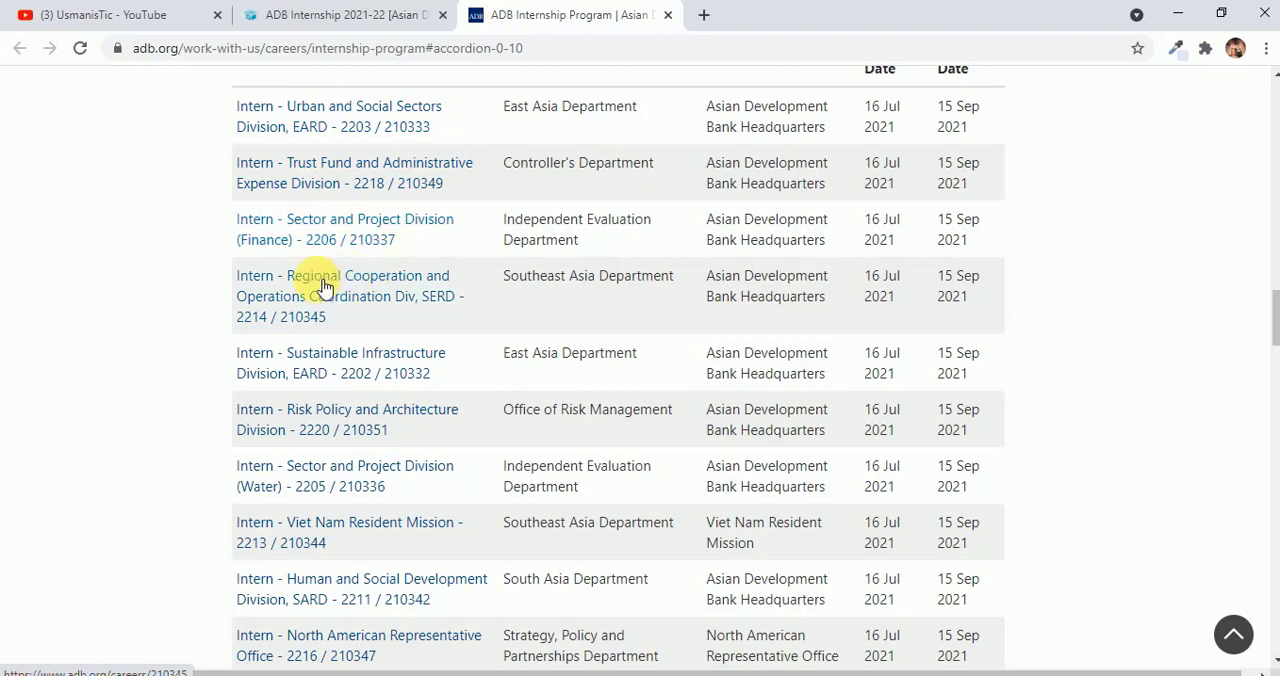
mouse_move(356, 358)
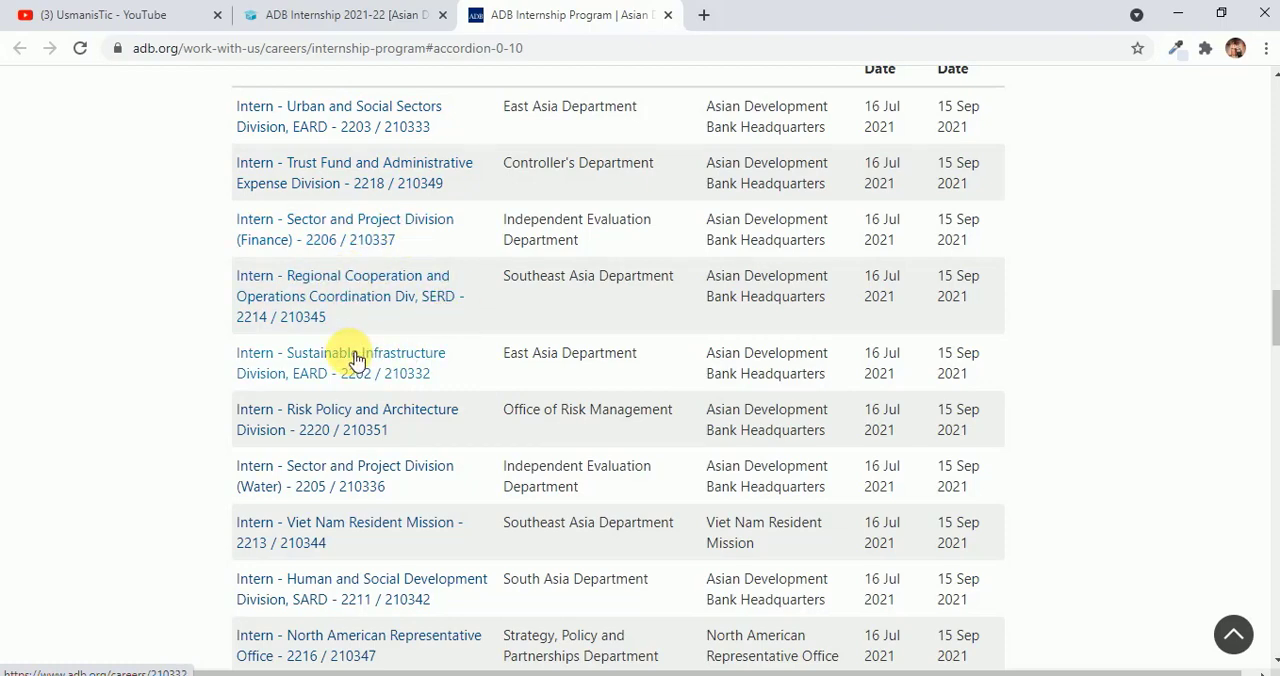
scroll(down, 3)
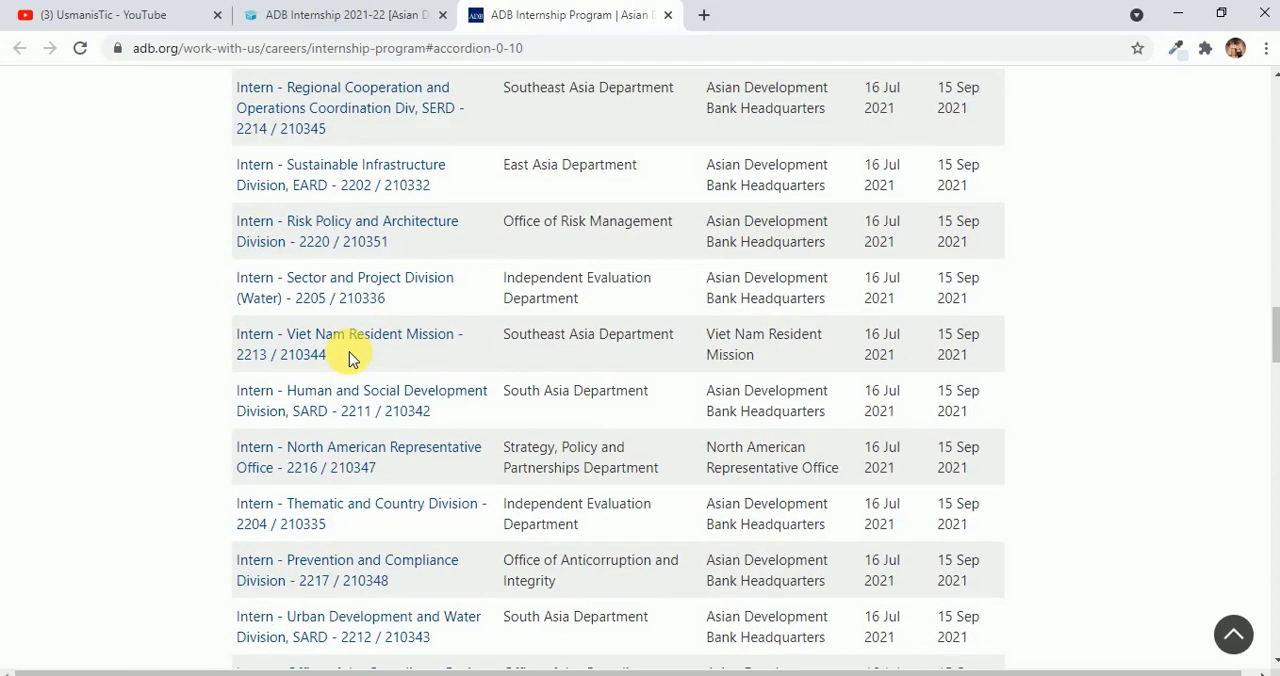
scroll(down, 3)
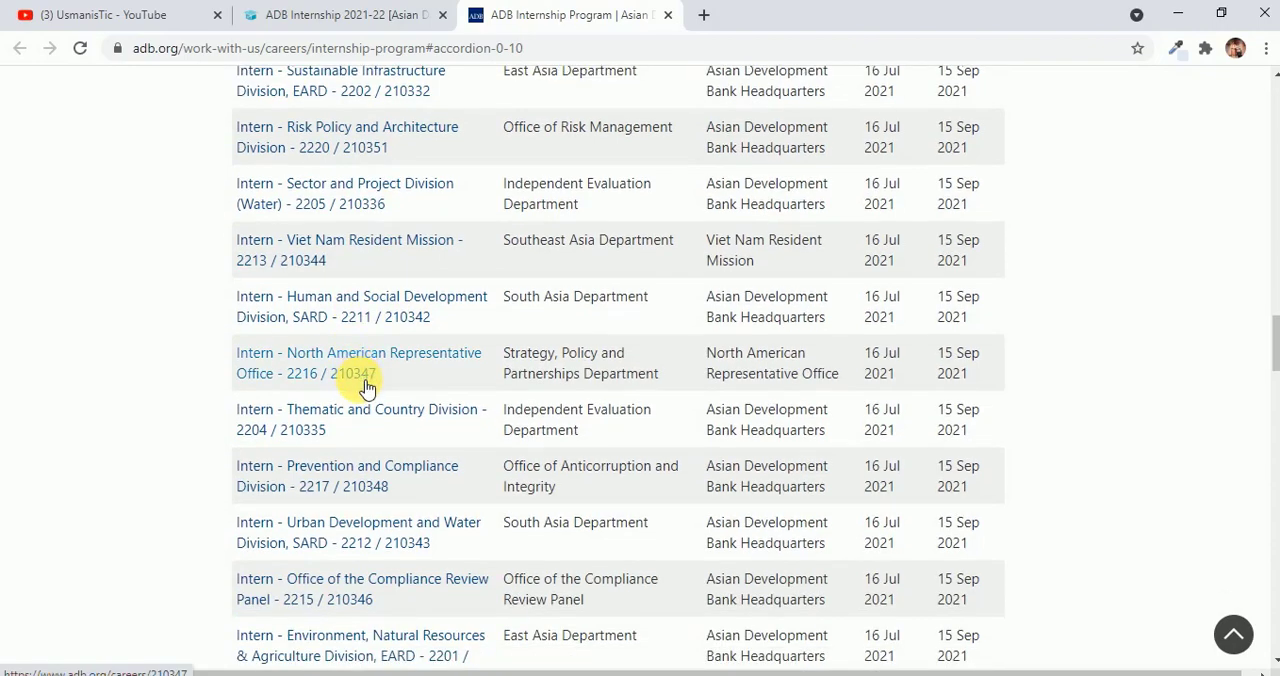
scroll(down, 3)
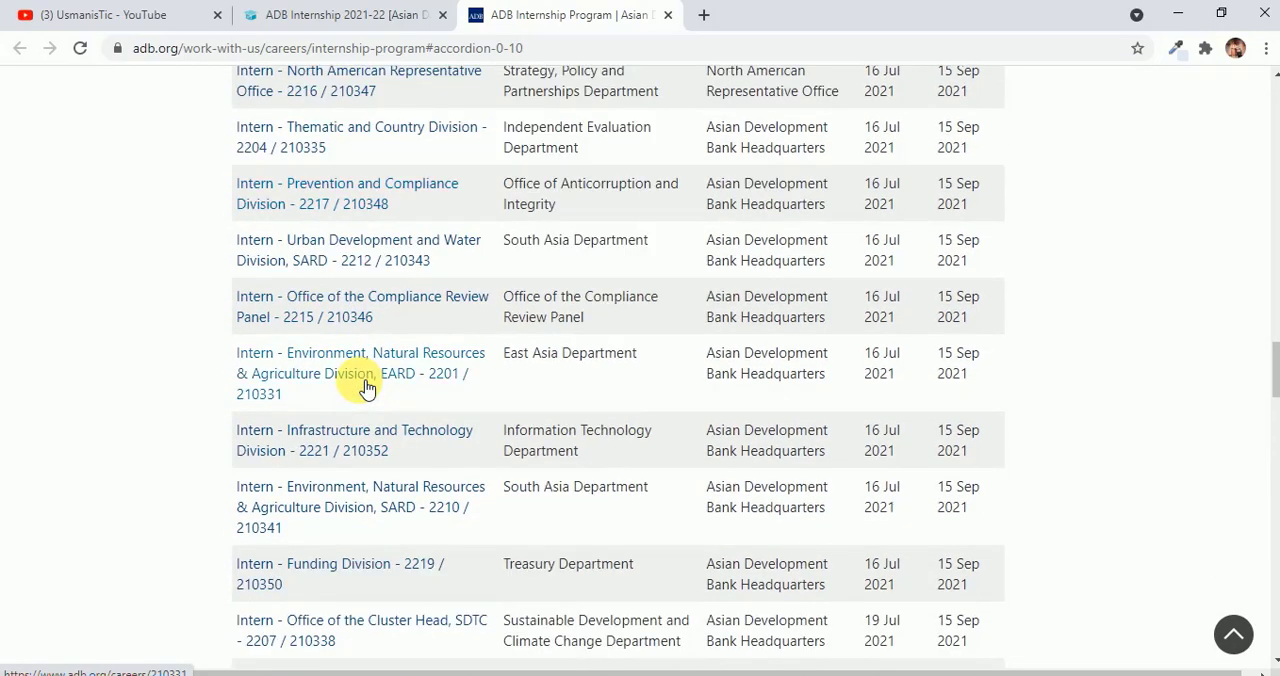
scroll(down, 3)
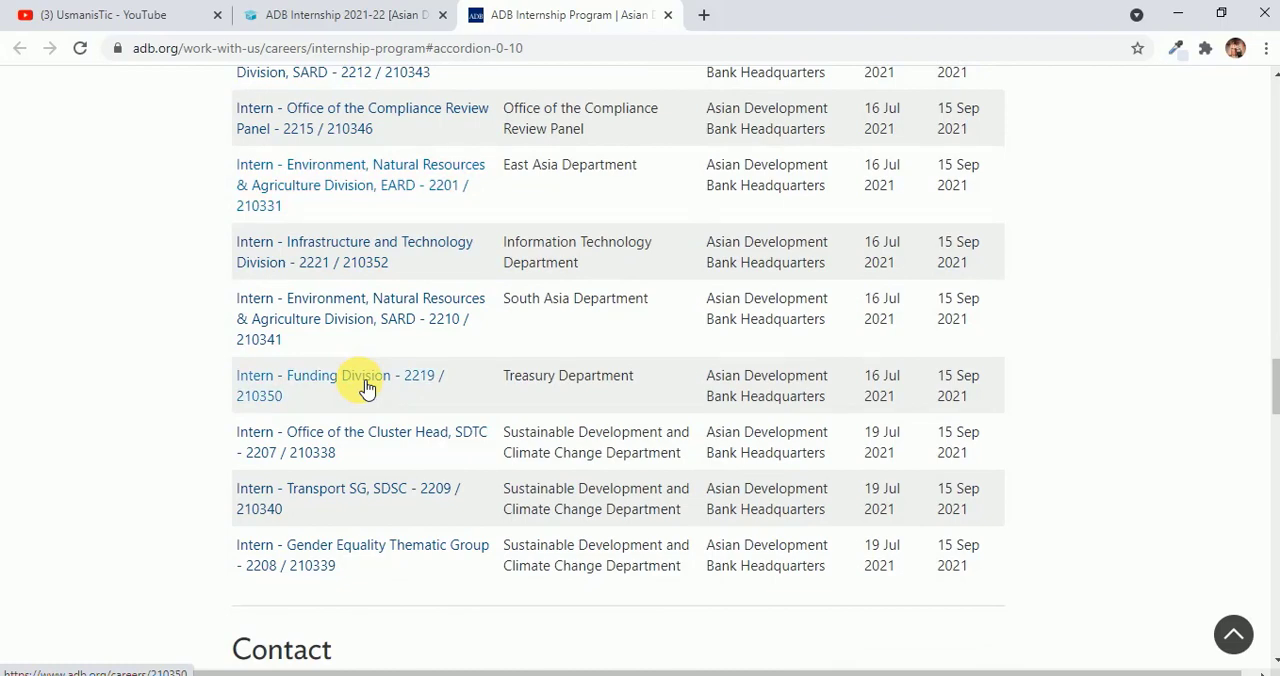
mouse_move(418, 434)
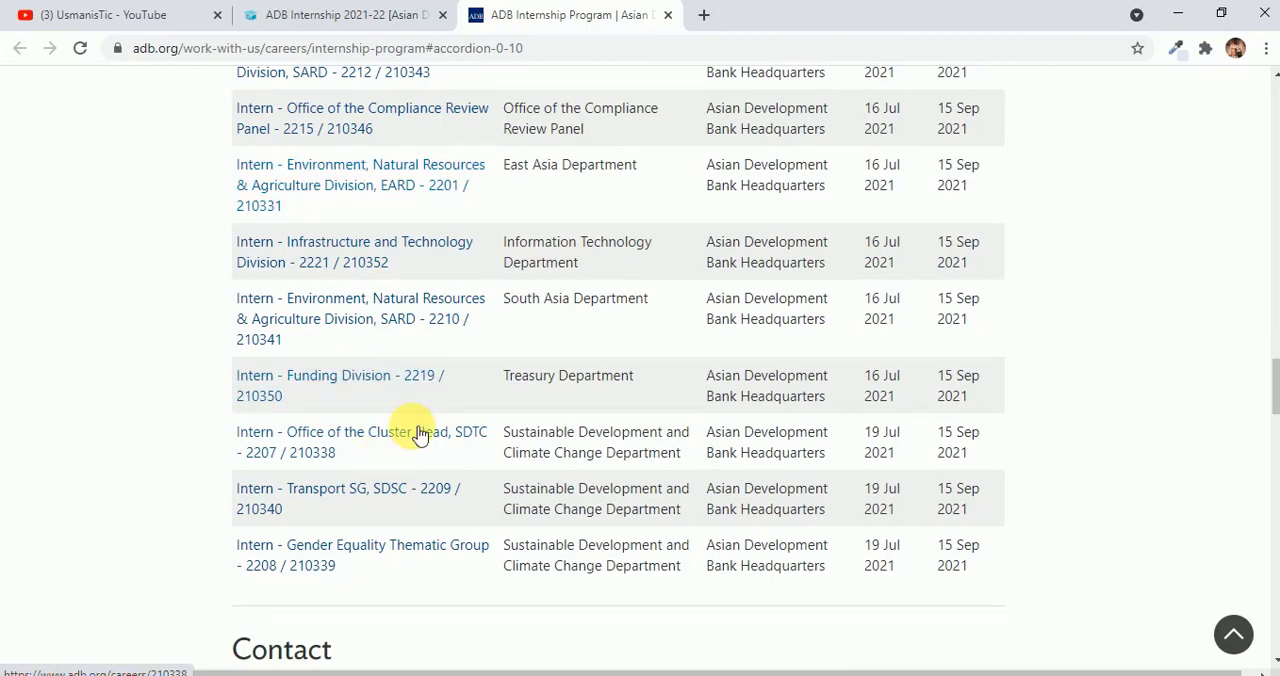
mouse_move(376, 488)
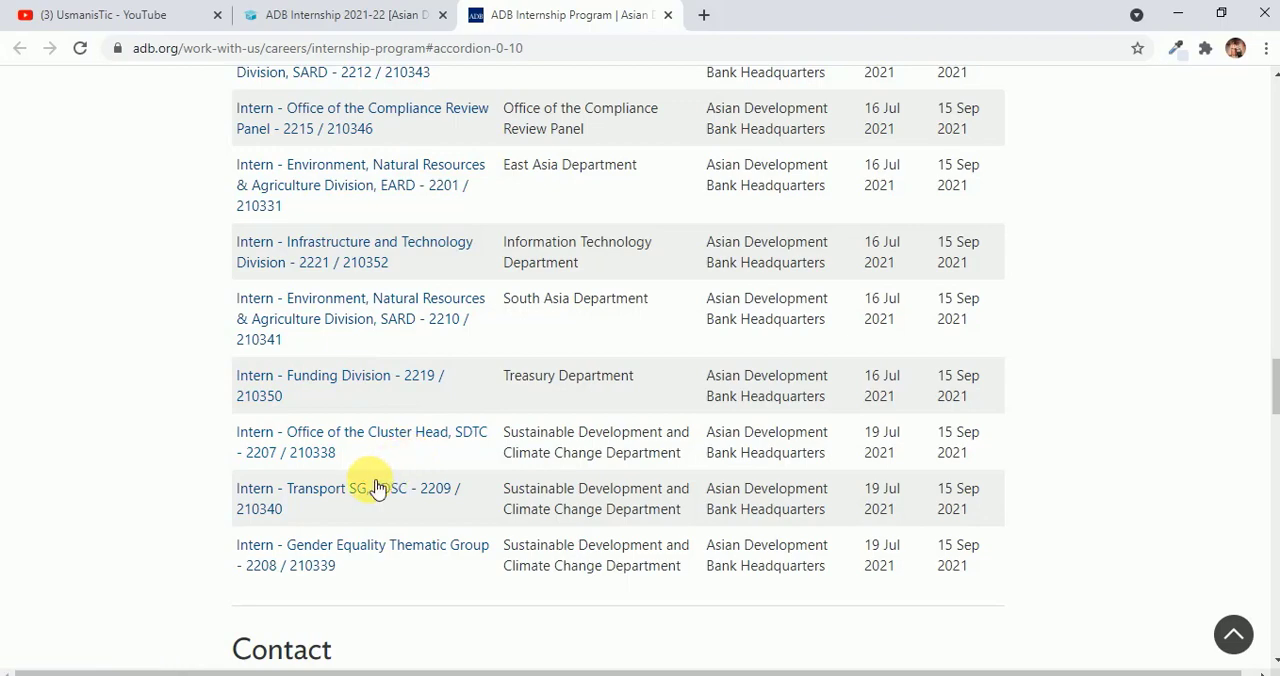
click(348, 488)
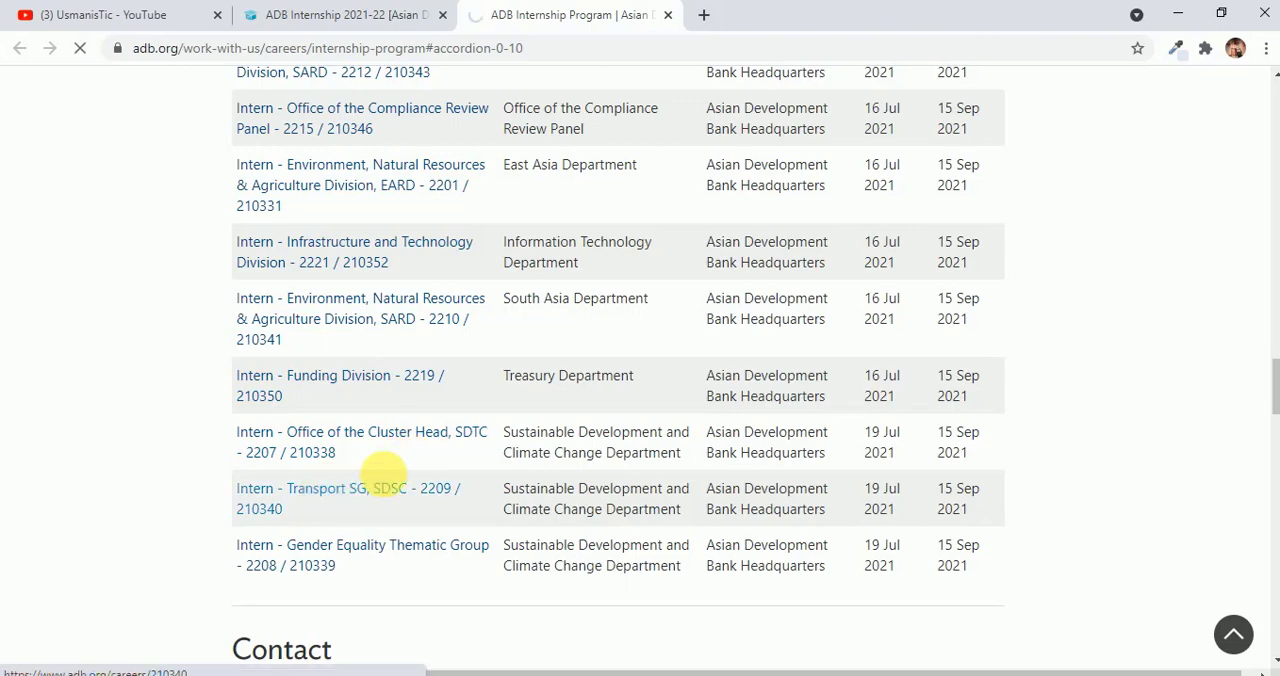
click(348, 488)
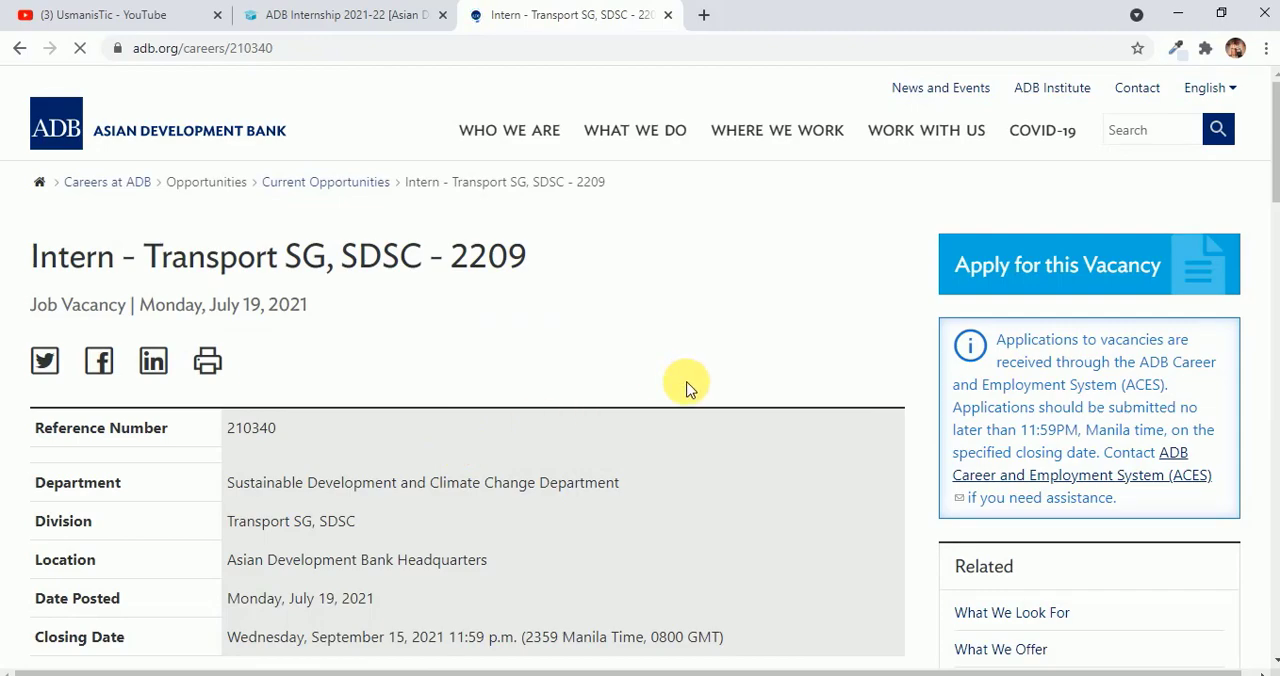
scroll(down, 3)
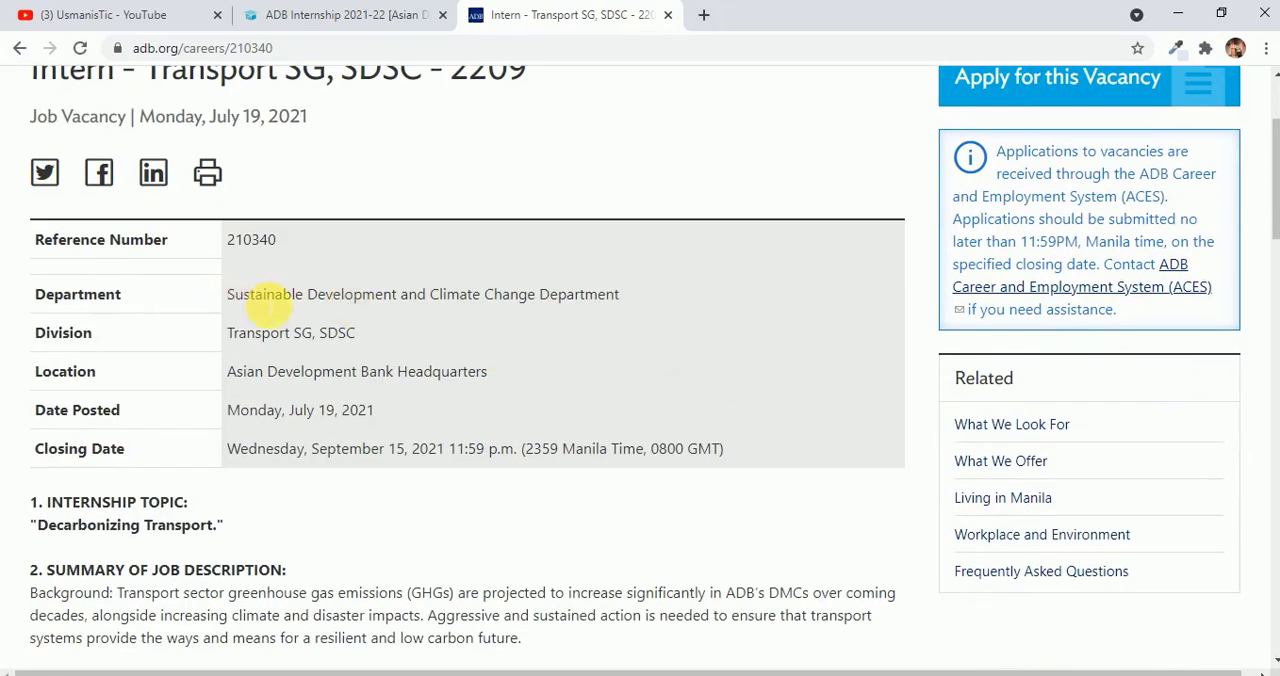
mouse_move(424, 350)
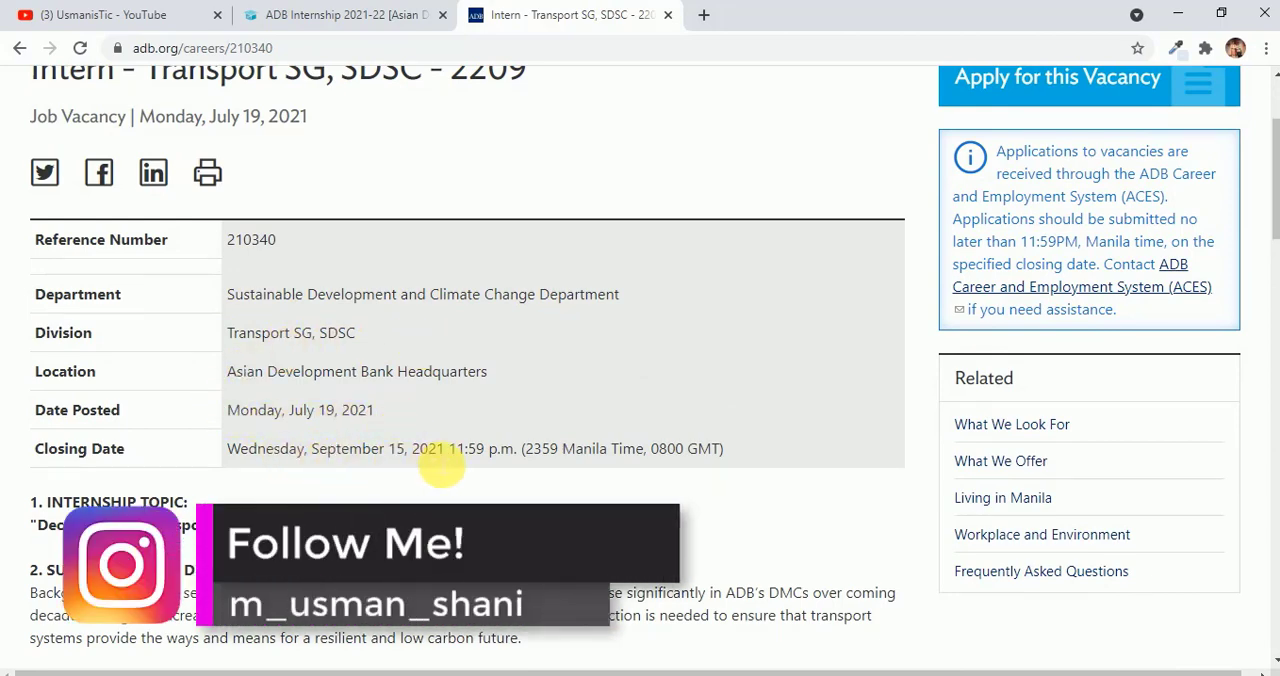
mouse_move(558, 462)
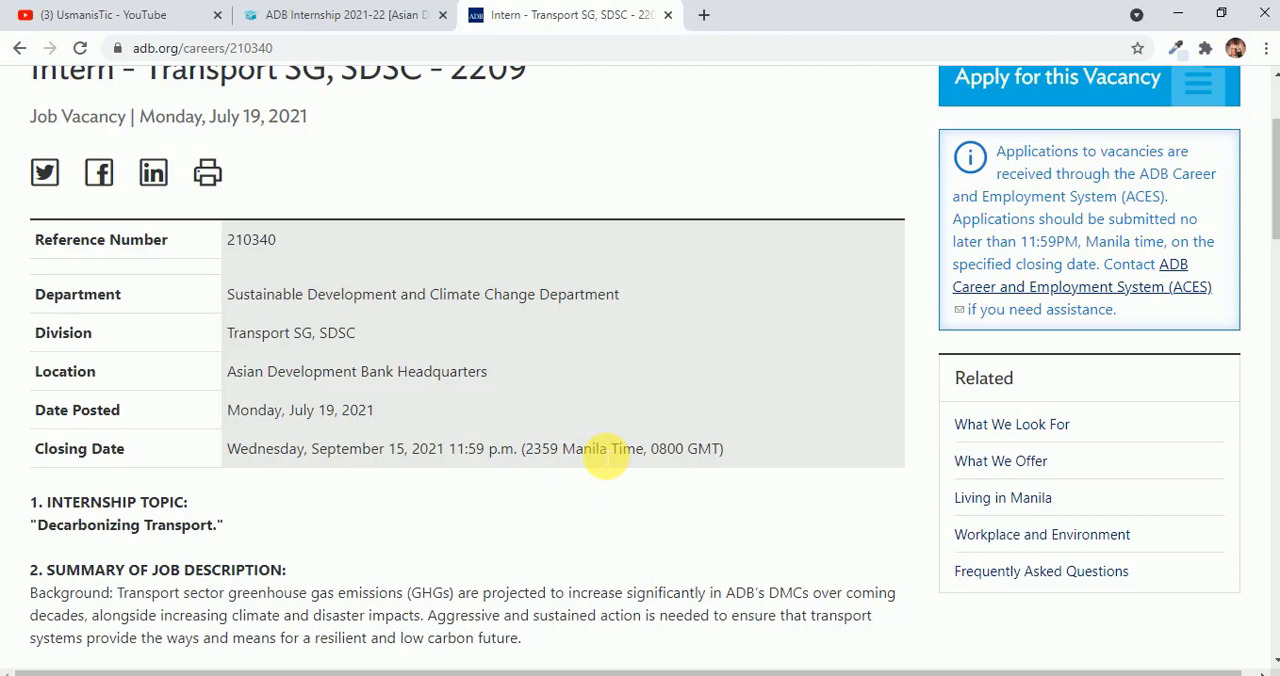
mouse_move(570, 460)
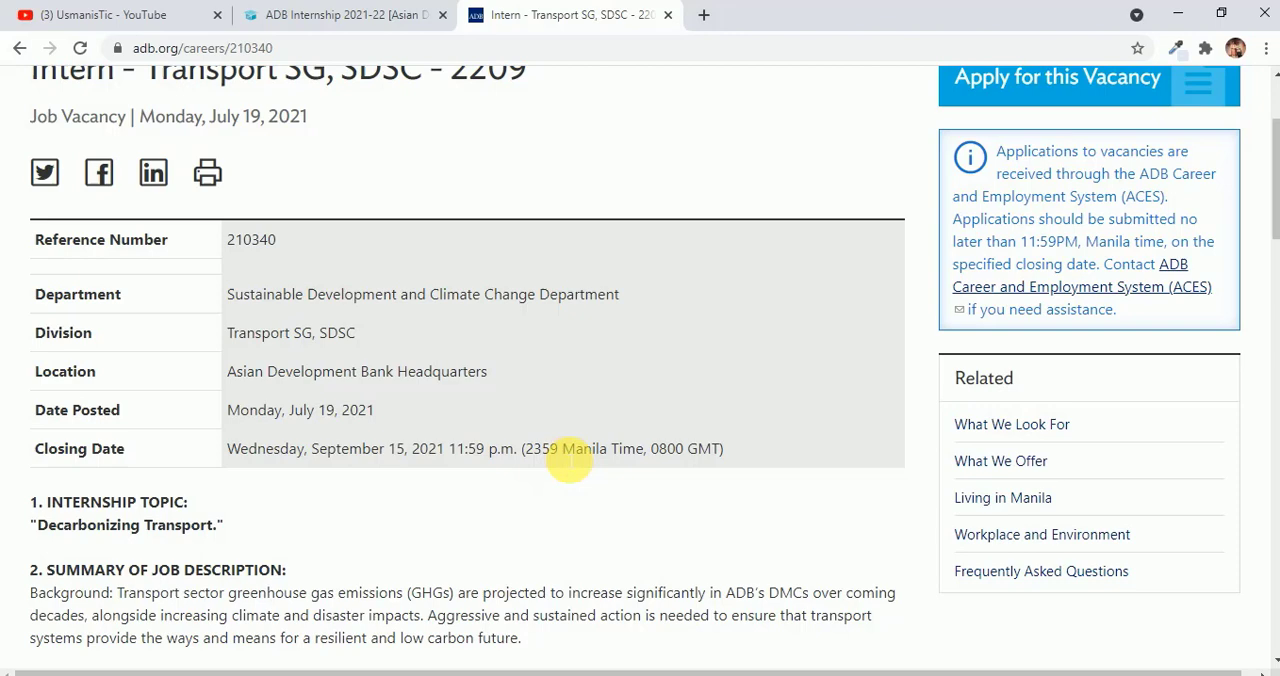
mouse_move(544, 492)
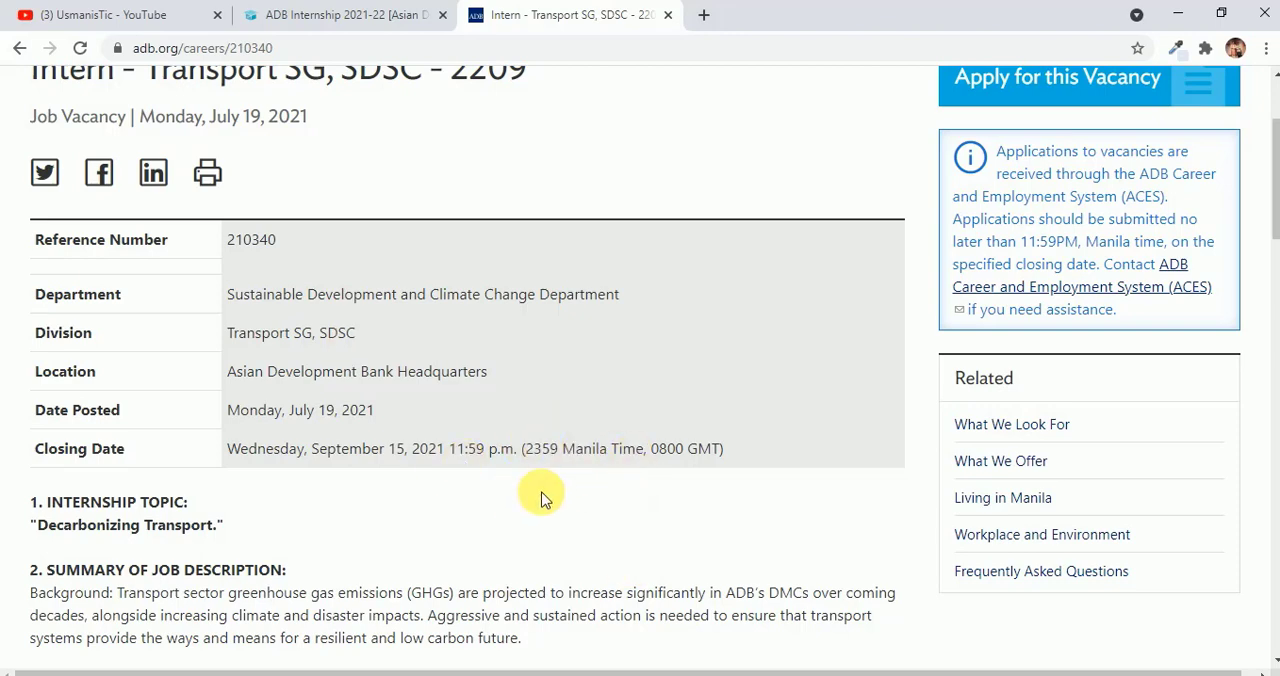
mouse_move(536, 488)
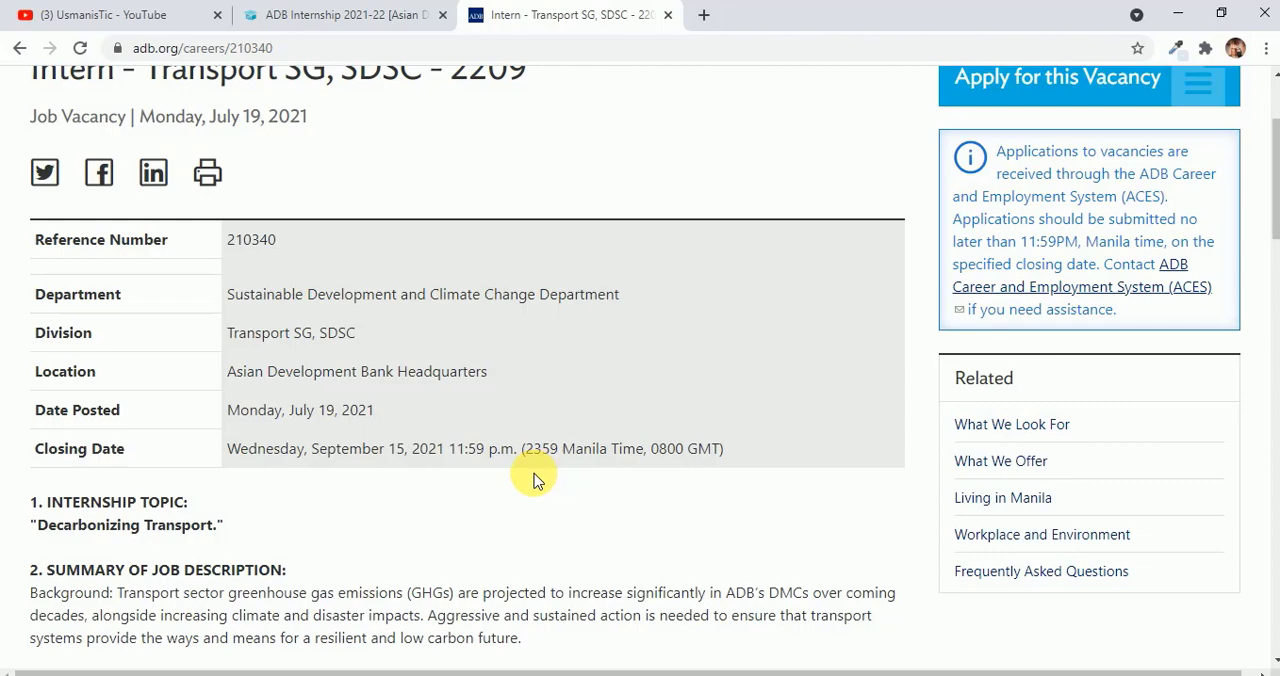
scroll(up, 3)
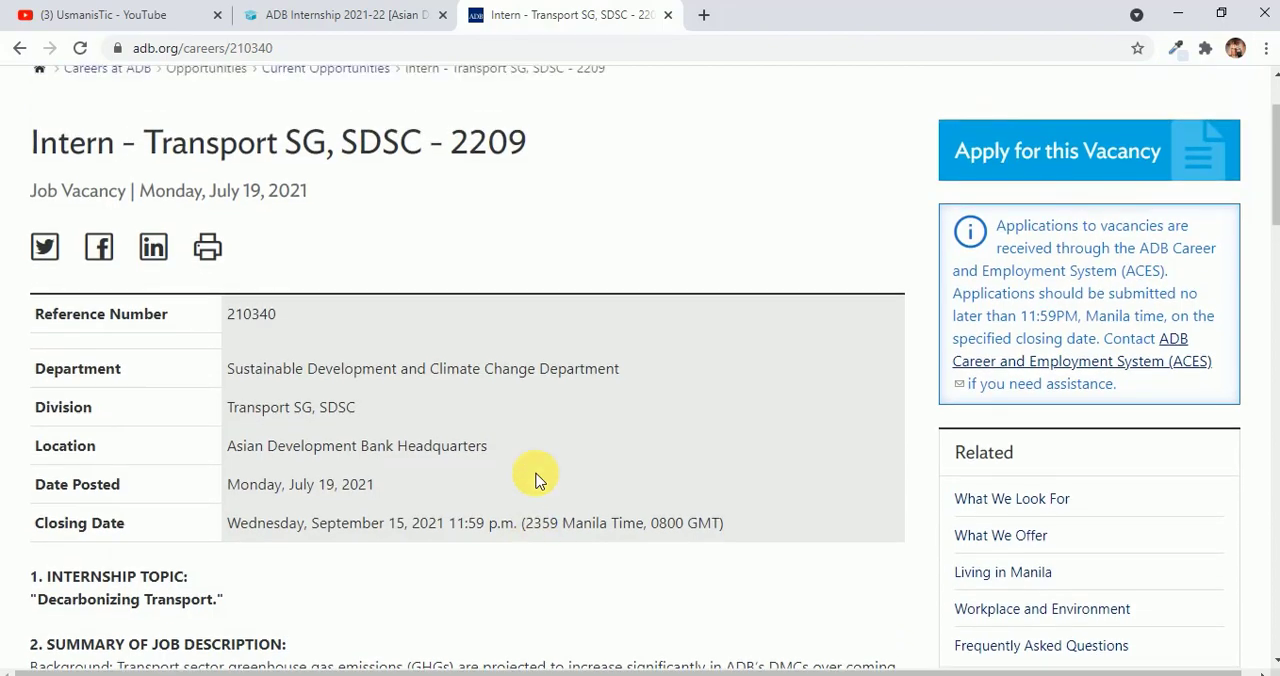
scroll(down, 3)
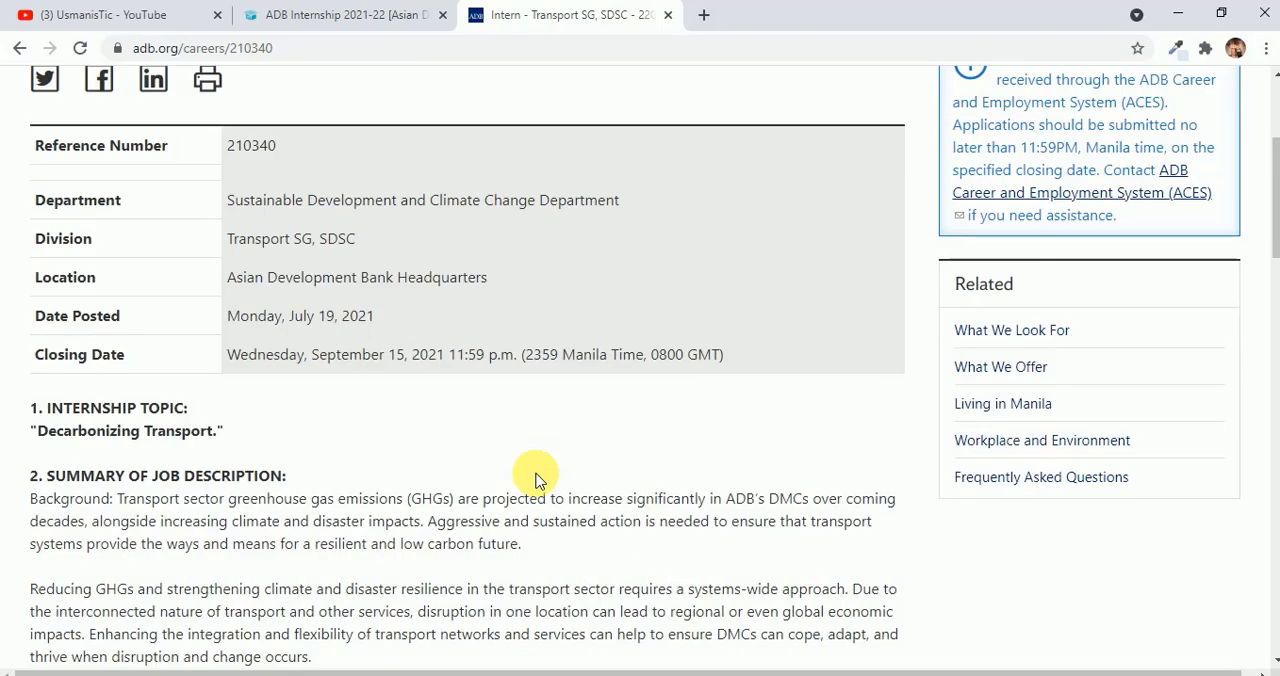
scroll(down, 3)
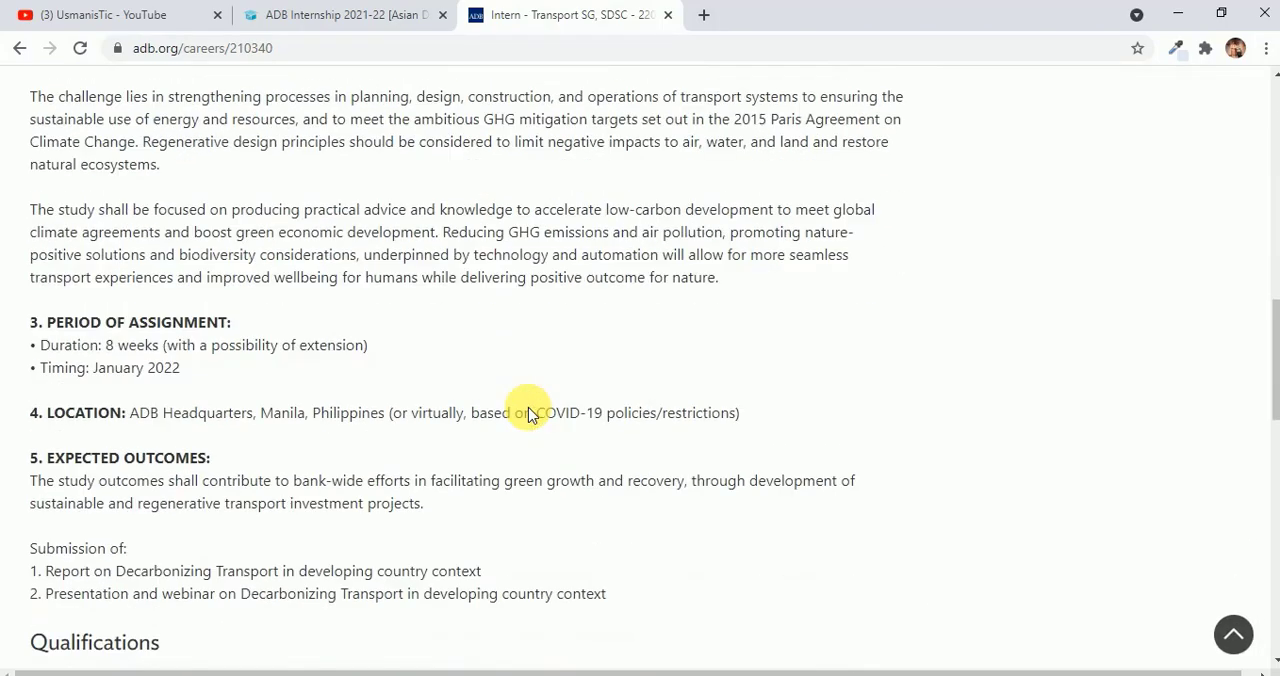
scroll(down, 3)
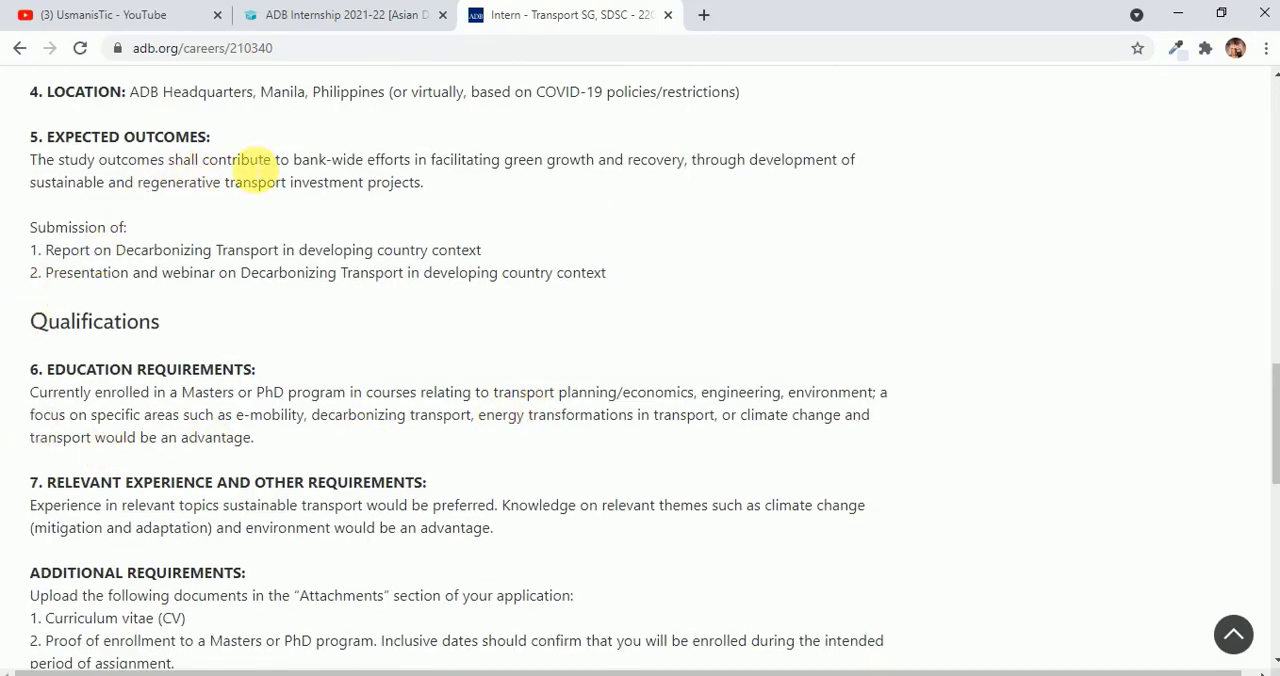
scroll(up, 3)
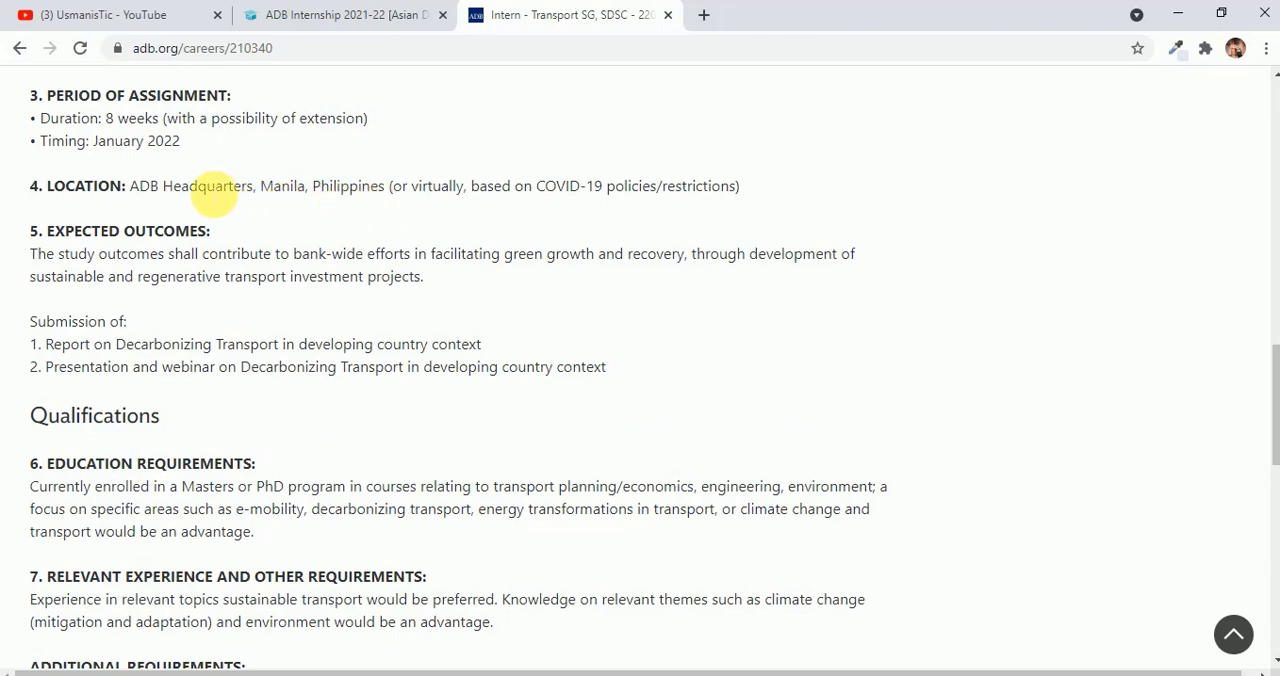
scroll(up, 3)
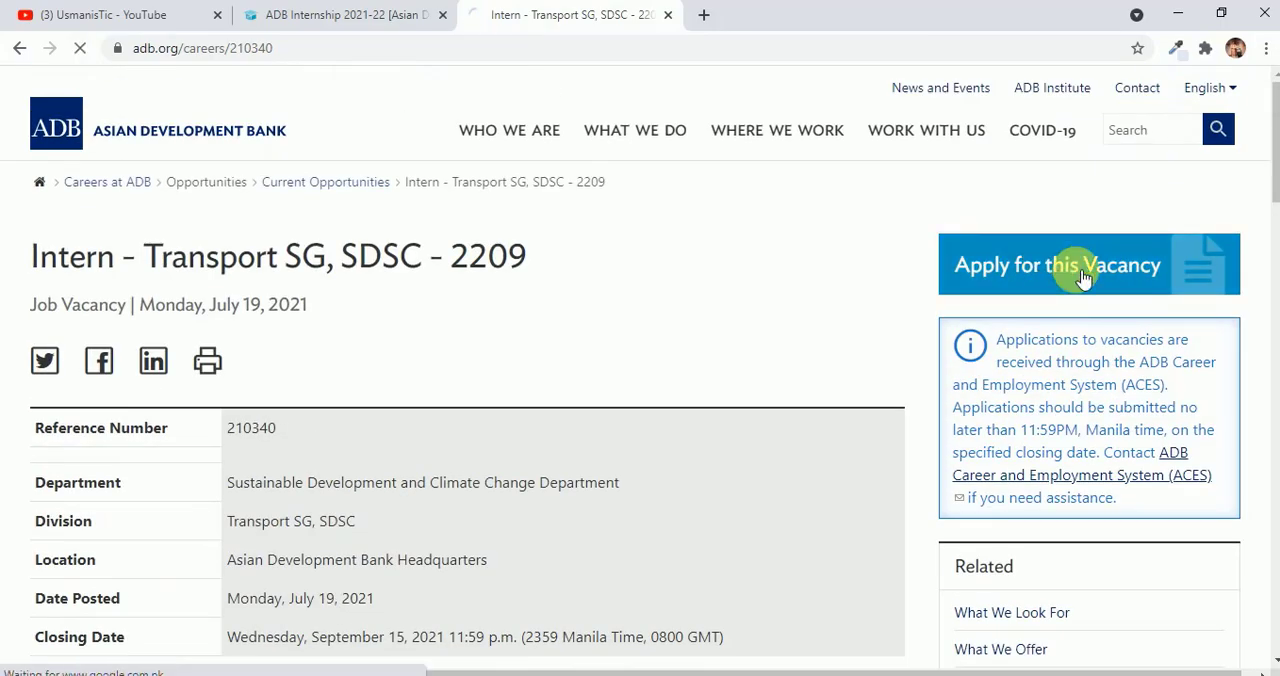
From the Taleo job description, choose Apply Online to reach the ADB Taleo login page
click(1056, 264)
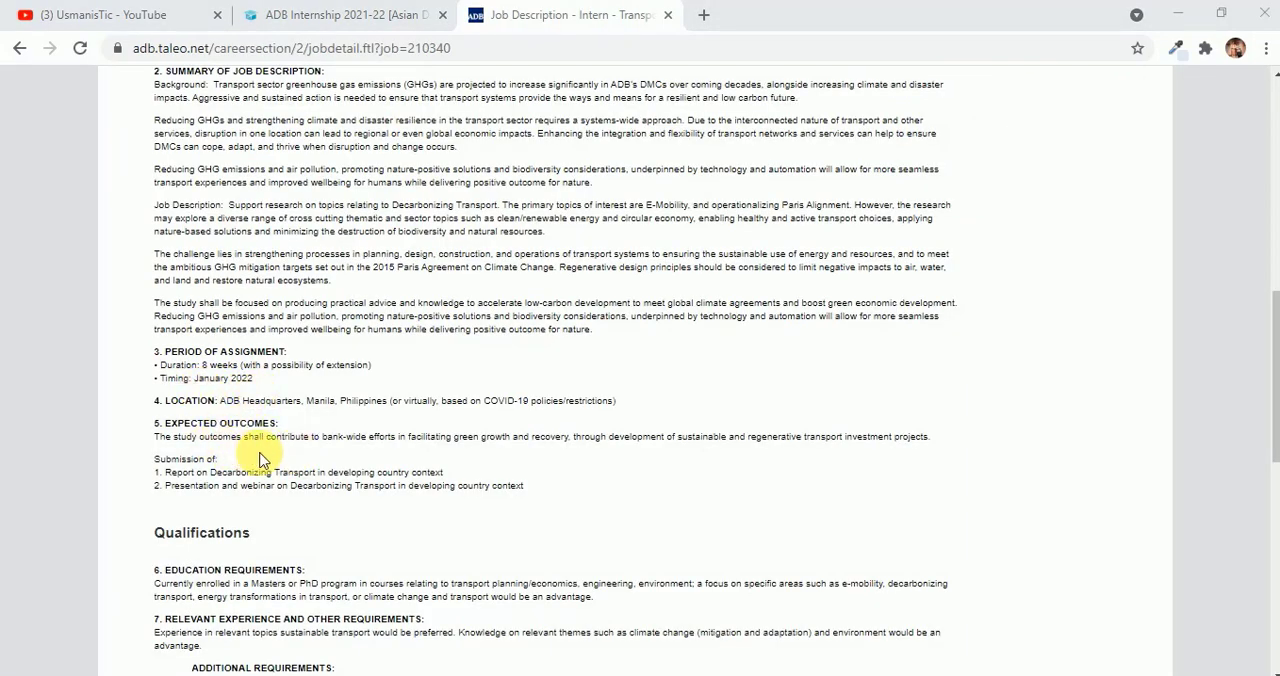
scroll(down, 3)
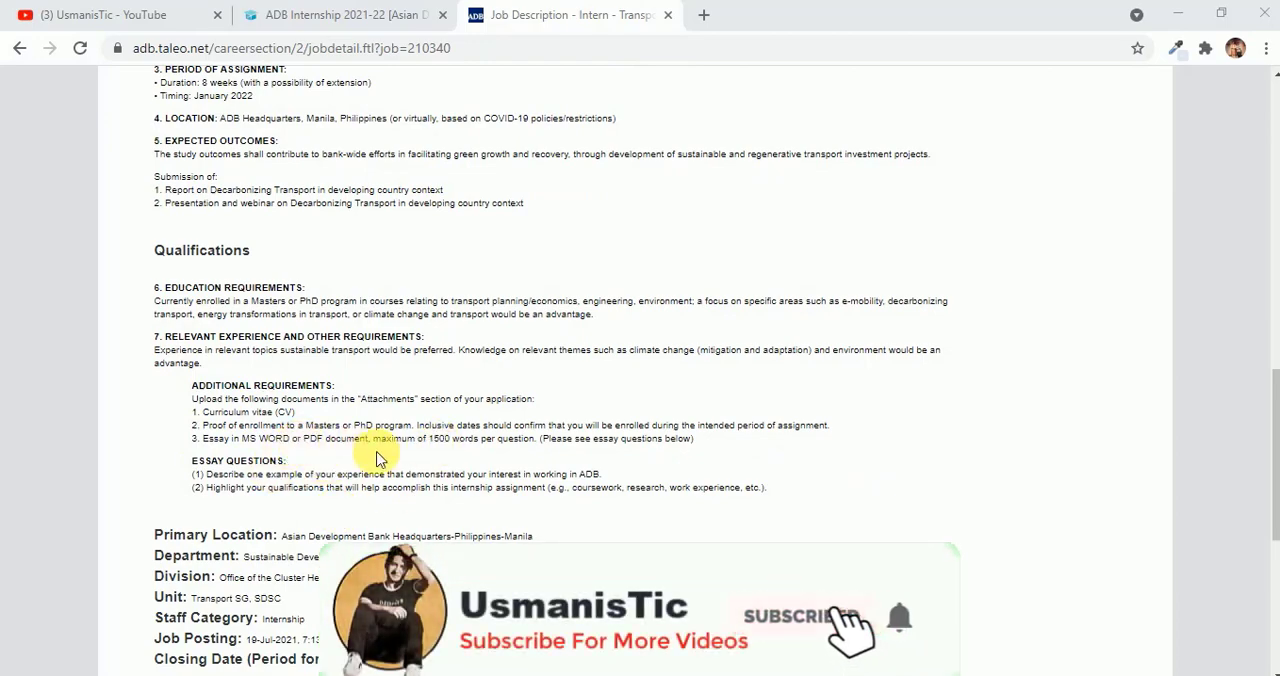
scroll(down, 3)
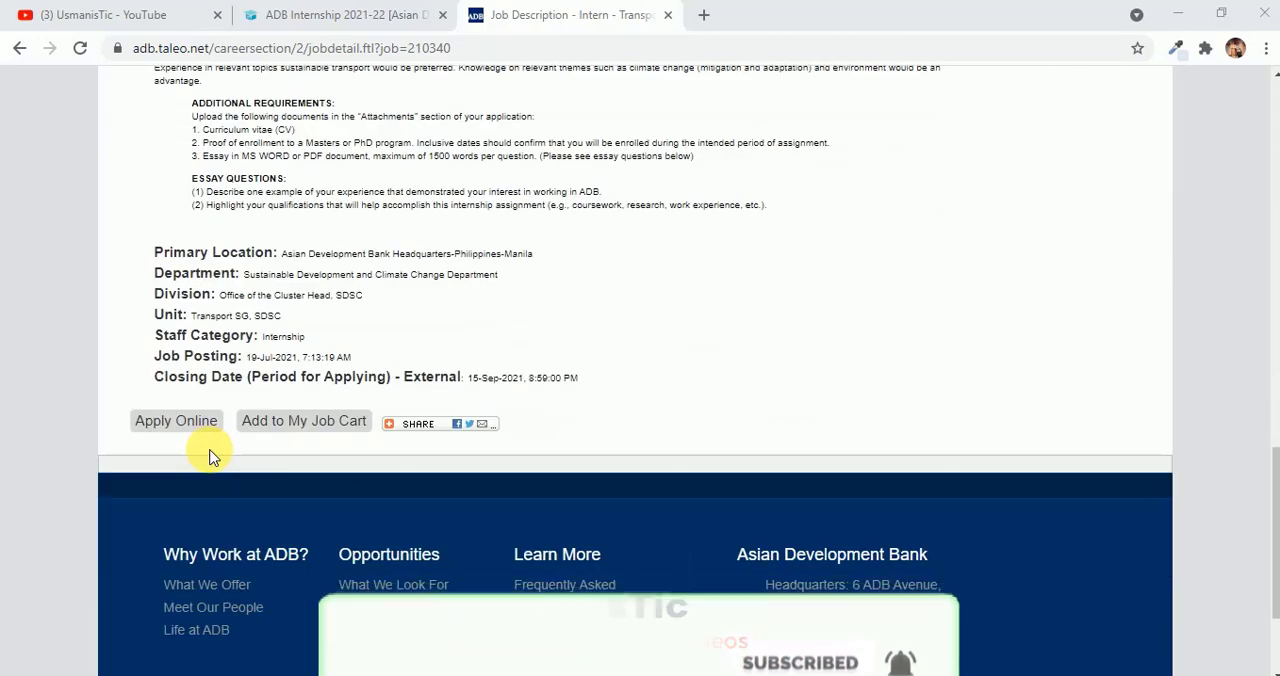
click(176, 420)
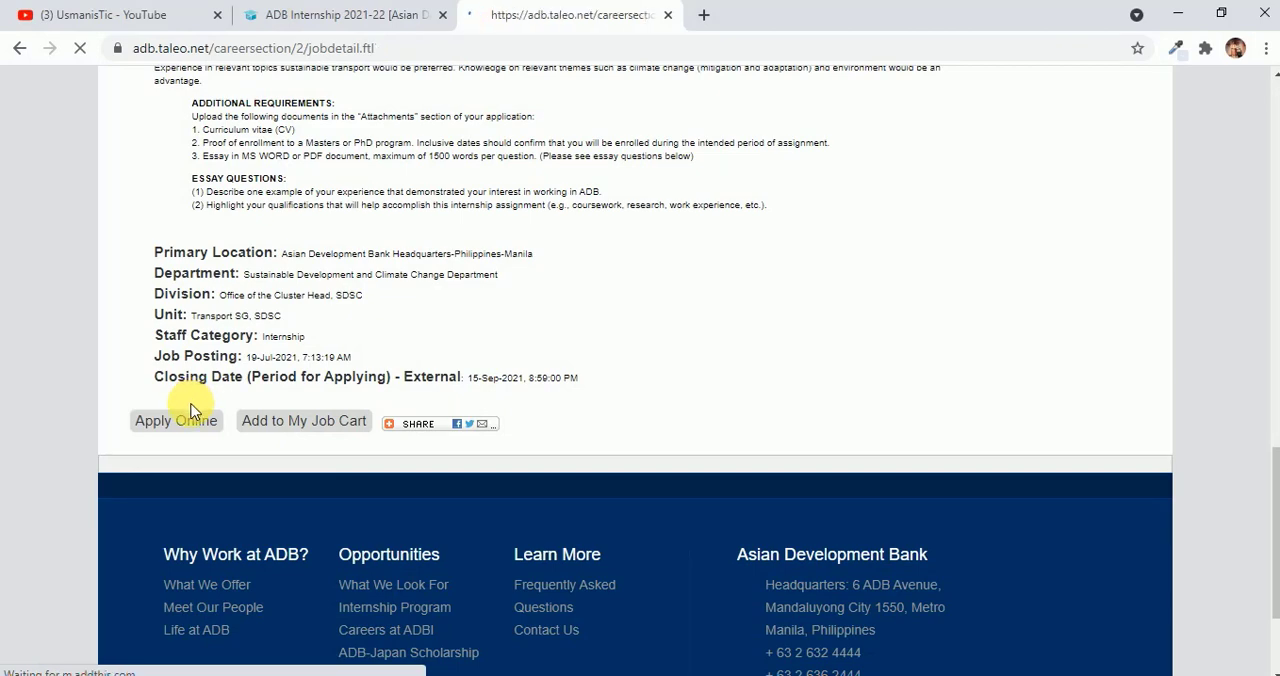
click(176, 420)
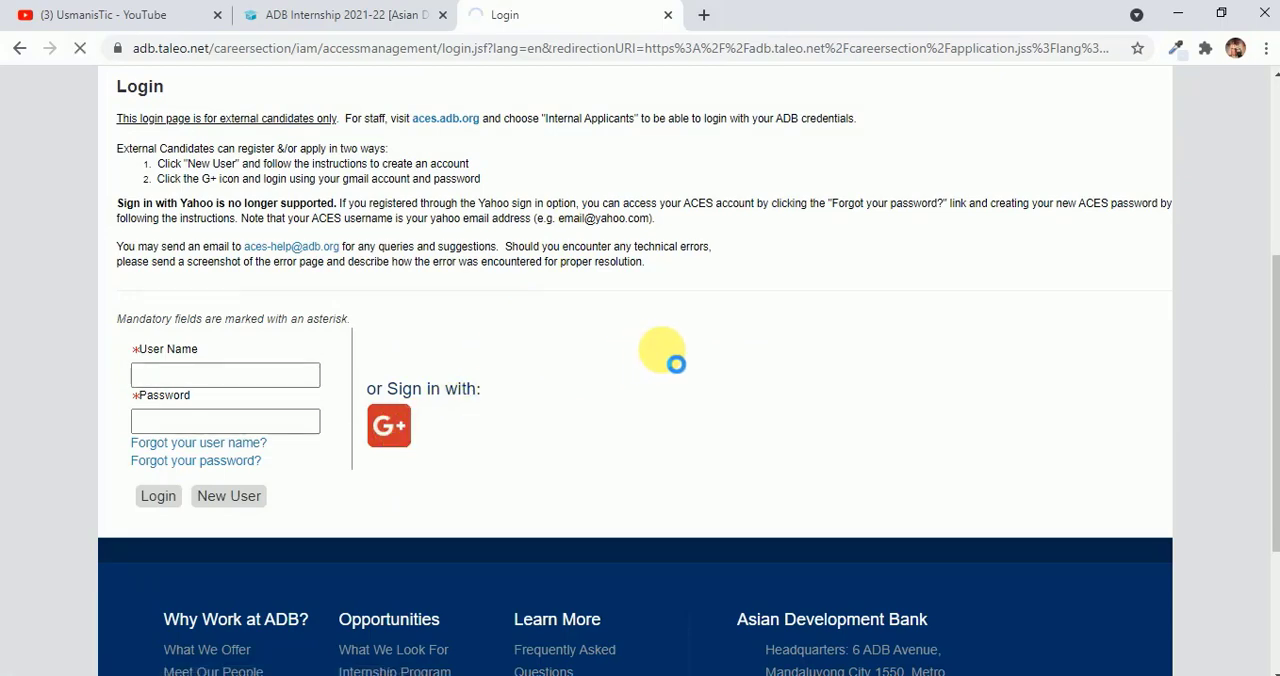
Sign in through the G+ option with a Google account and accept the Privacy Agreement
click(388, 426)
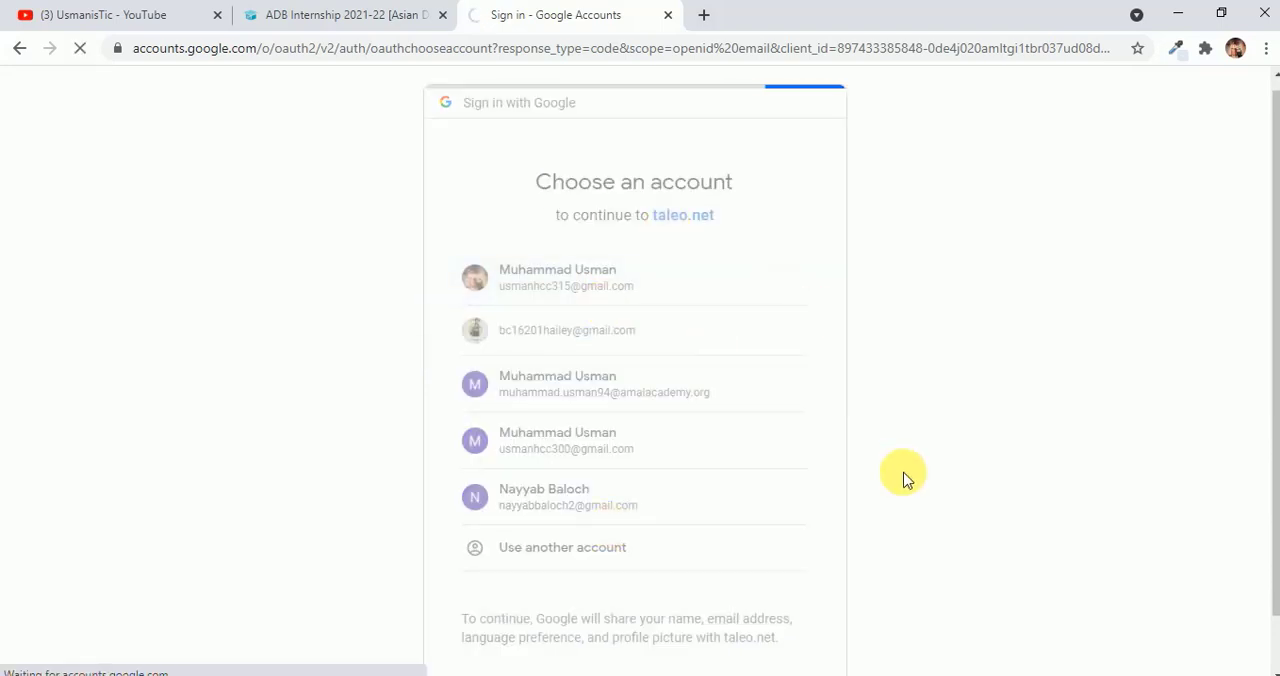
click(556, 276)
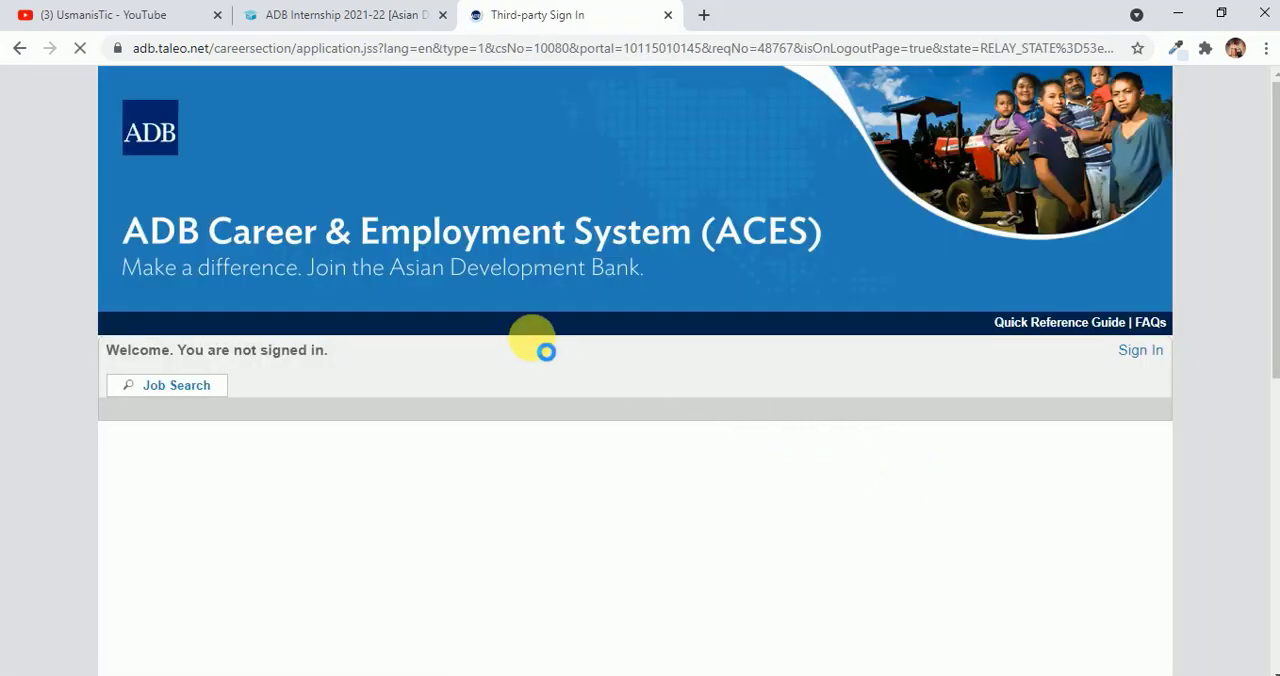
click(1140, 350)
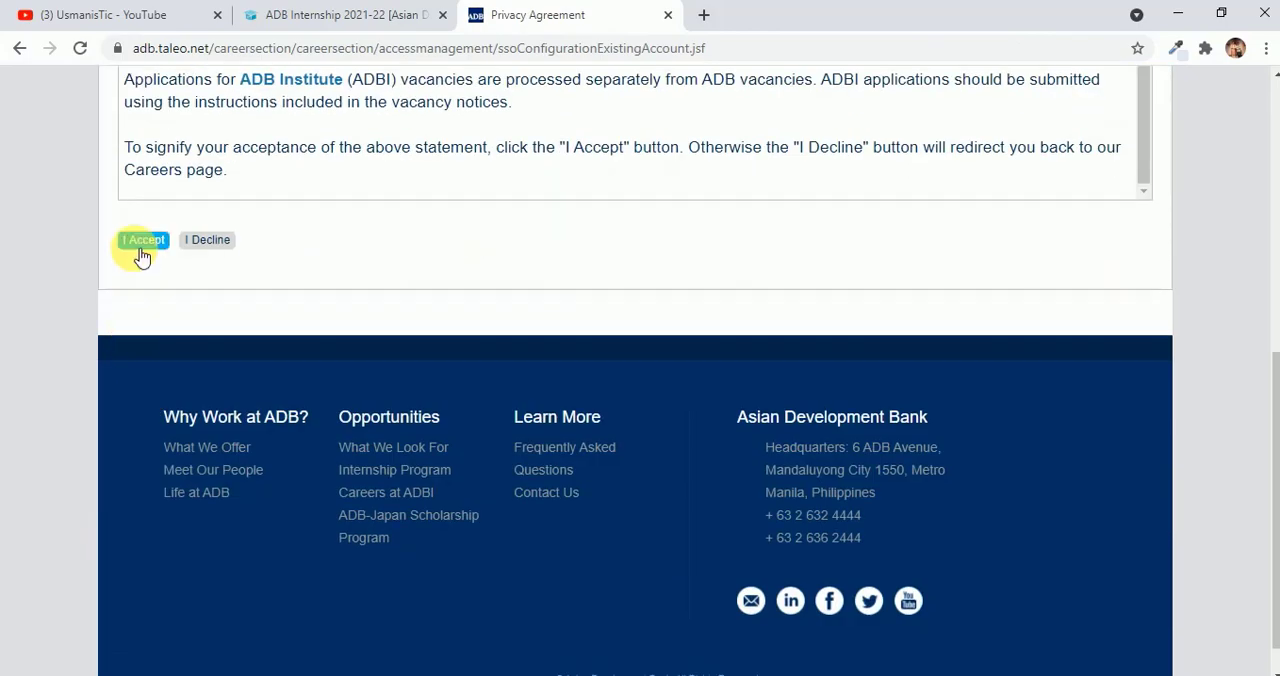
click(142, 238)
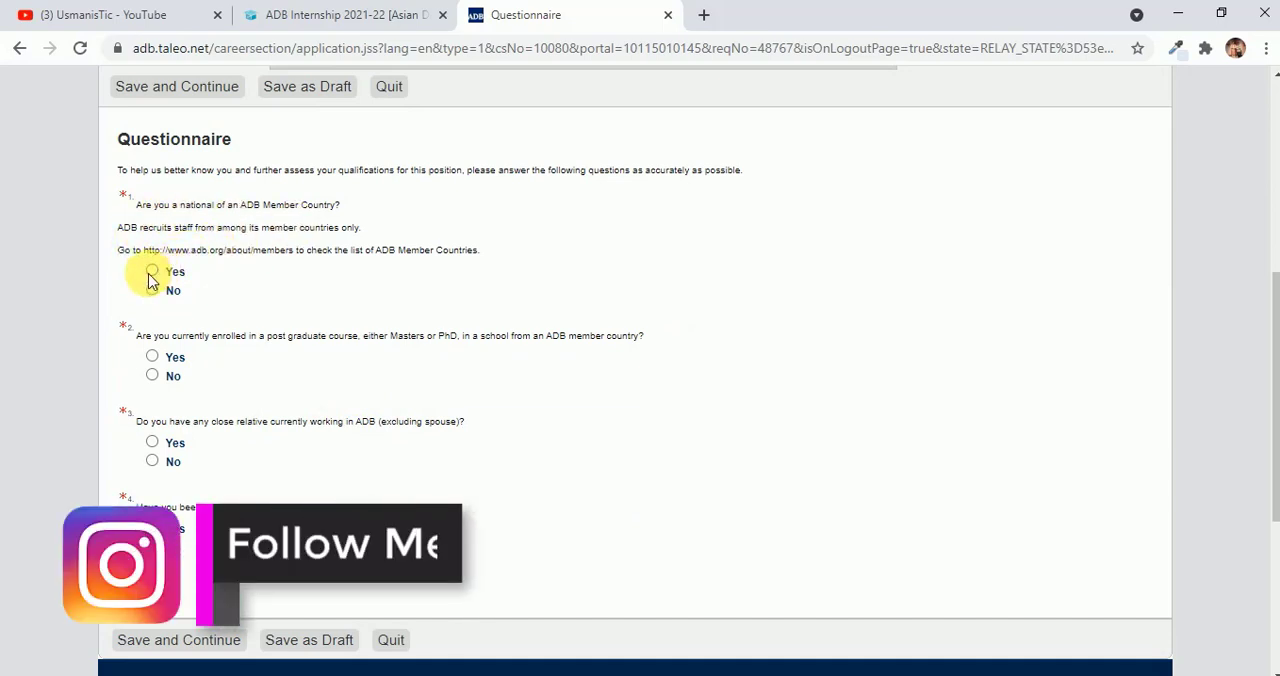
Answer Yes to member-country nationality and postgraduate enrolment, No to ADB relatives, then Save and Continue
click(152, 272)
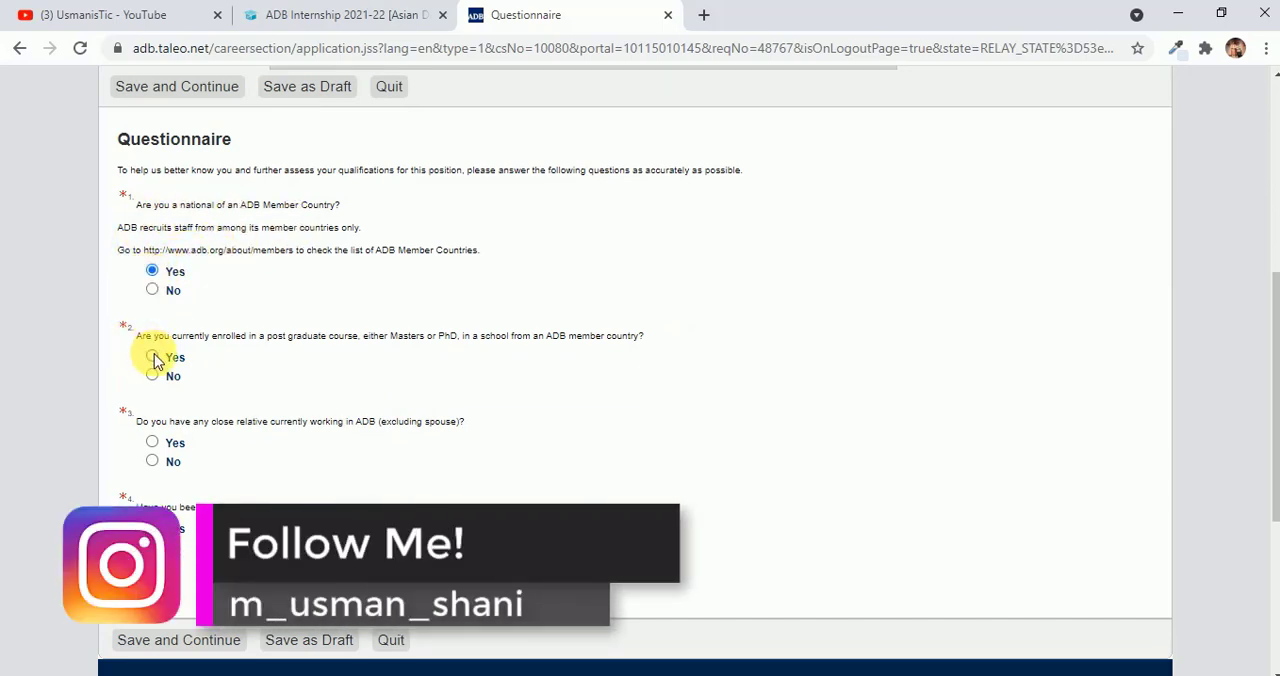
click(152, 356)
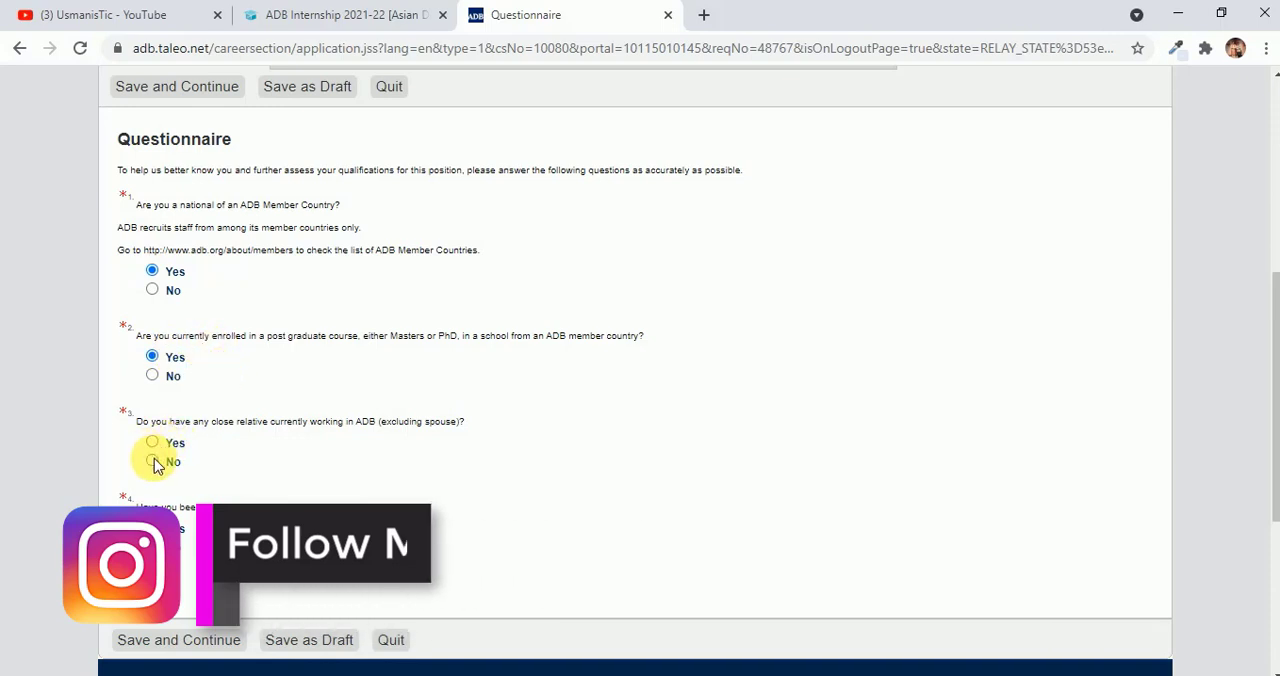
click(152, 460)
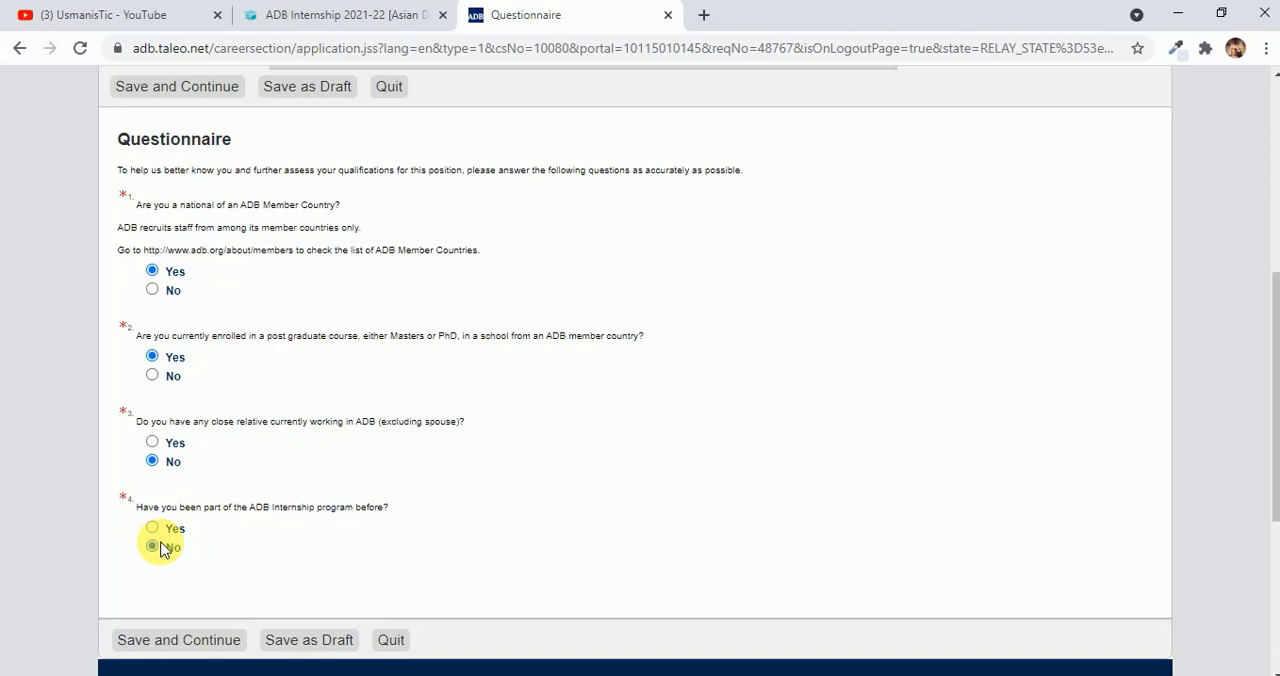
scroll(down, 3)
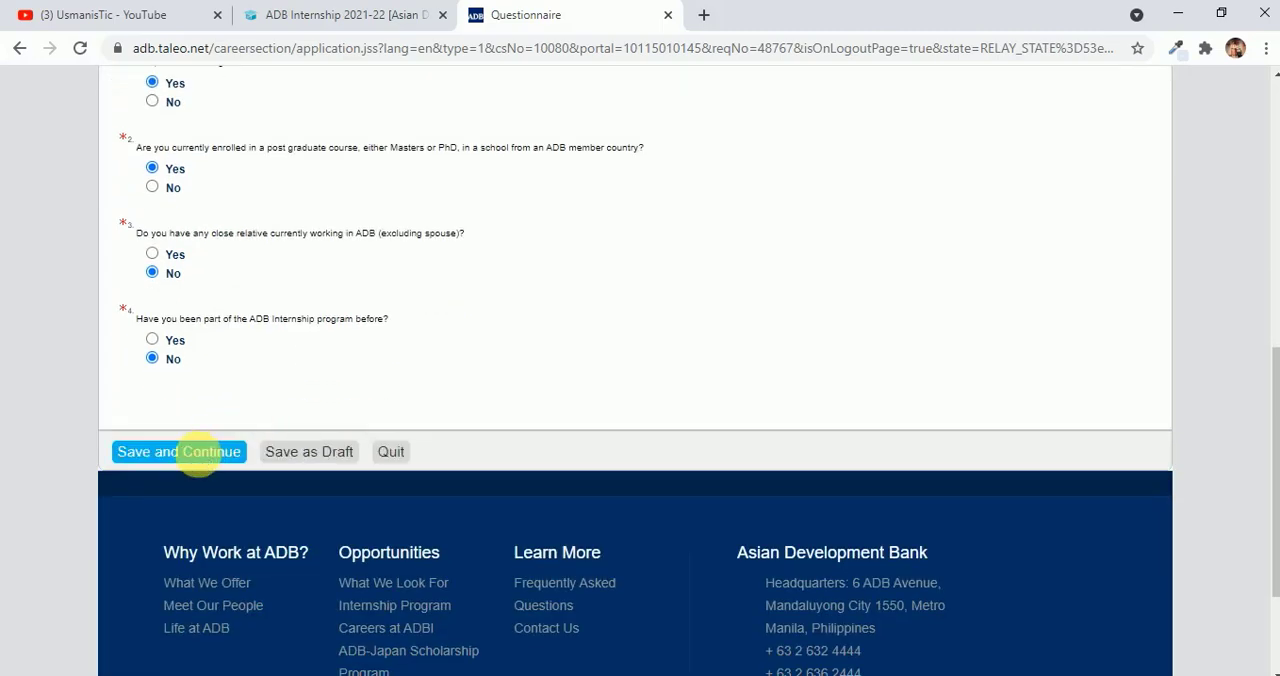
click(178, 452)
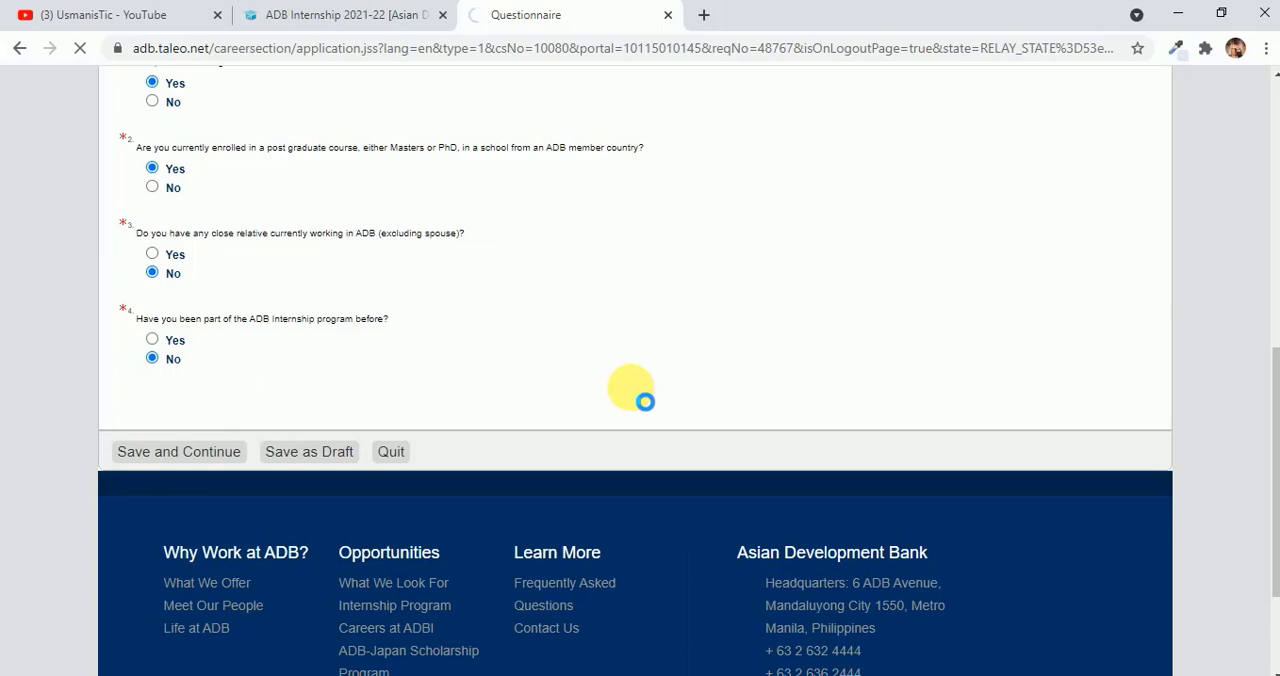
click(178, 452)
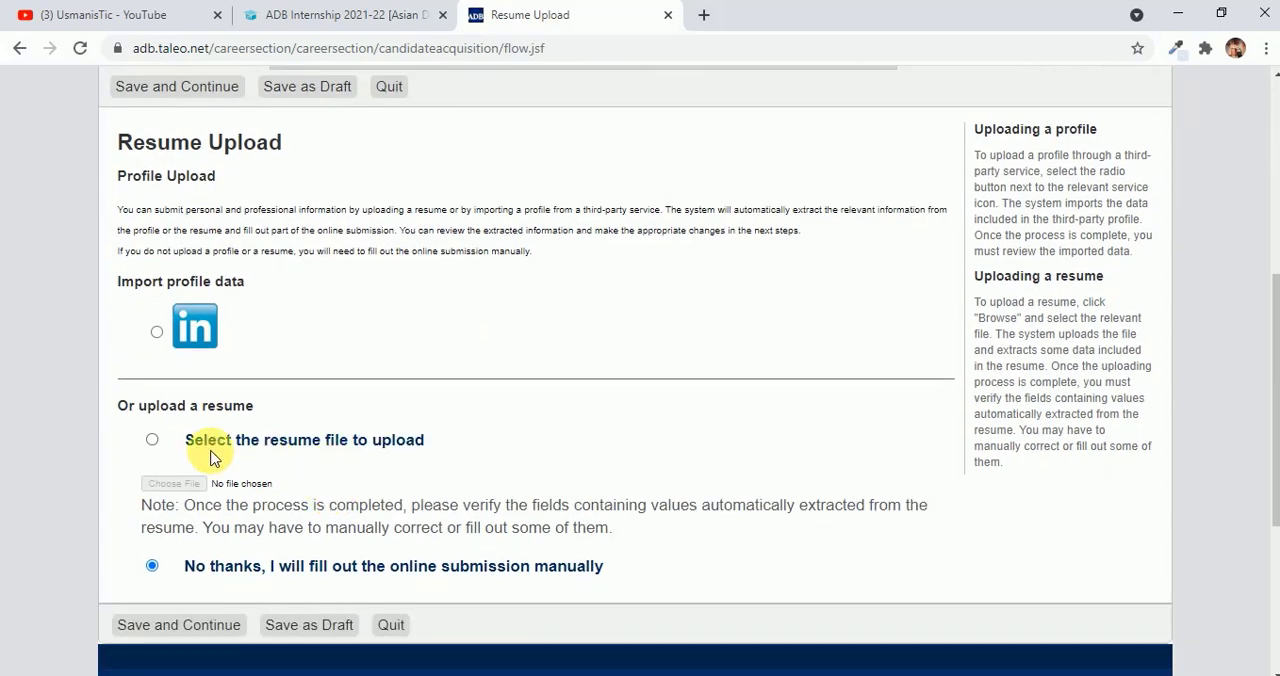
click(152, 440)
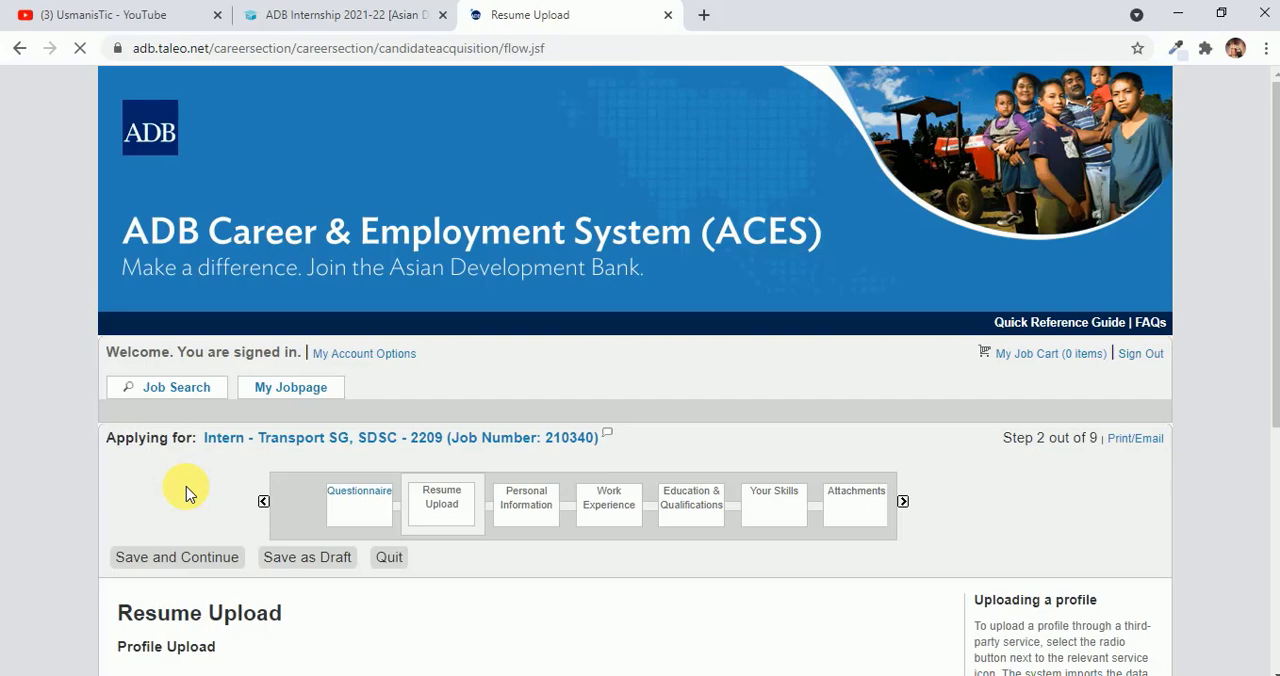
scroll(down, 3)
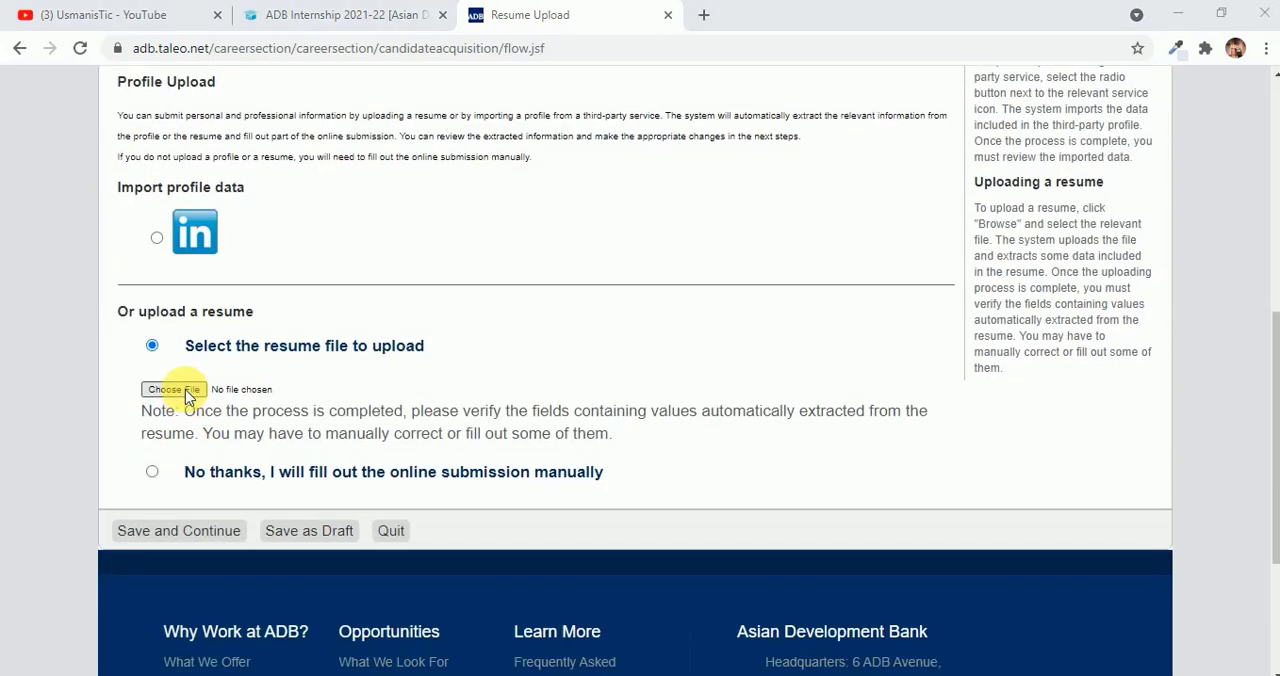
click(172, 388)
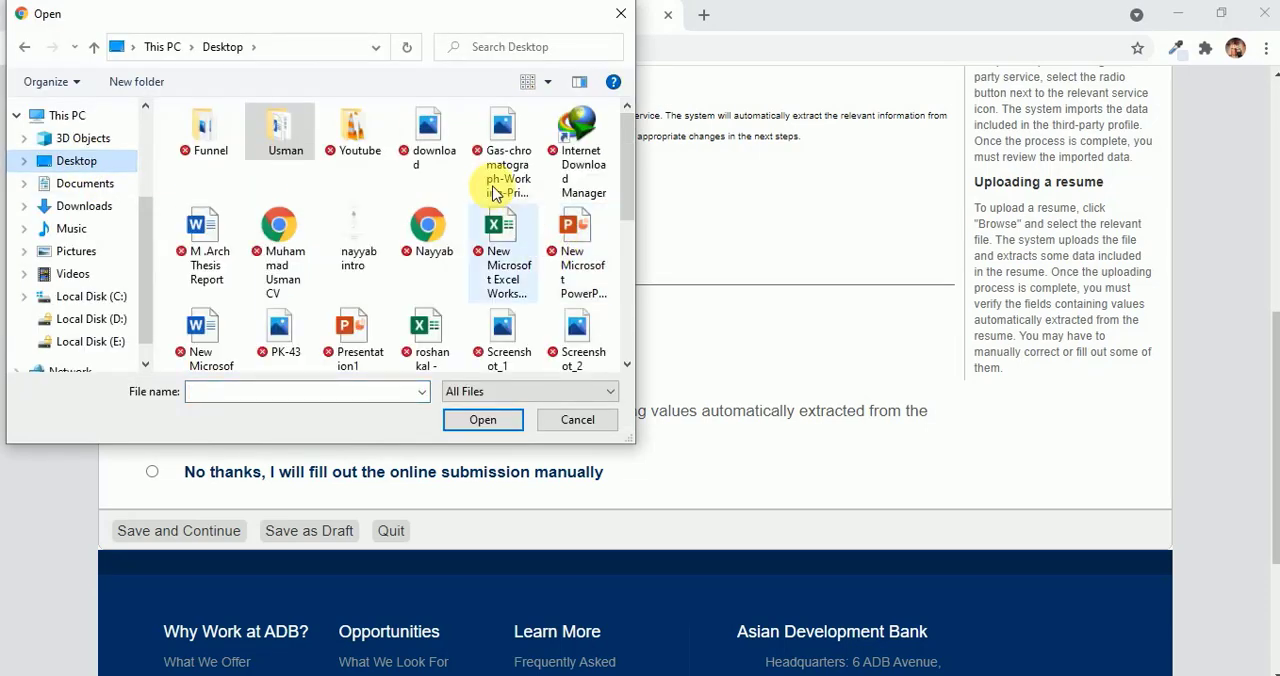
click(280, 244)
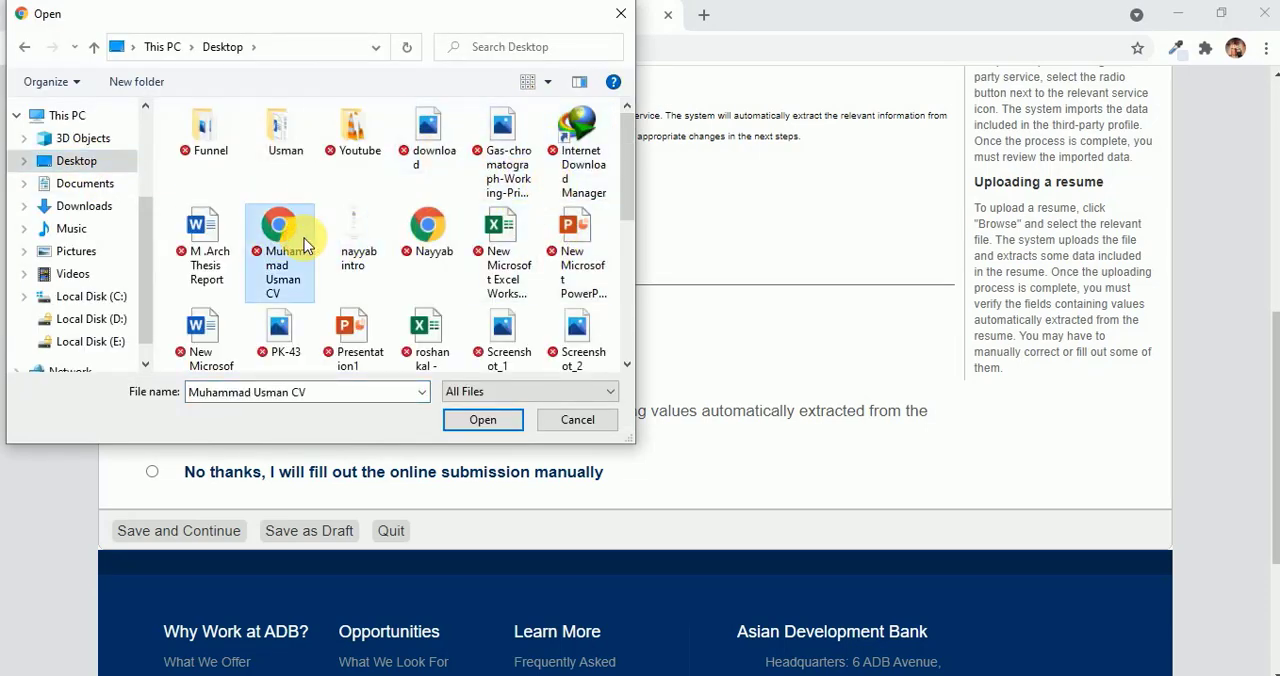
click(482, 420)
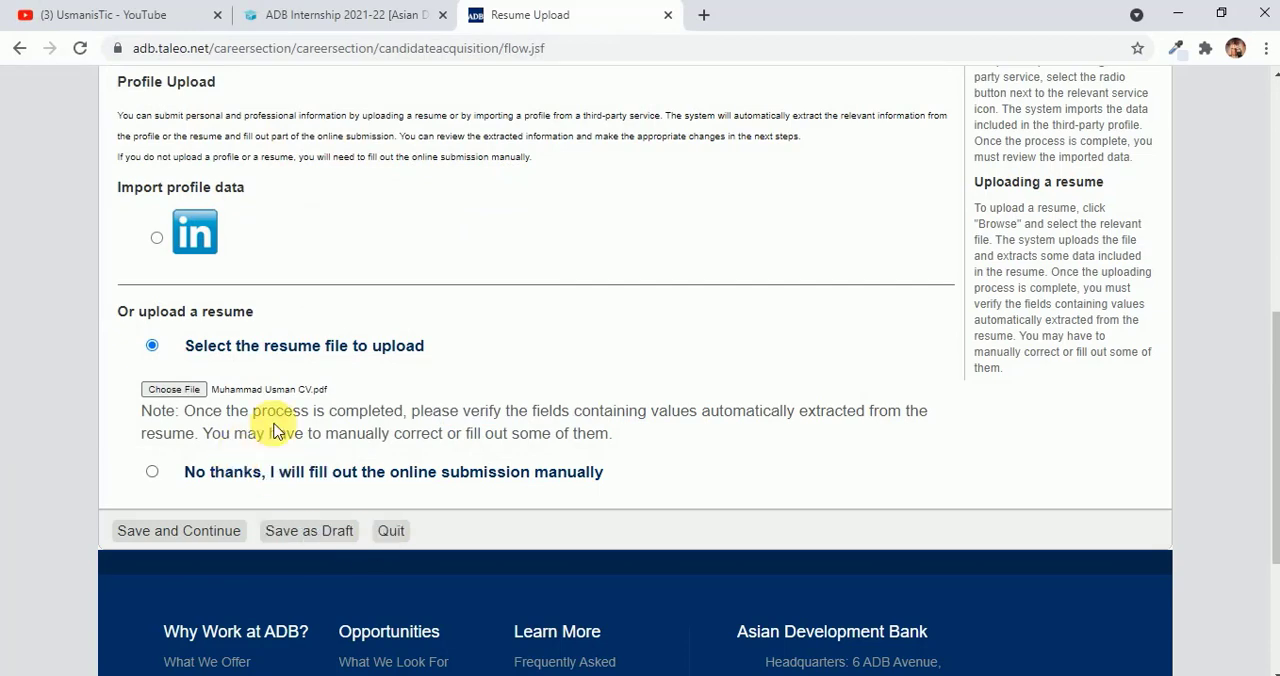
click(178, 436)
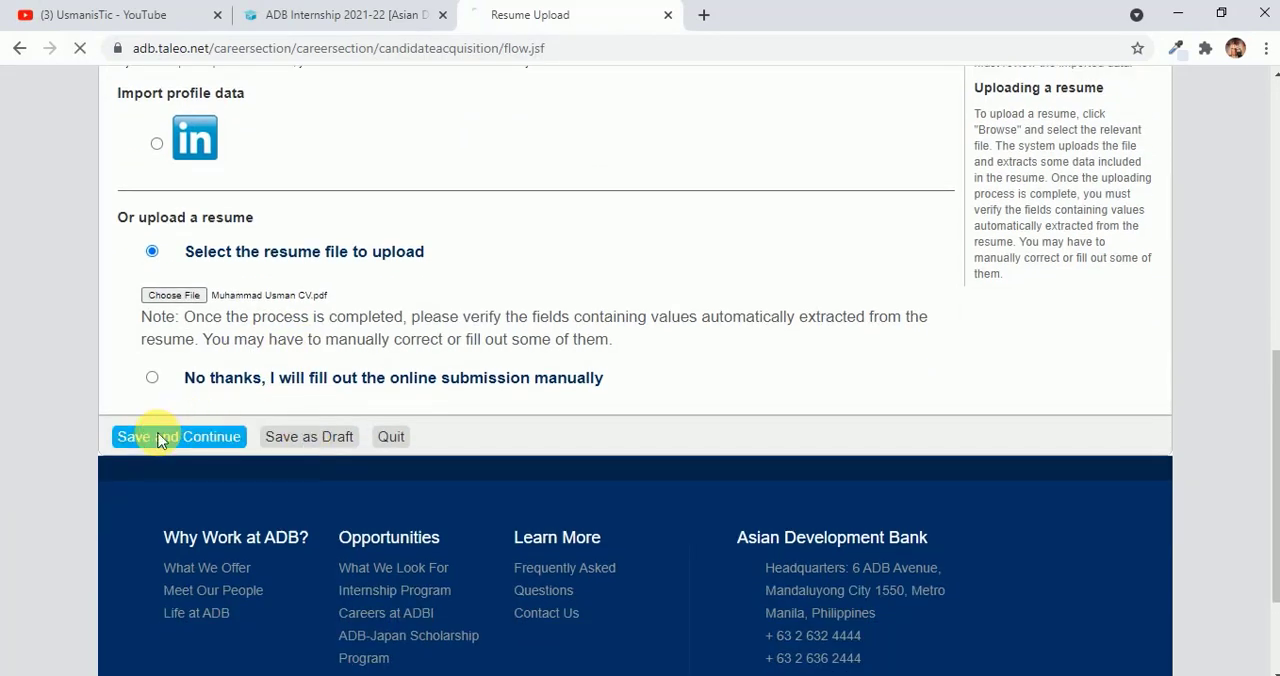
click(178, 436)
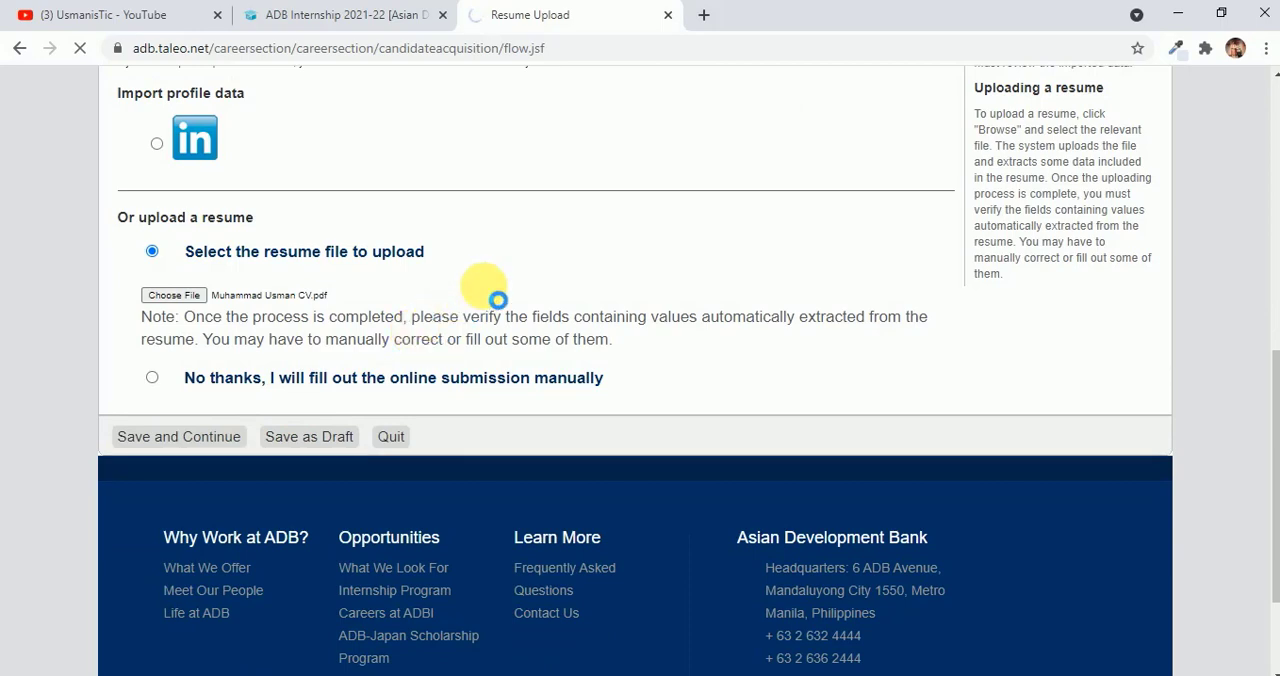
click(178, 436)
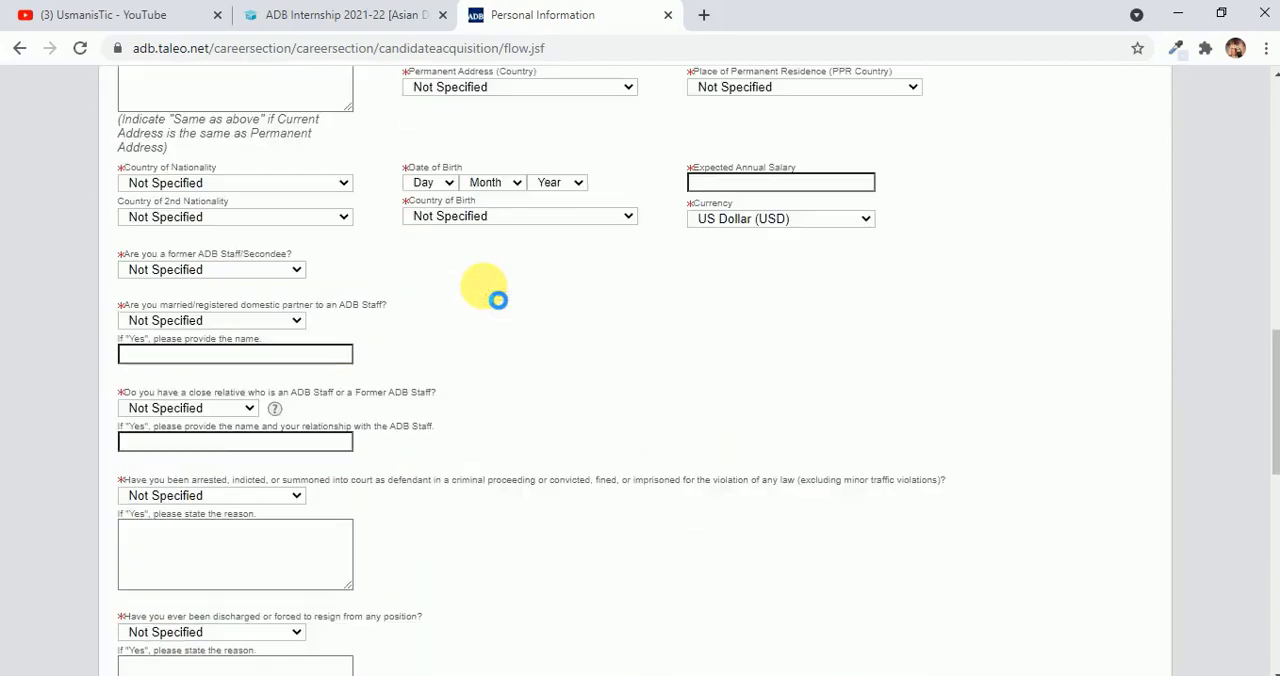
Set source to ADB Career Seminars/Presentations, choose a salutation and enter contact details
scroll(down, 3)
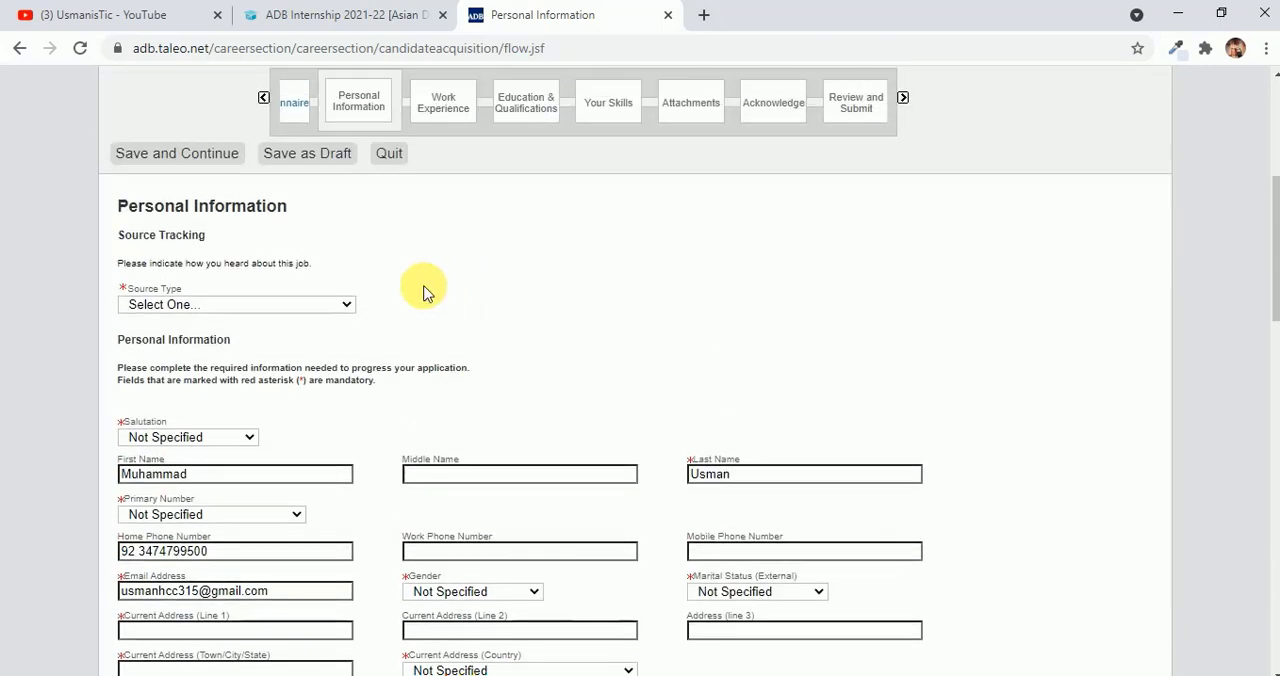
click(236, 304)
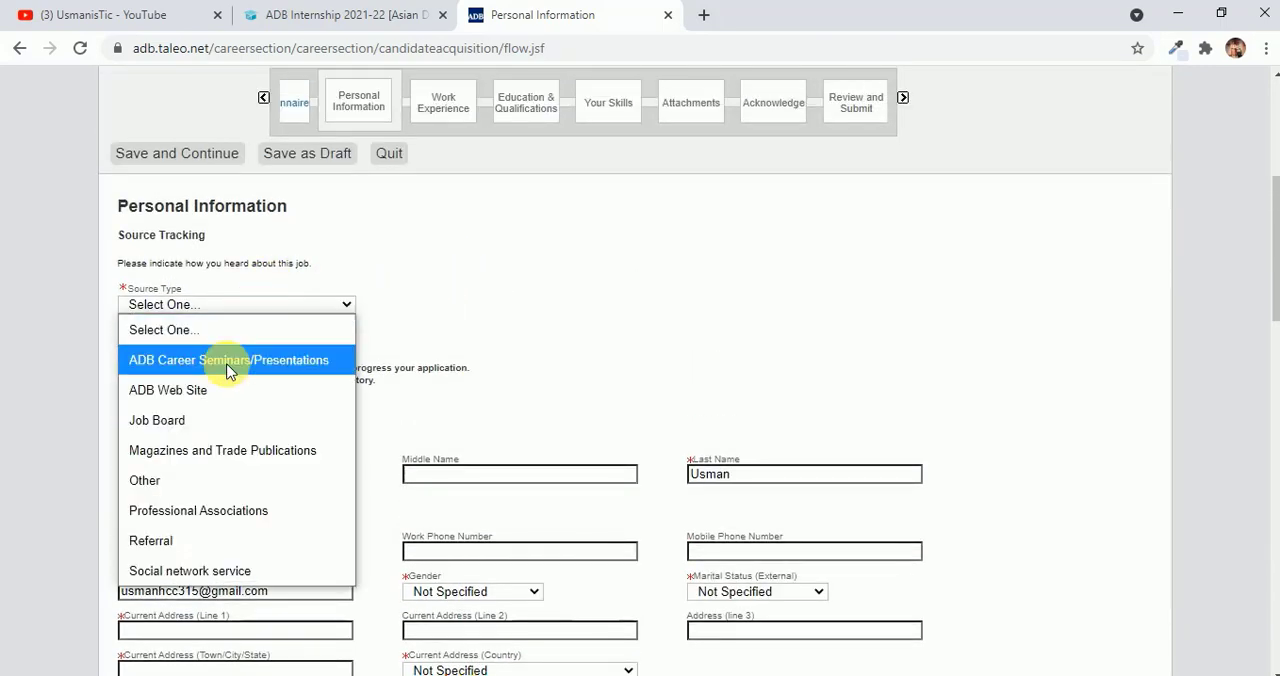
click(228, 360)
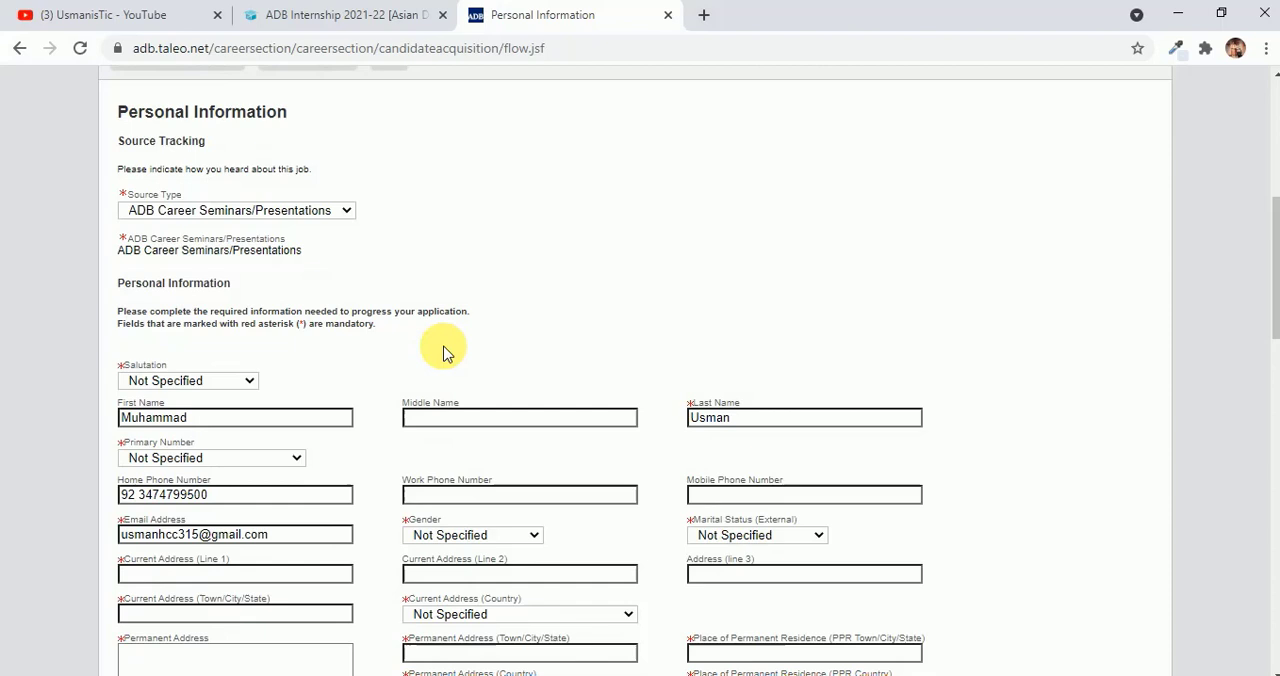
mouse_move(172, 404)
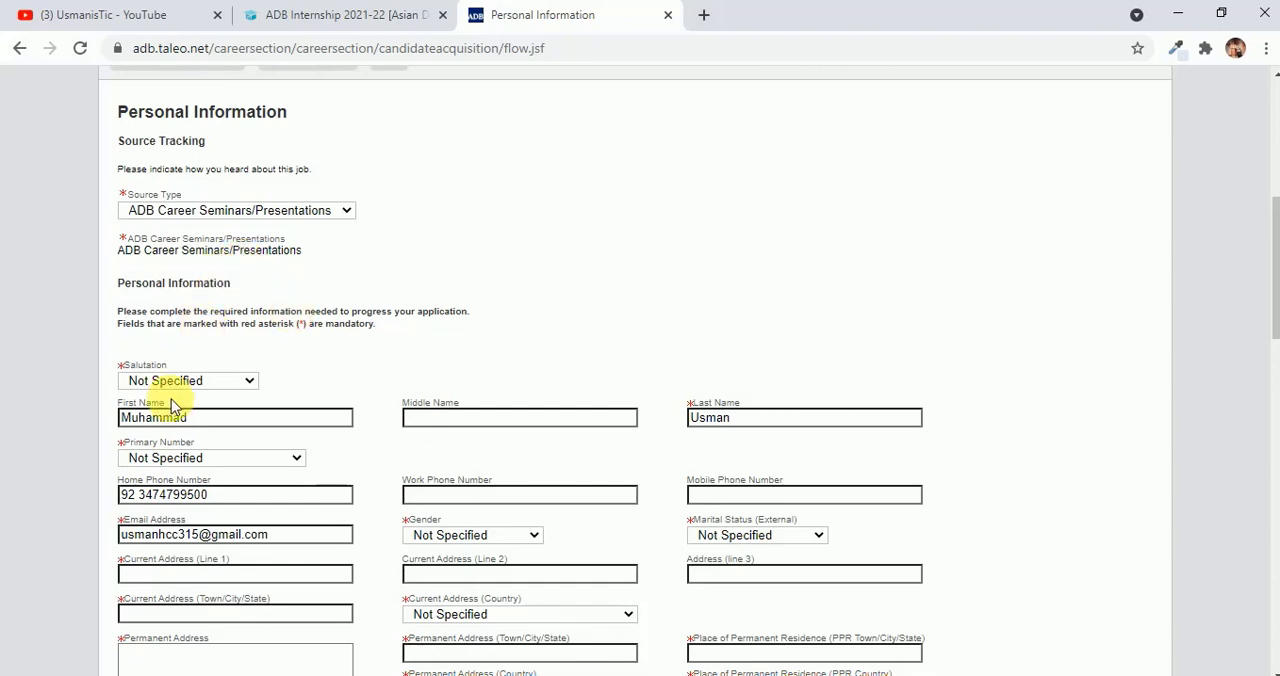
click(188, 382)
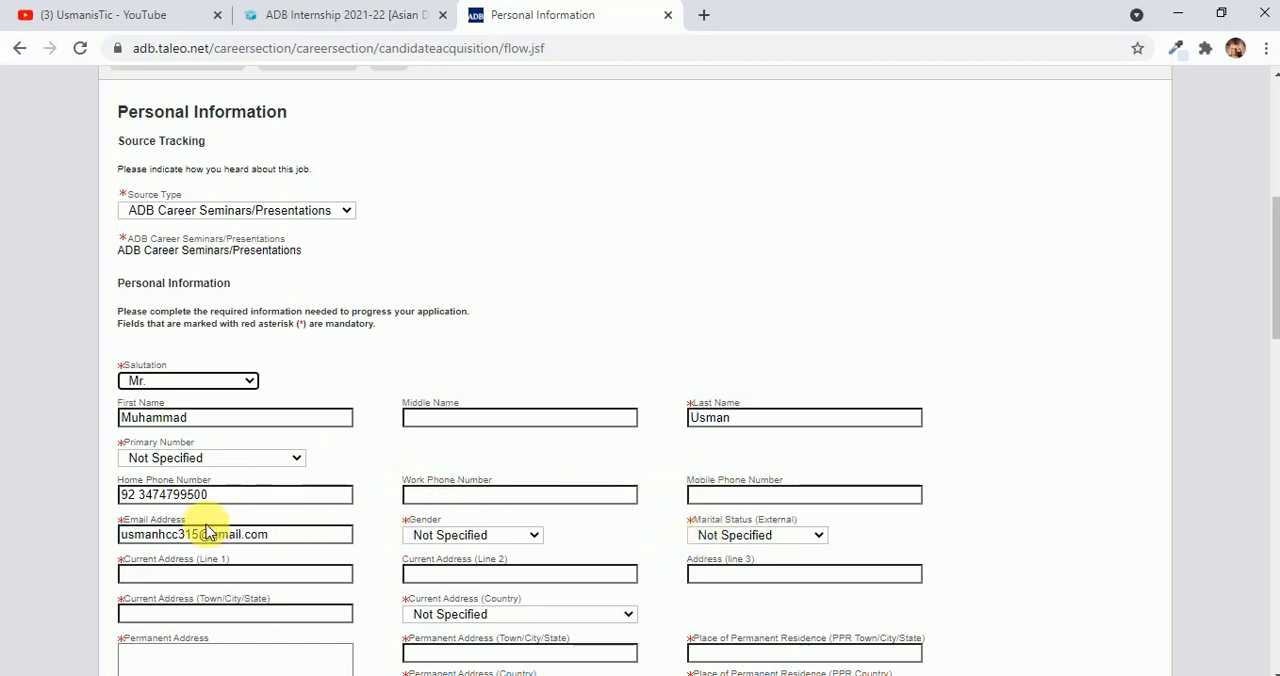
click(472, 534)
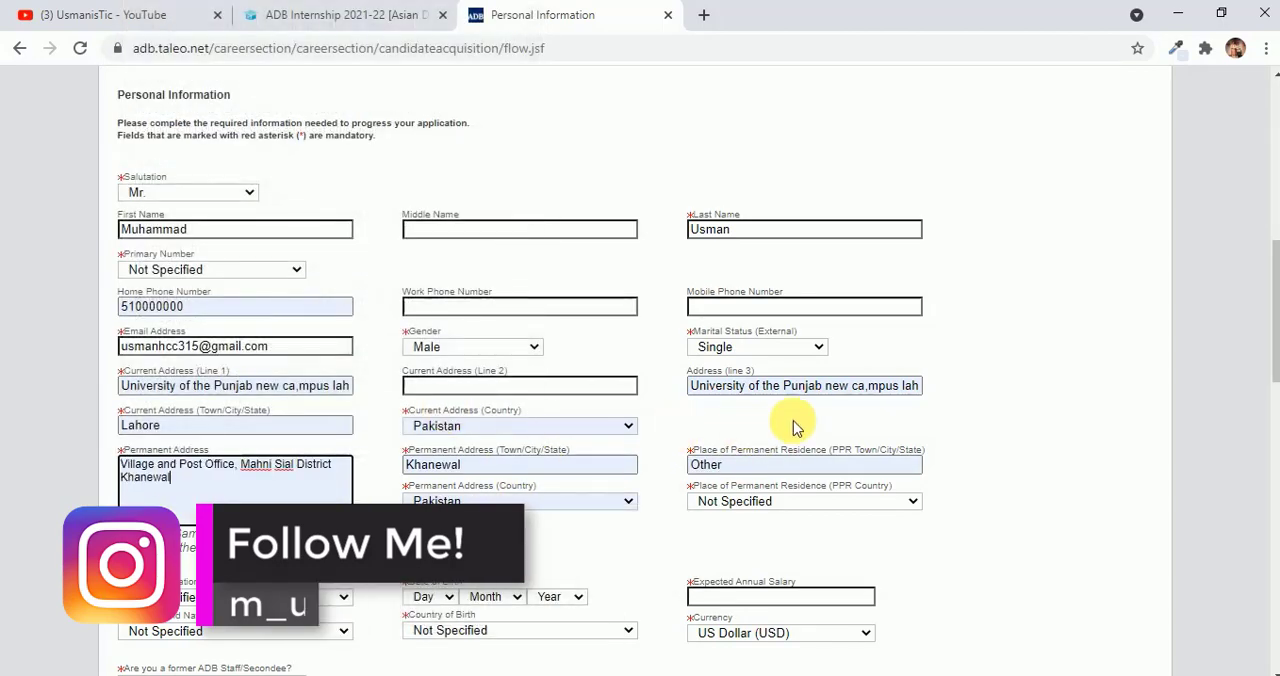
Set permanent residence country to Pakistan and town/state to Punjab
scroll(down, 3)
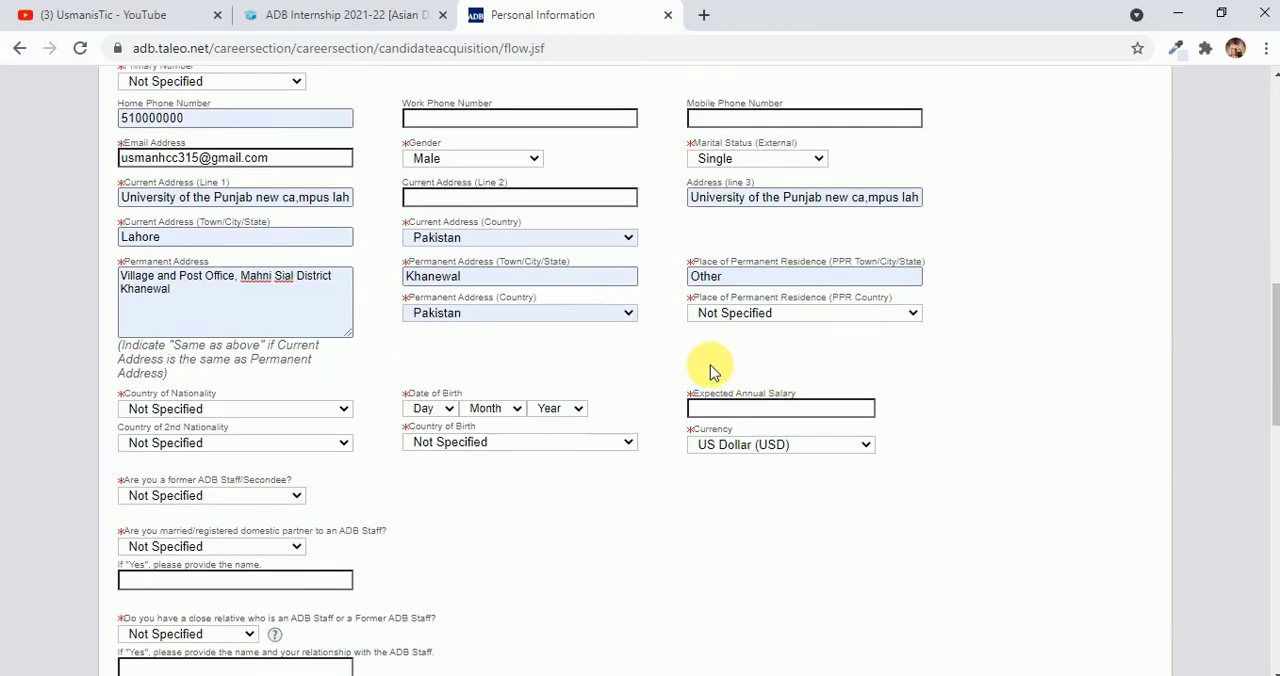
click(804, 312)
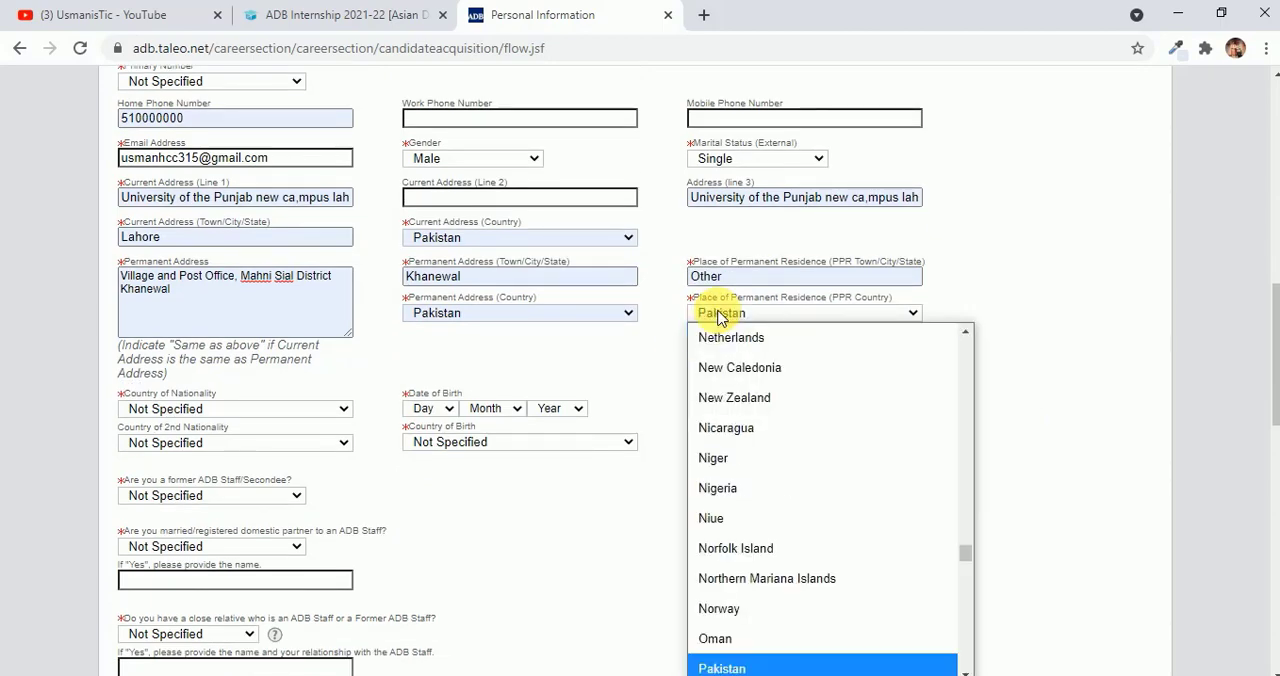
click(720, 668)
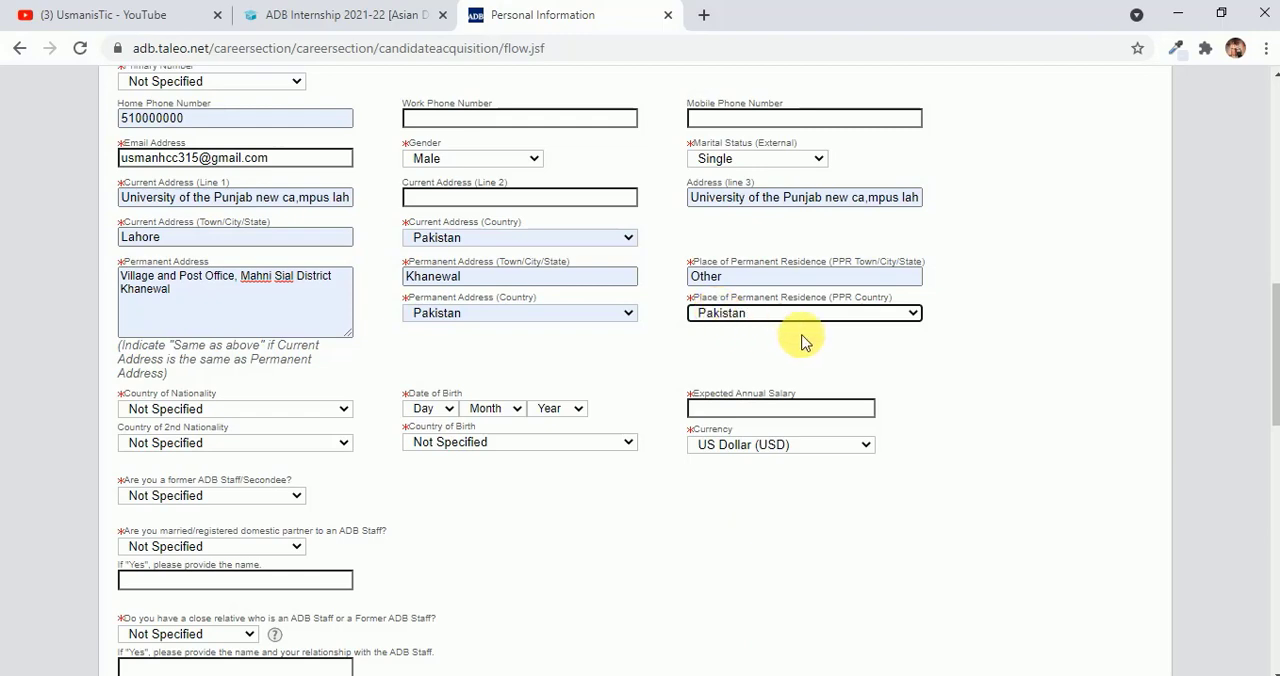
click(804, 276)
text(p)
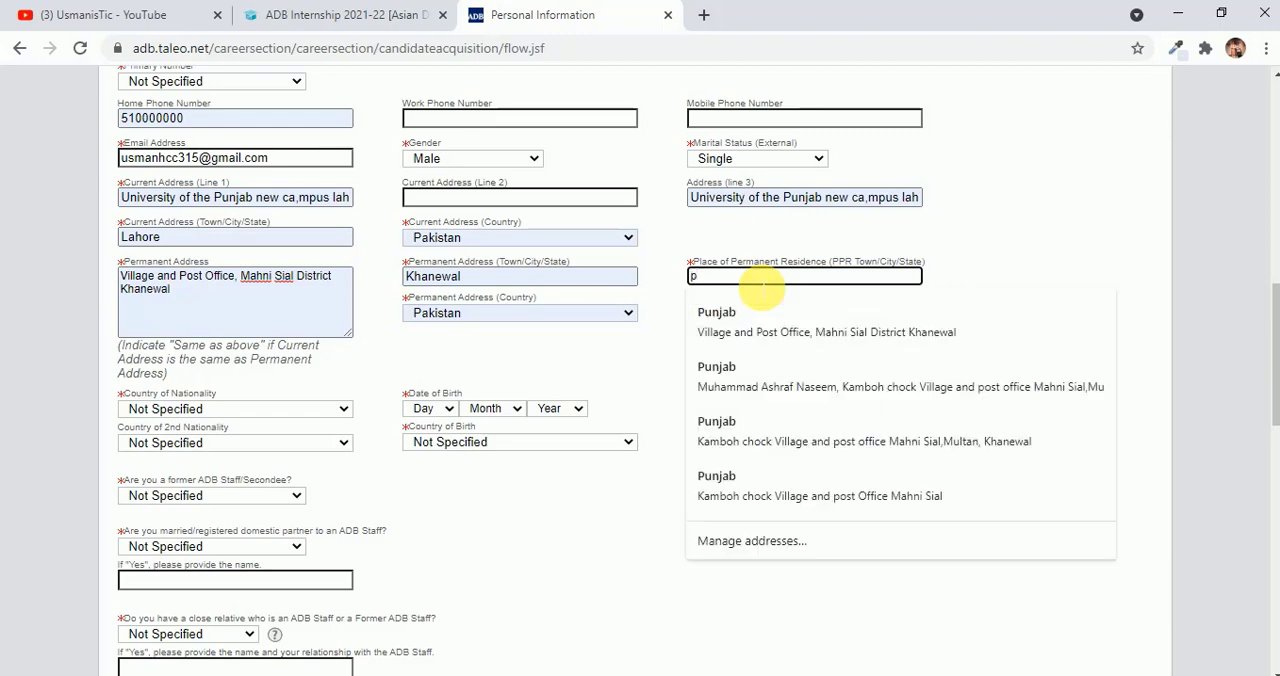
text(akis)
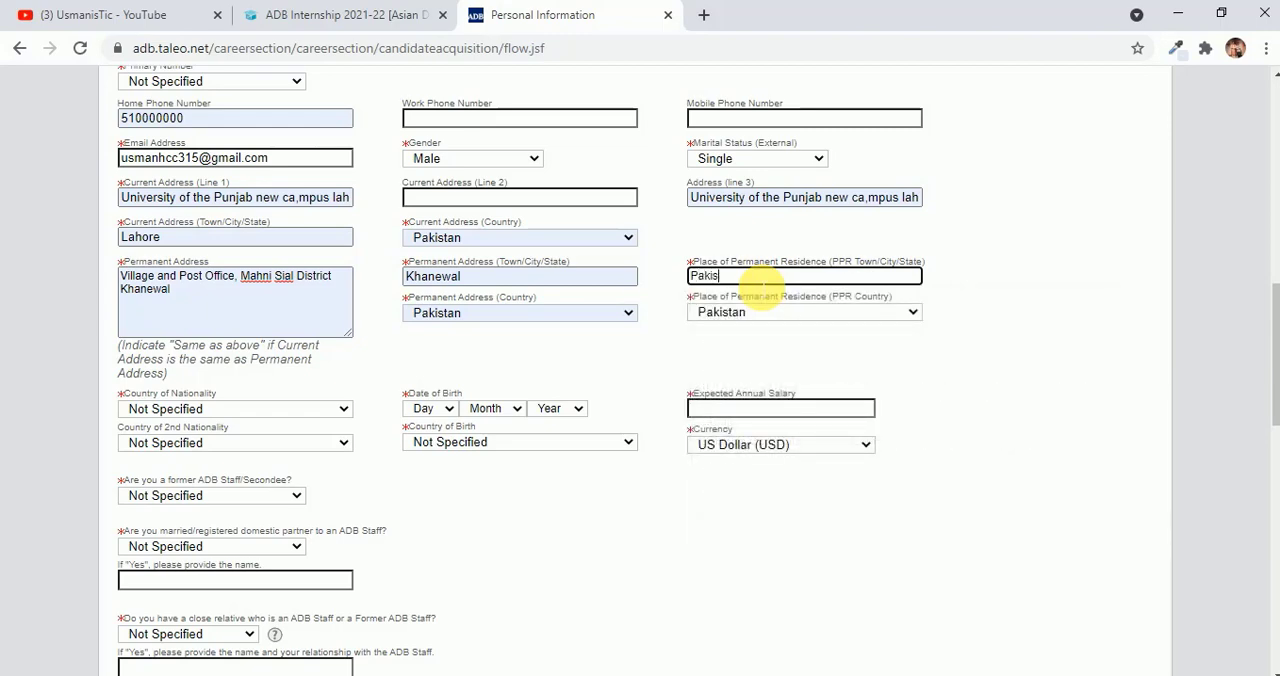
text(g)
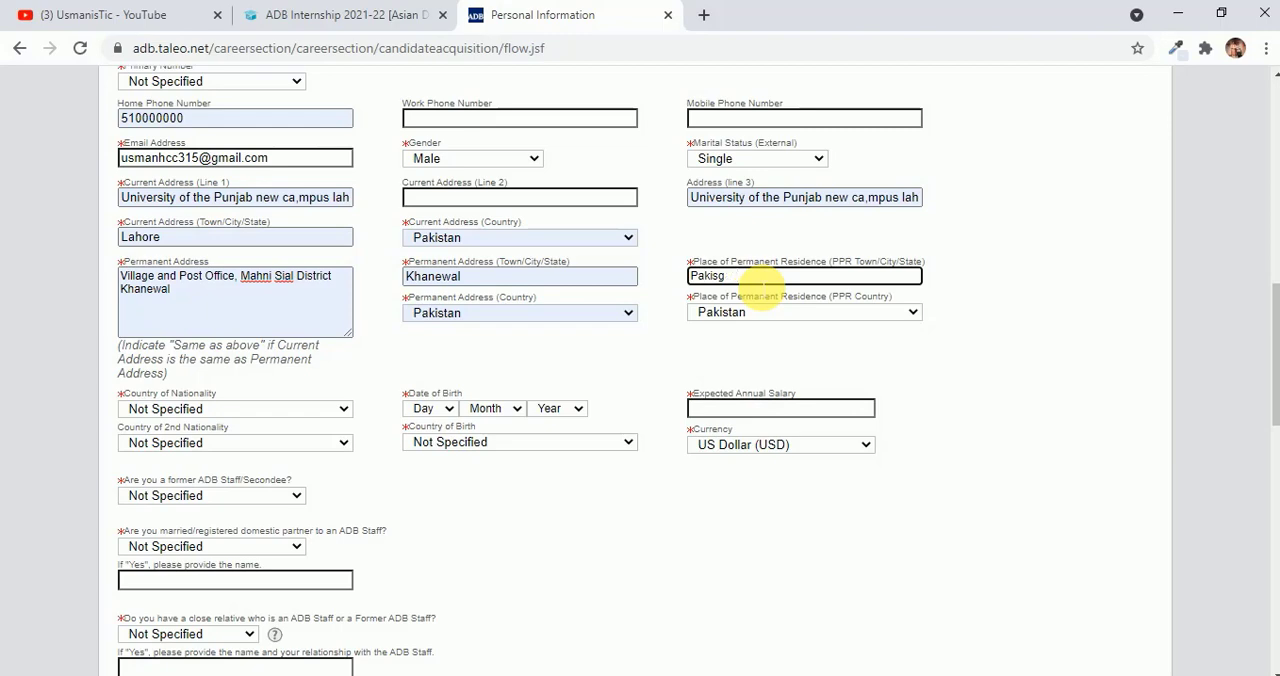
text(Punjab)
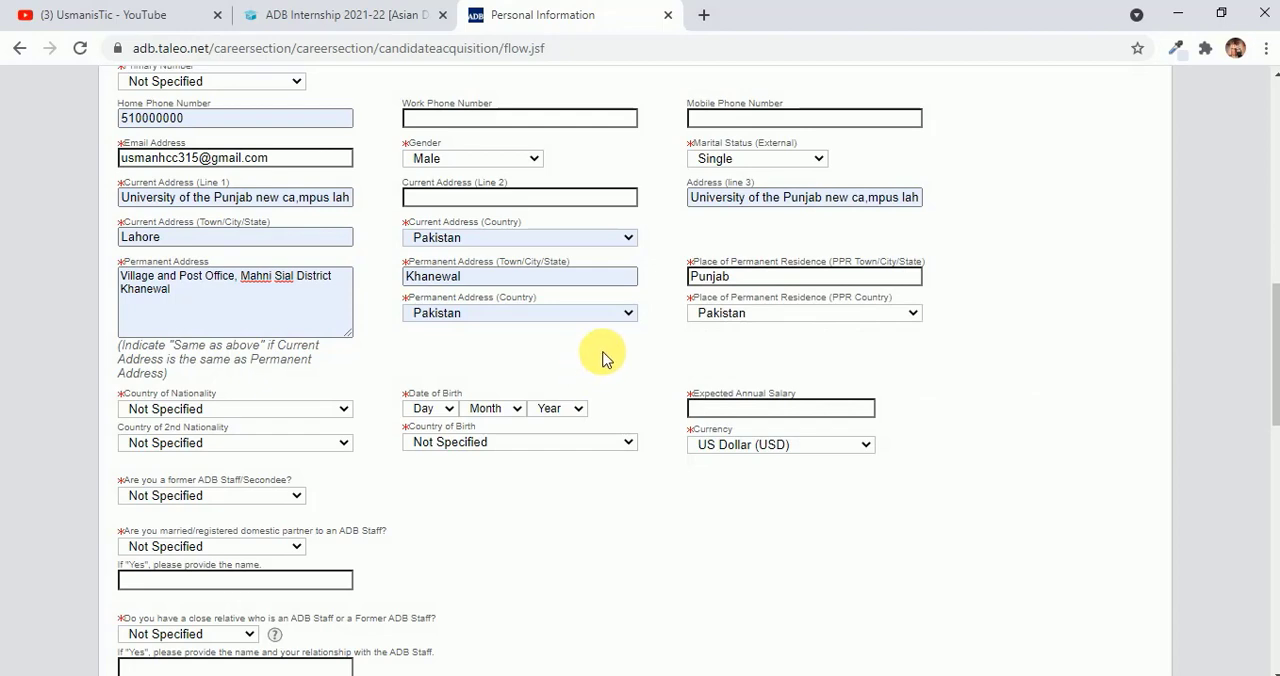
Set nationality and country of birth to Pakistan, birth date, and expected annual salary 1000
scroll(down, 3)
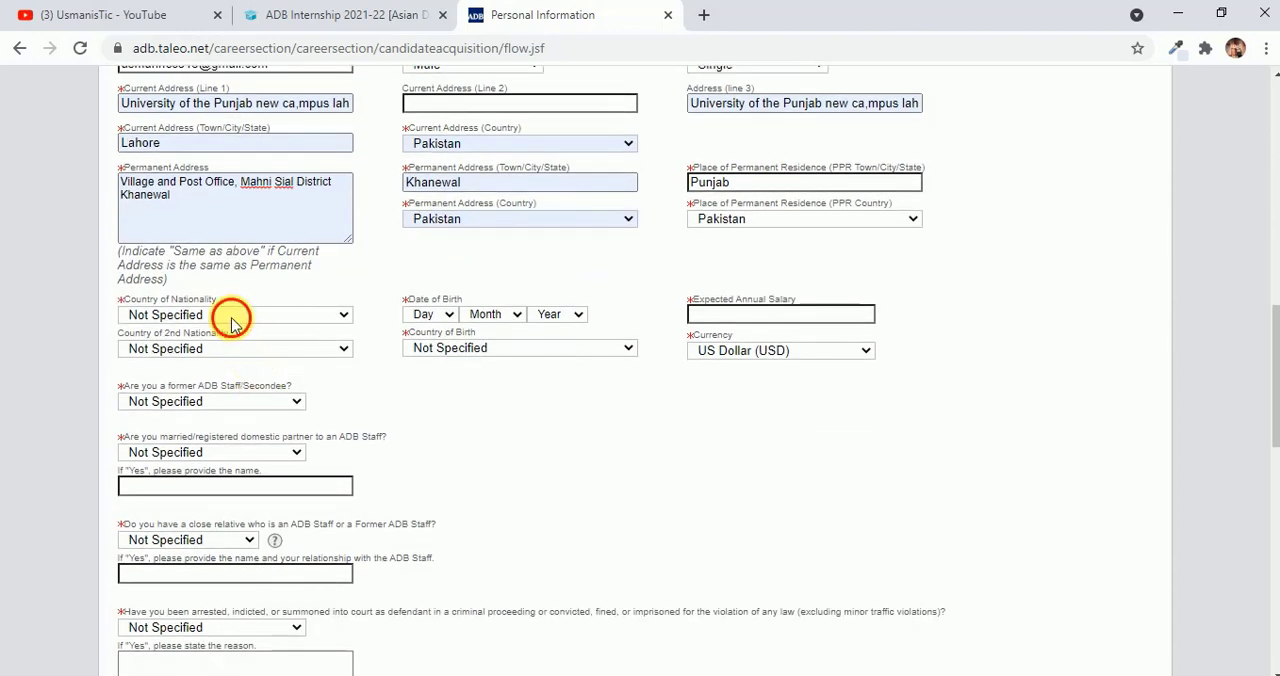
click(234, 314)
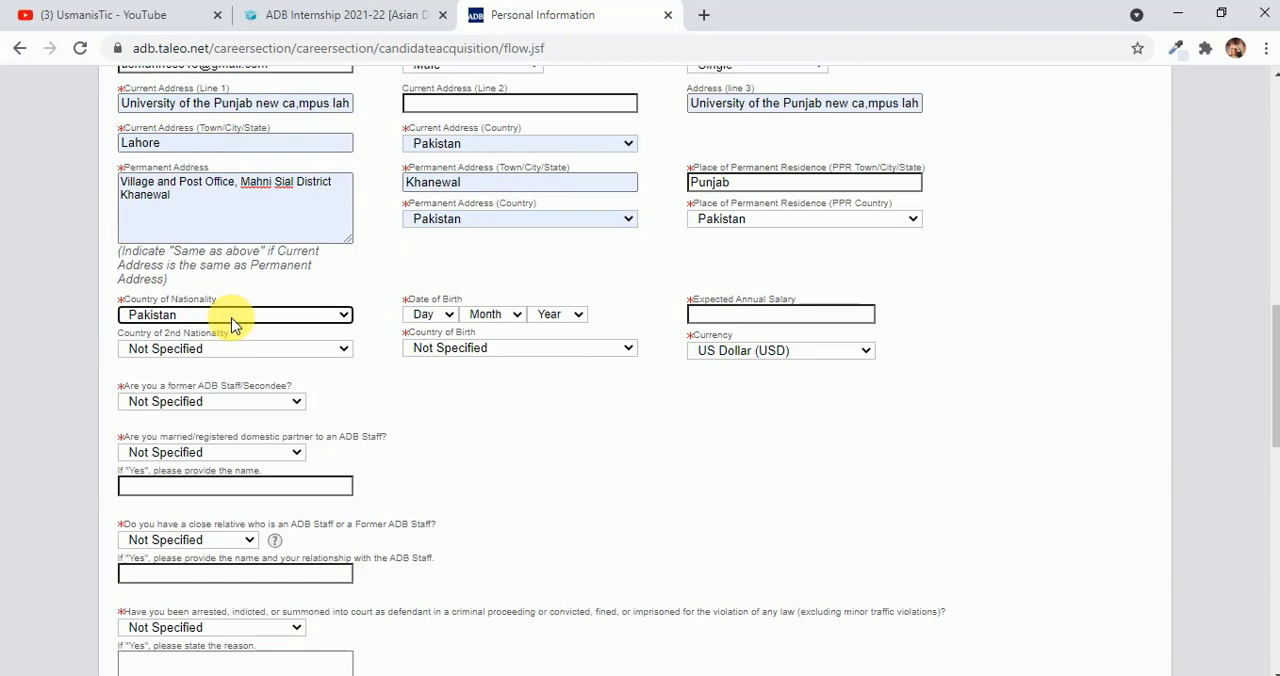
click(430, 314)
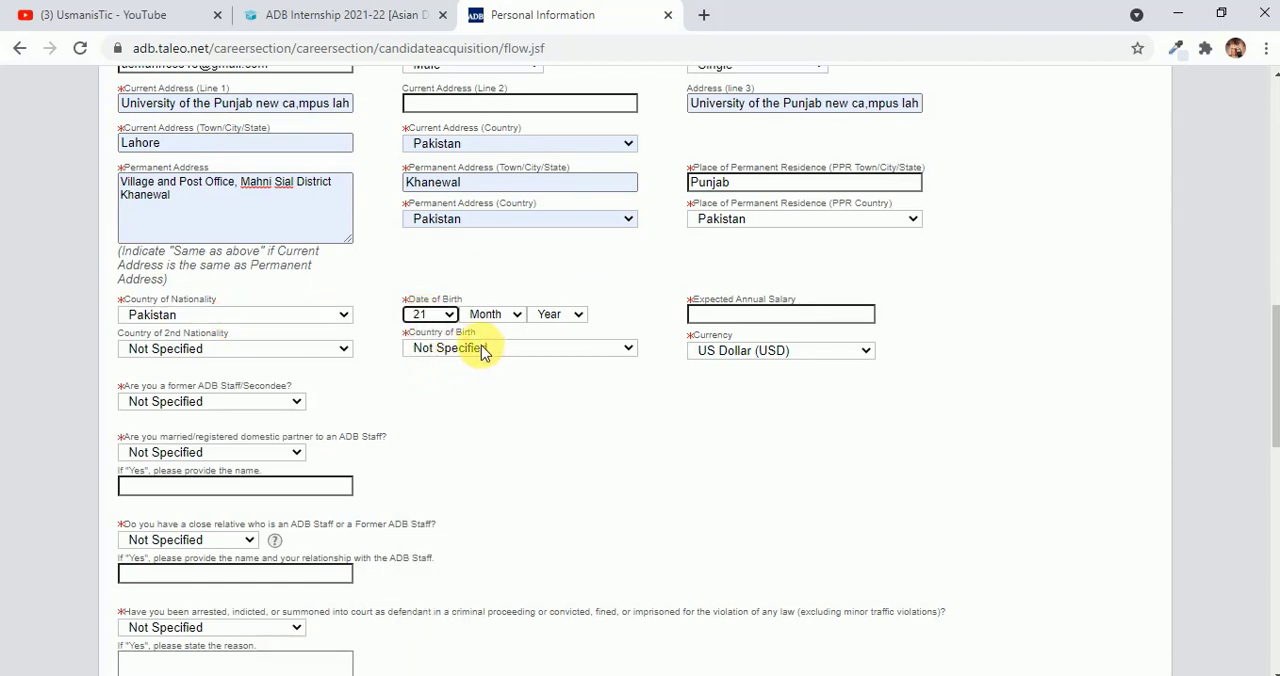
click(494, 314)
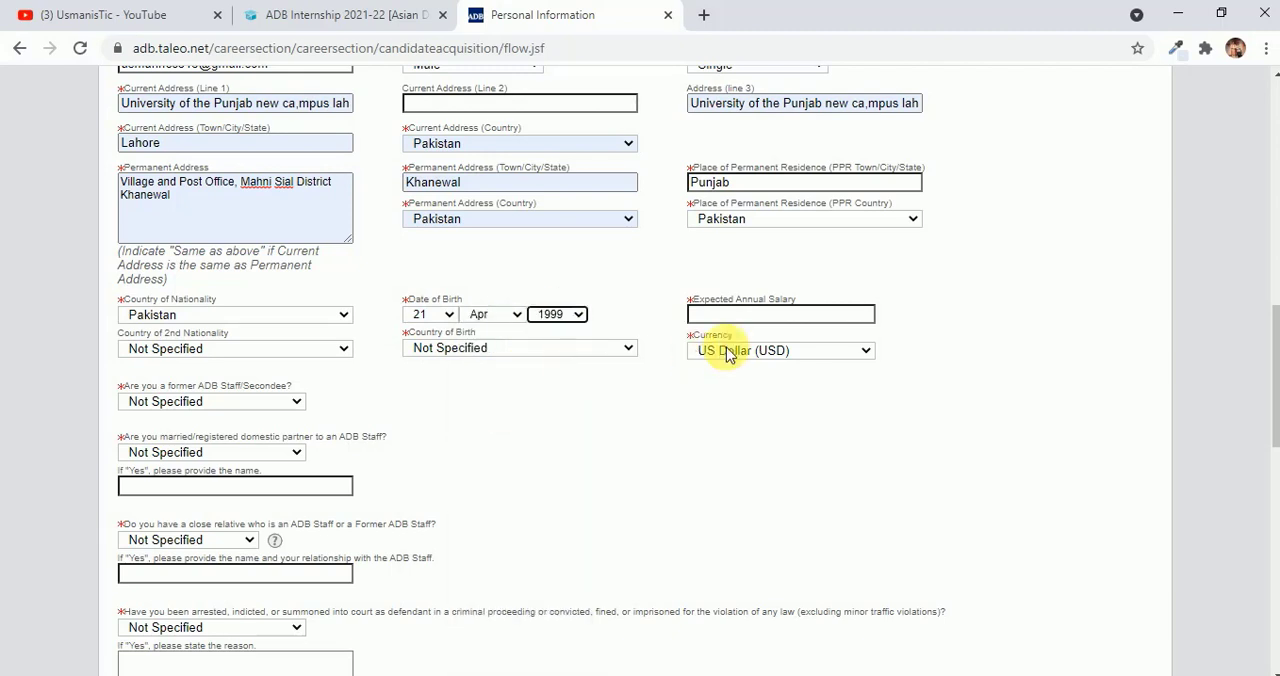
click(780, 314)
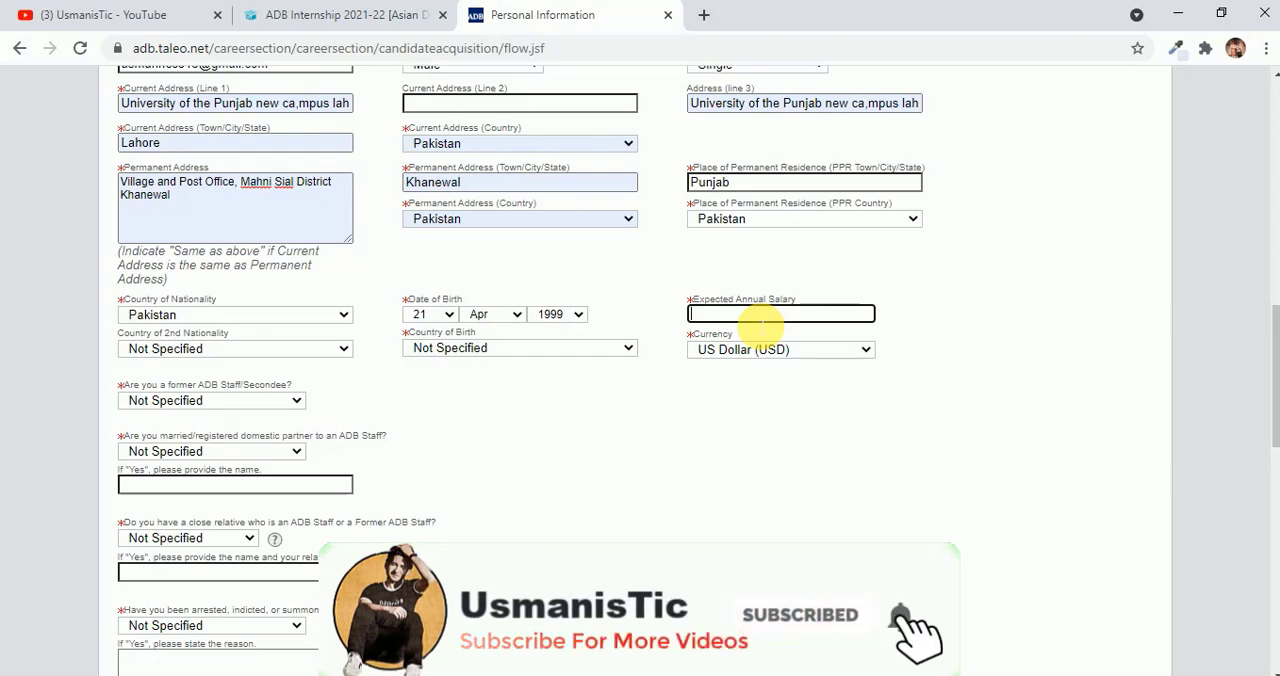
text(1000)
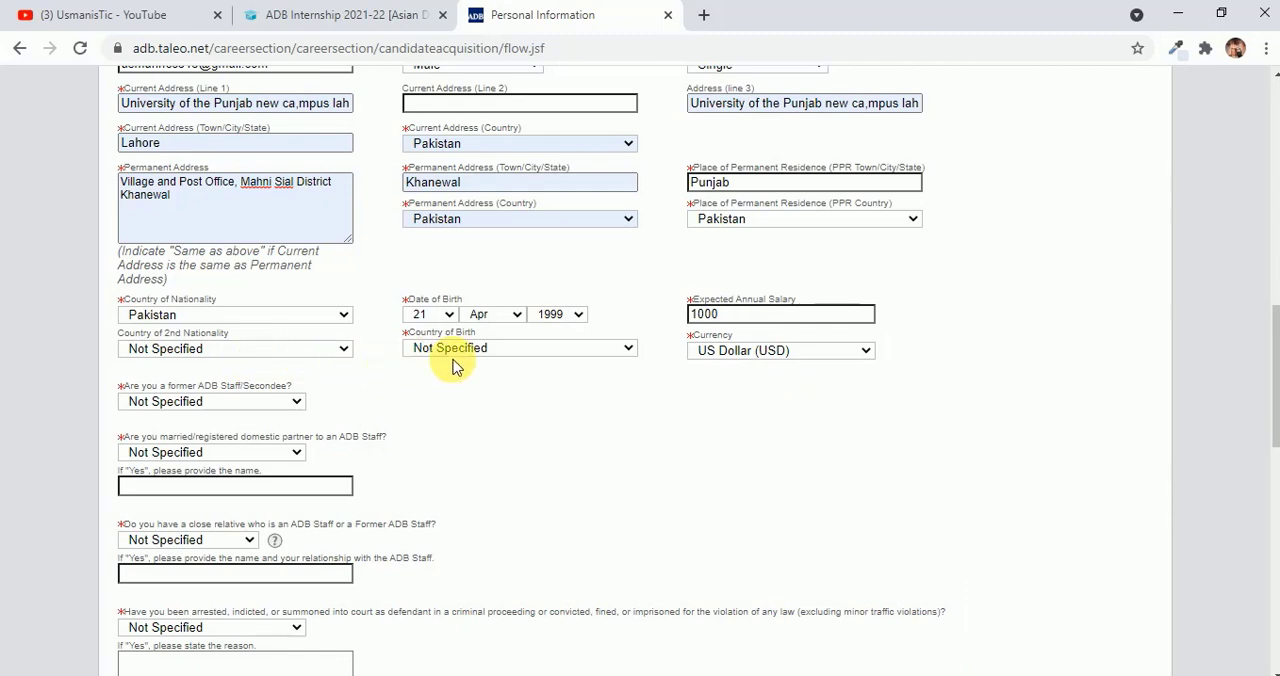
click(520, 348)
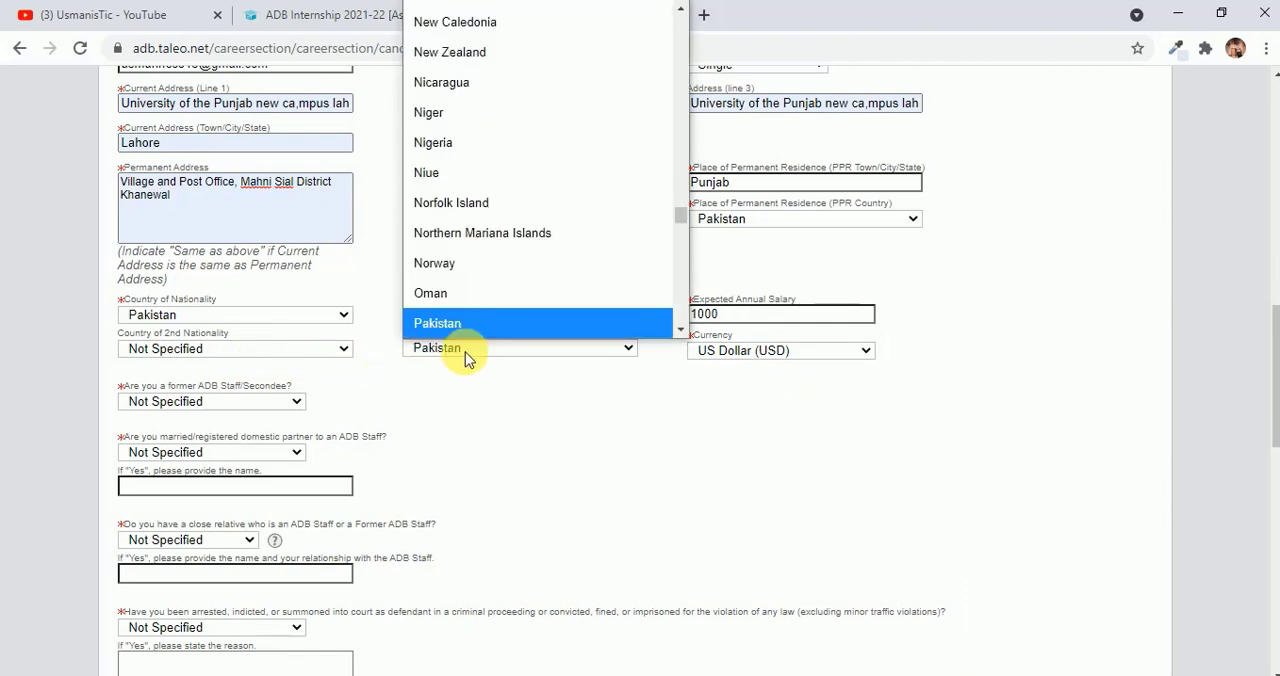
click(436, 322)
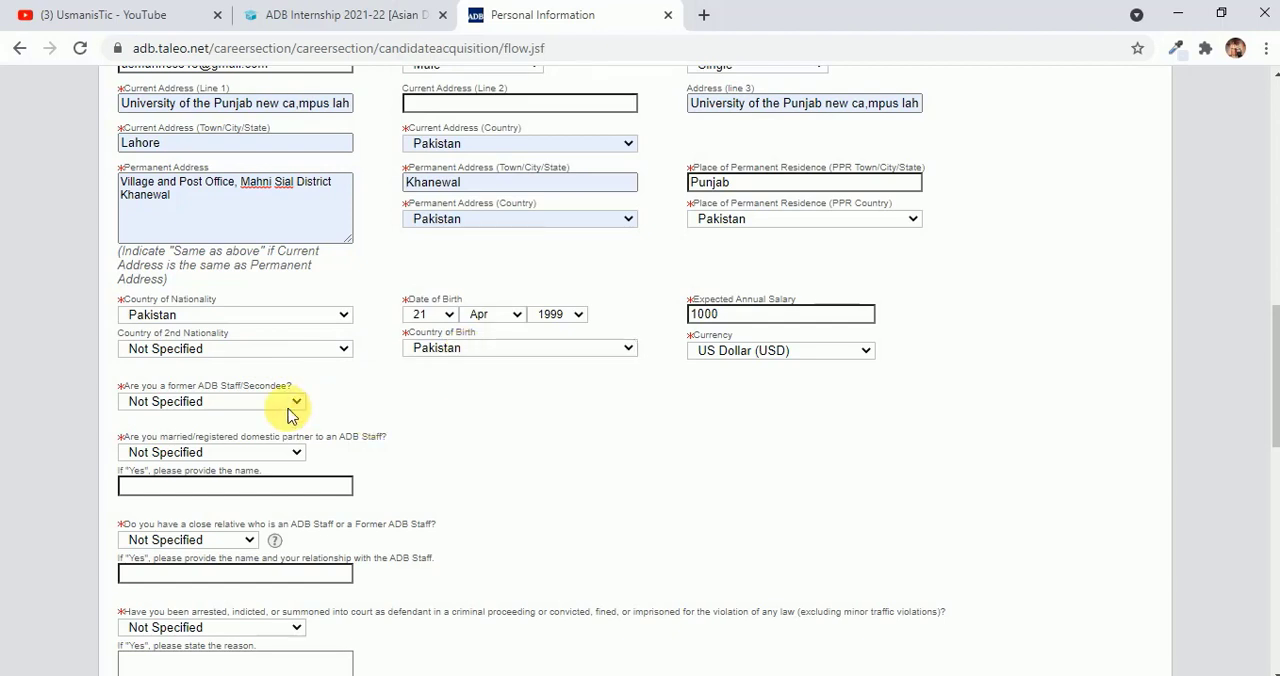
Answer No to former ADB staff, ADB partner, close relative, discharge and employer-inquiry questions
click(210, 400)
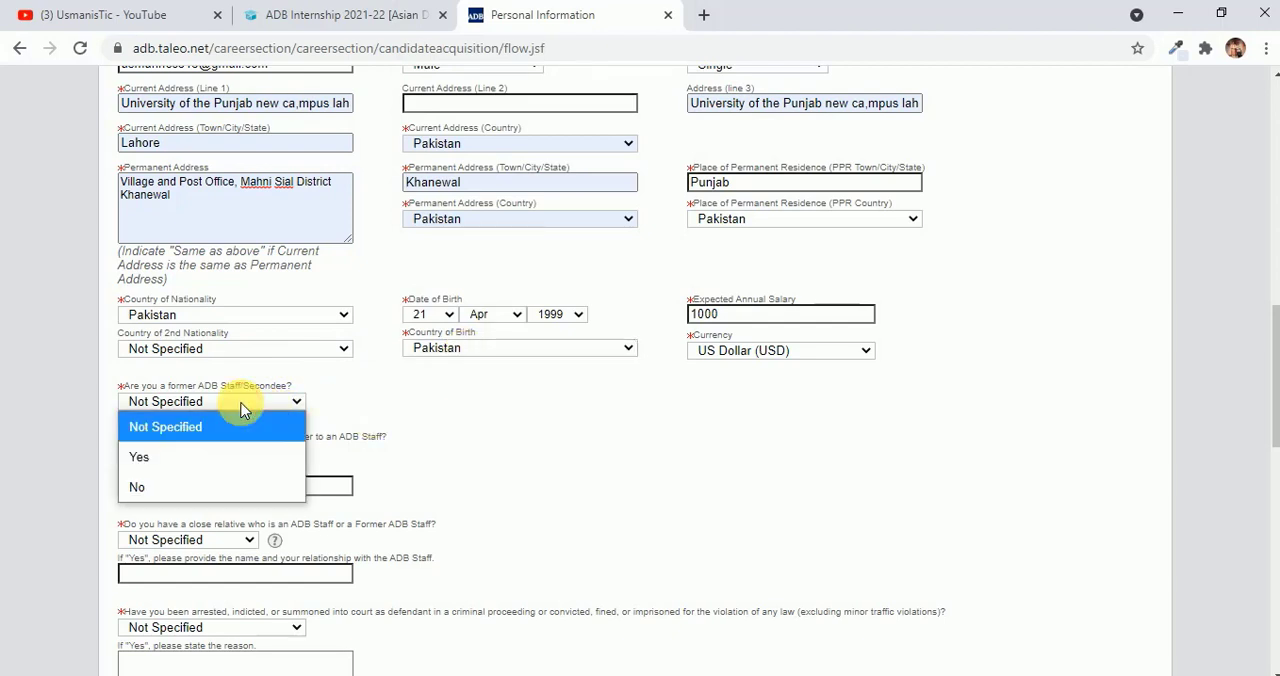
click(136, 488)
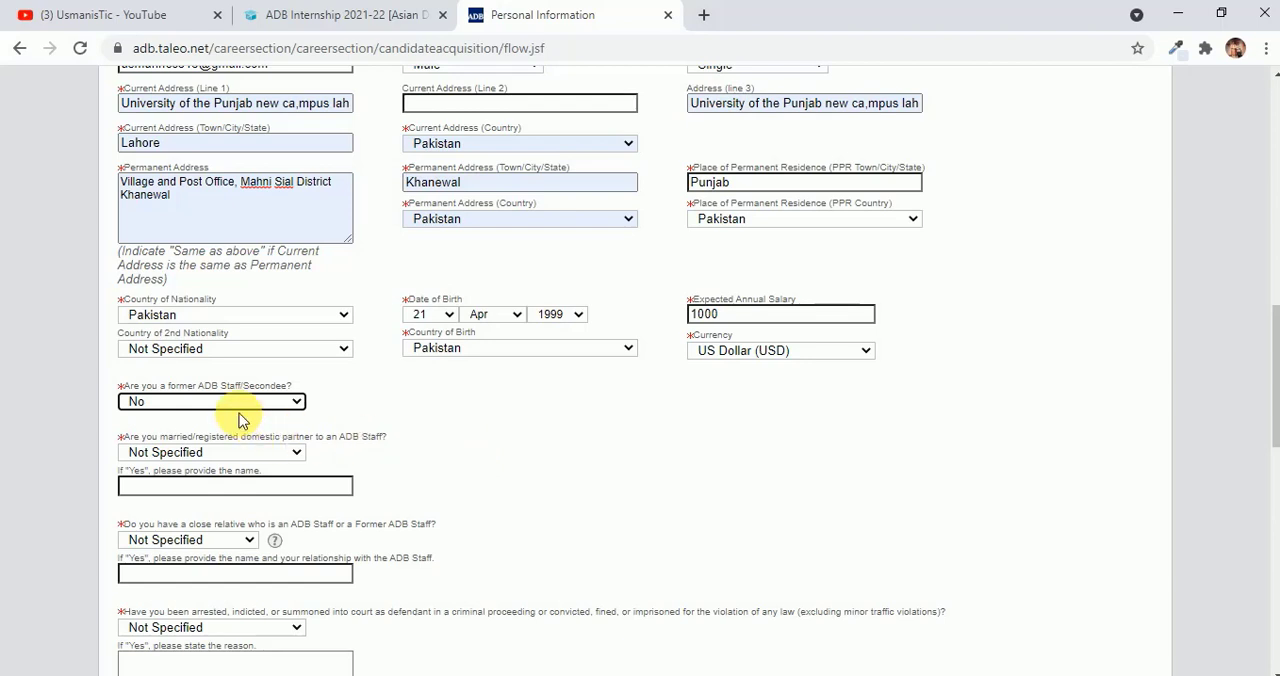
click(210, 452)
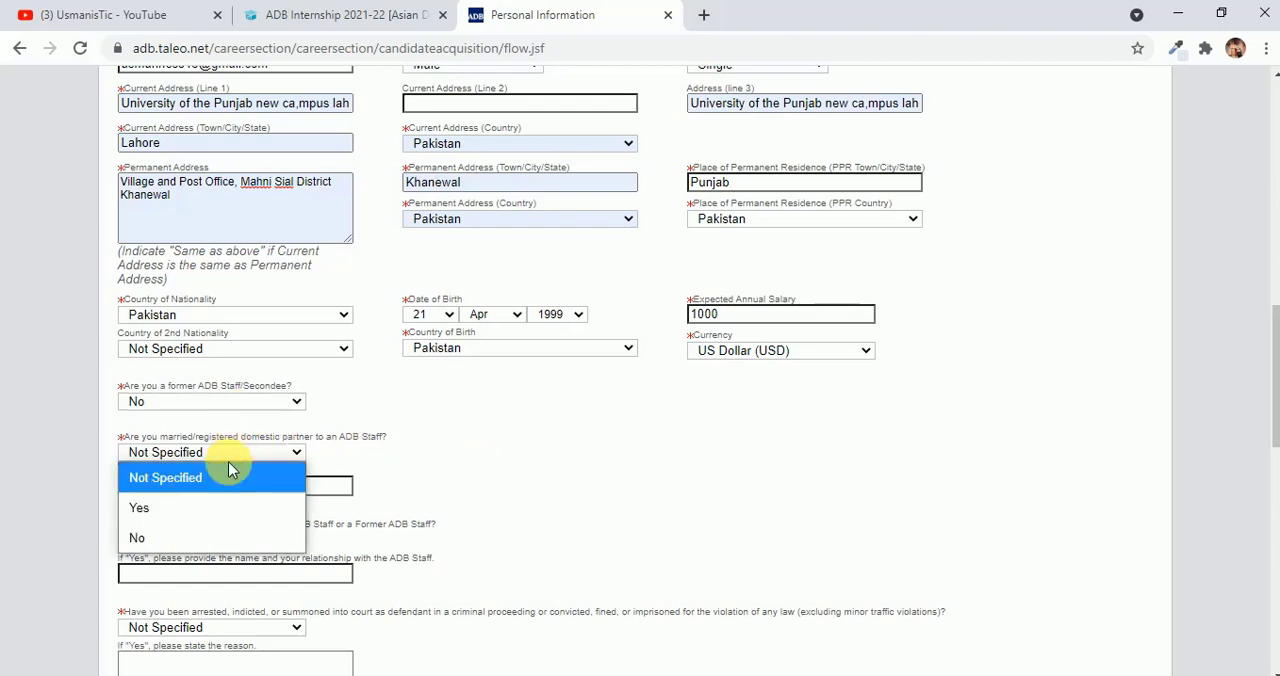
click(136, 538)
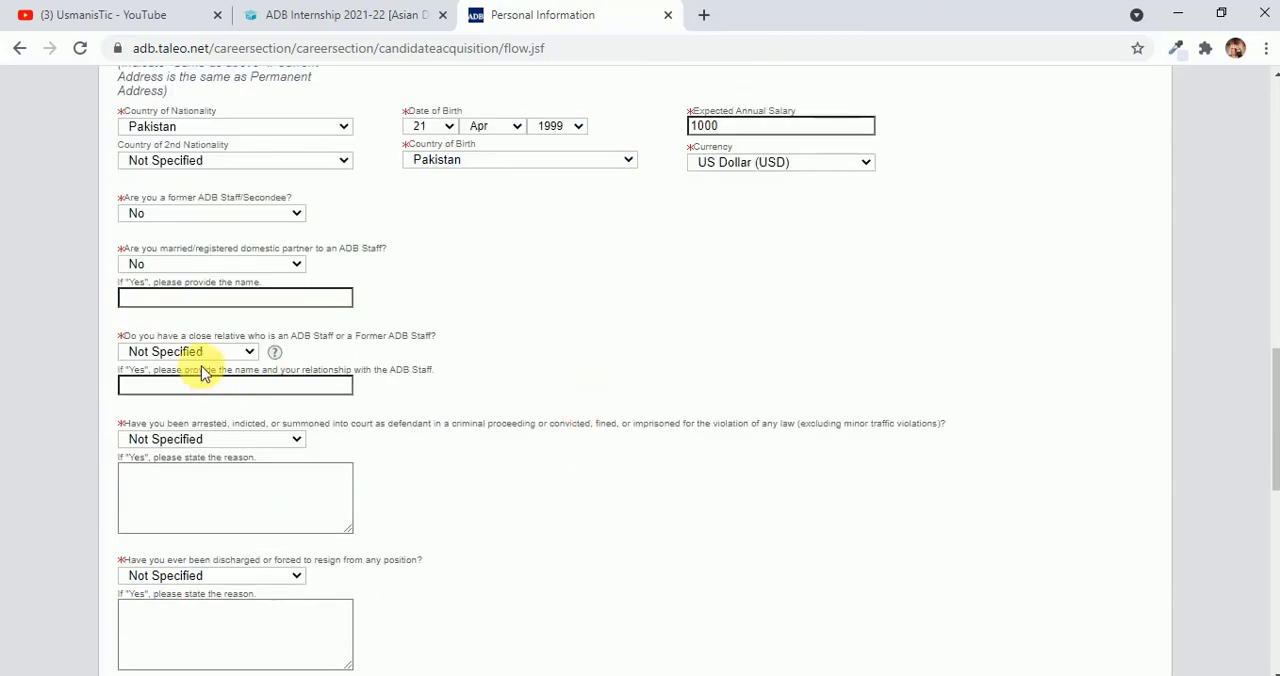
click(188, 352)
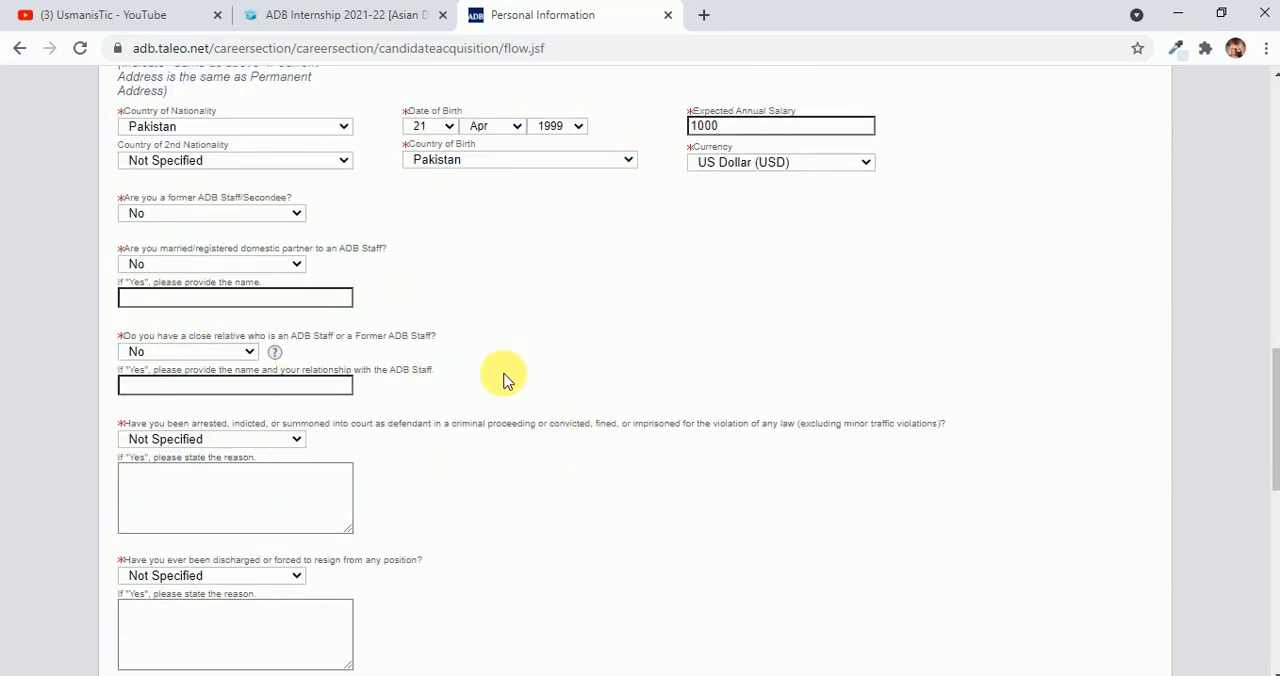
scroll(down, 3)
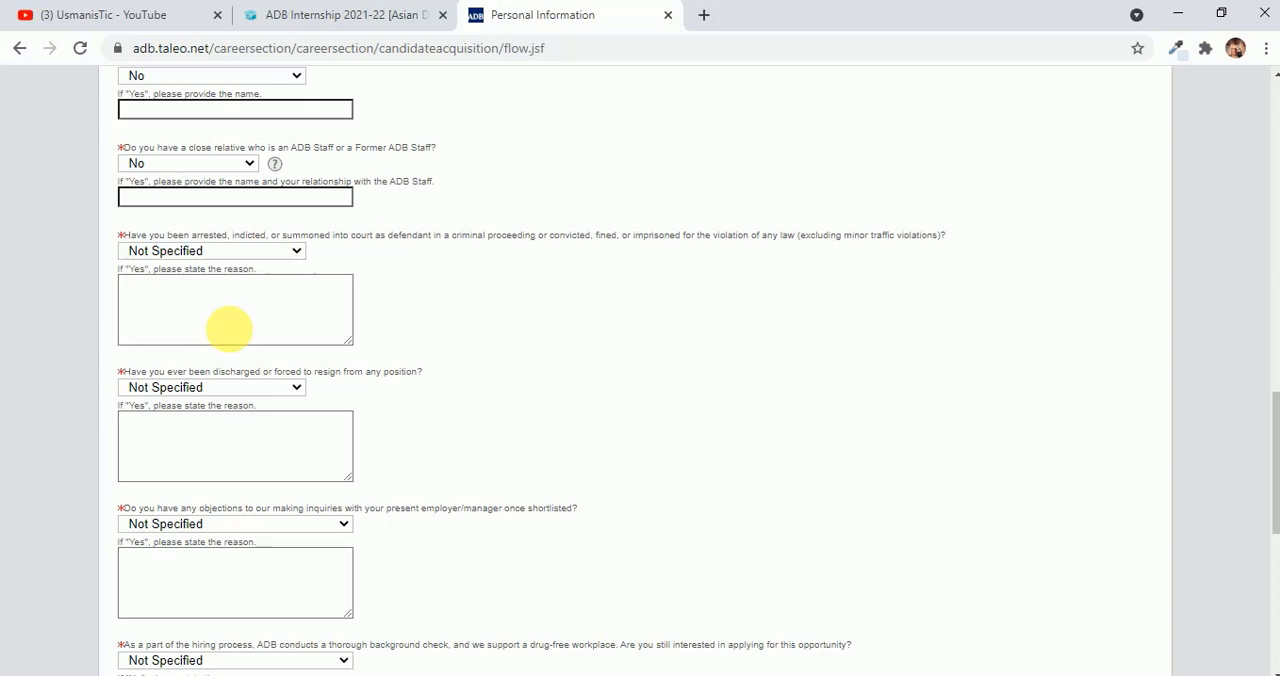
click(212, 388)
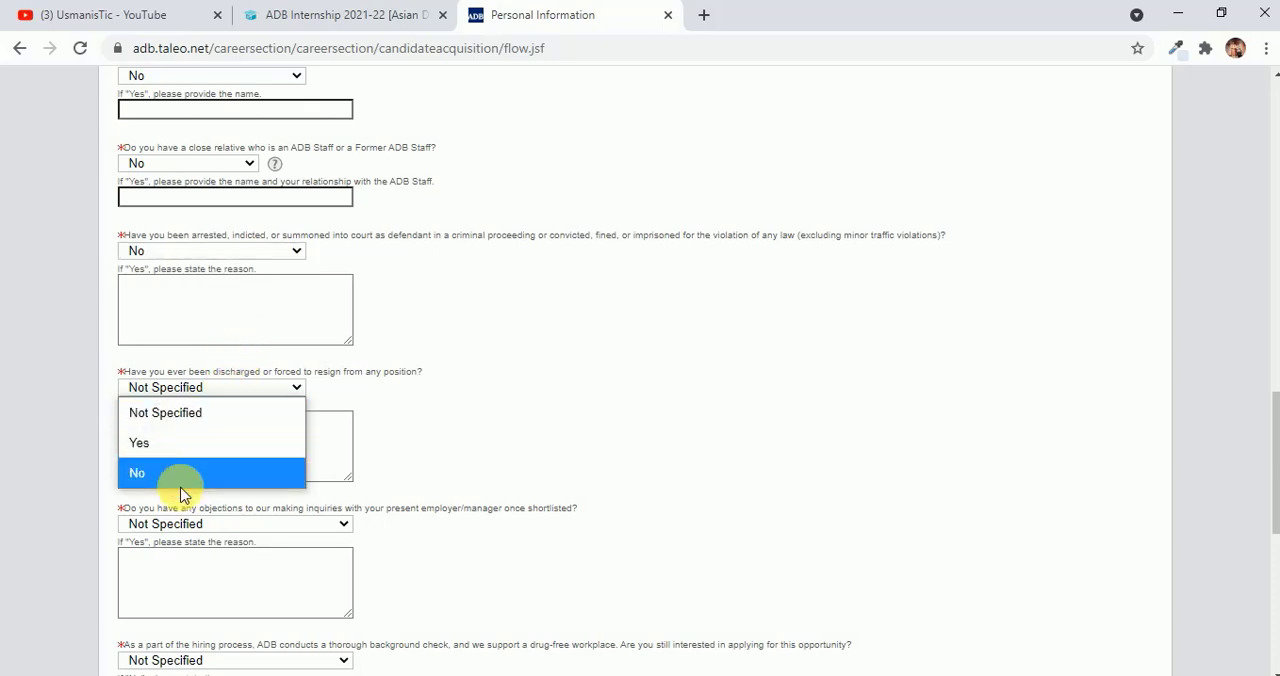
click(136, 472)
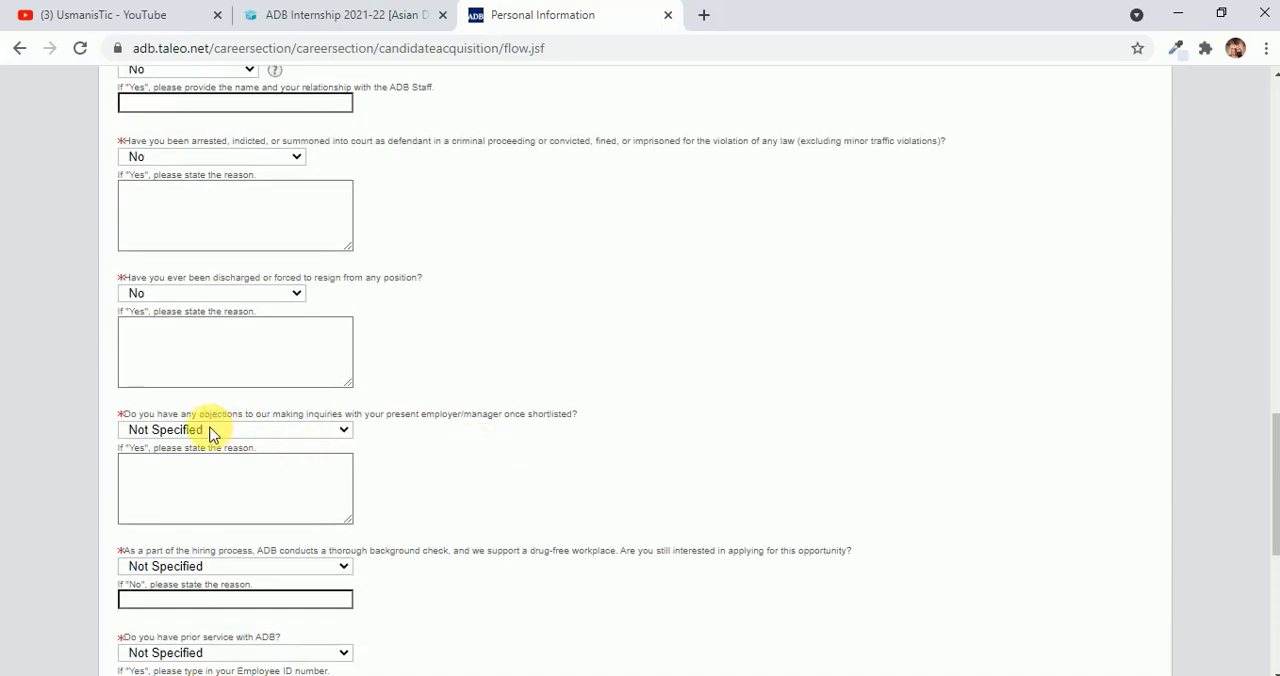
click(236, 428)
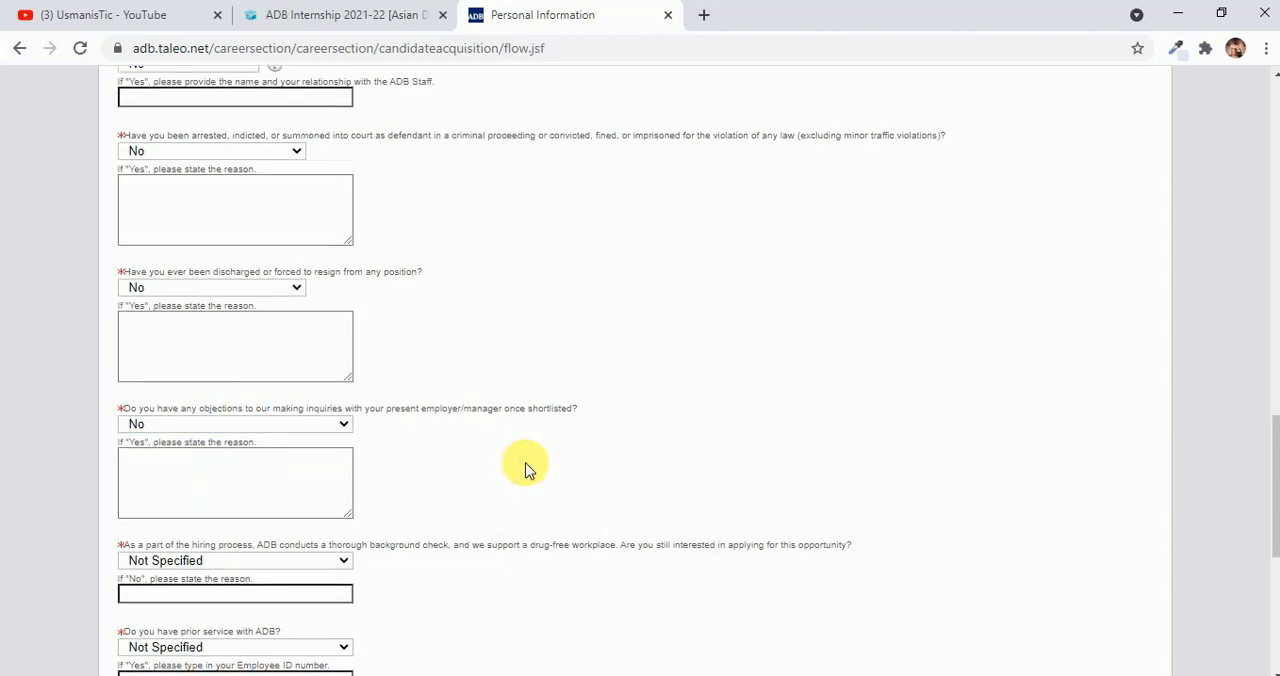
Answer Yes to background check, No to prior ADB service, and Save and Continue
scroll(down, 3)
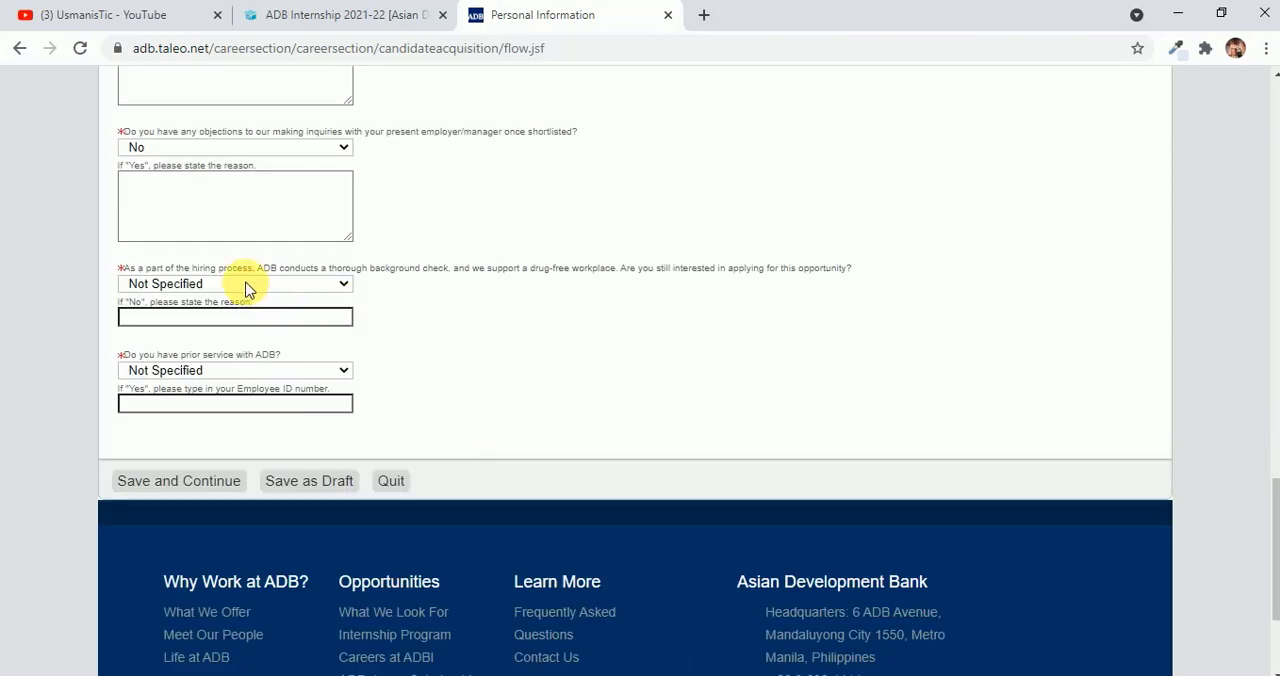
click(236, 284)
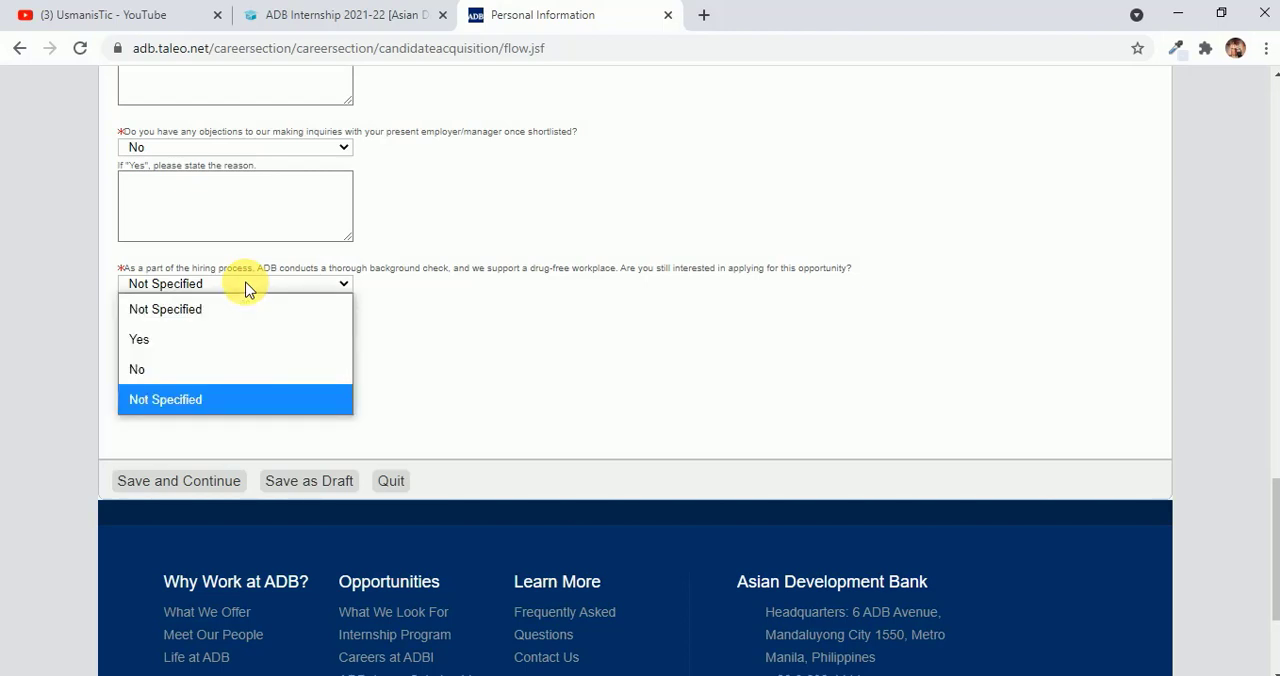
click(140, 338)
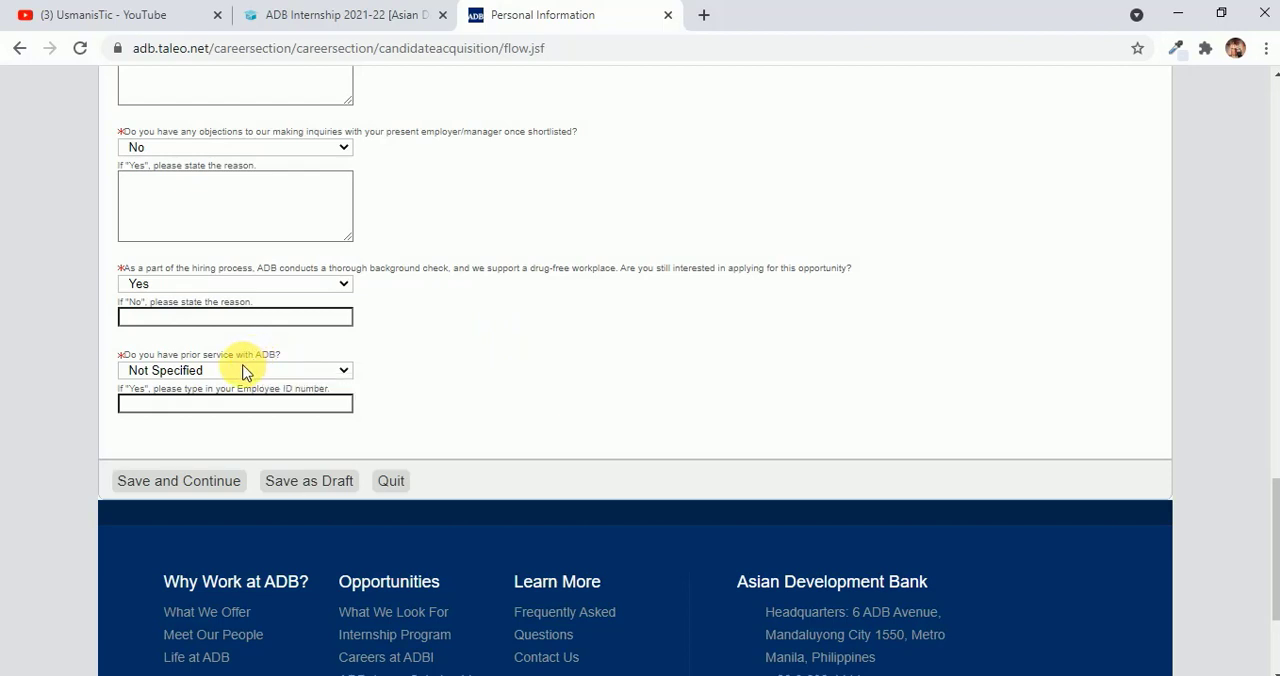
click(236, 370)
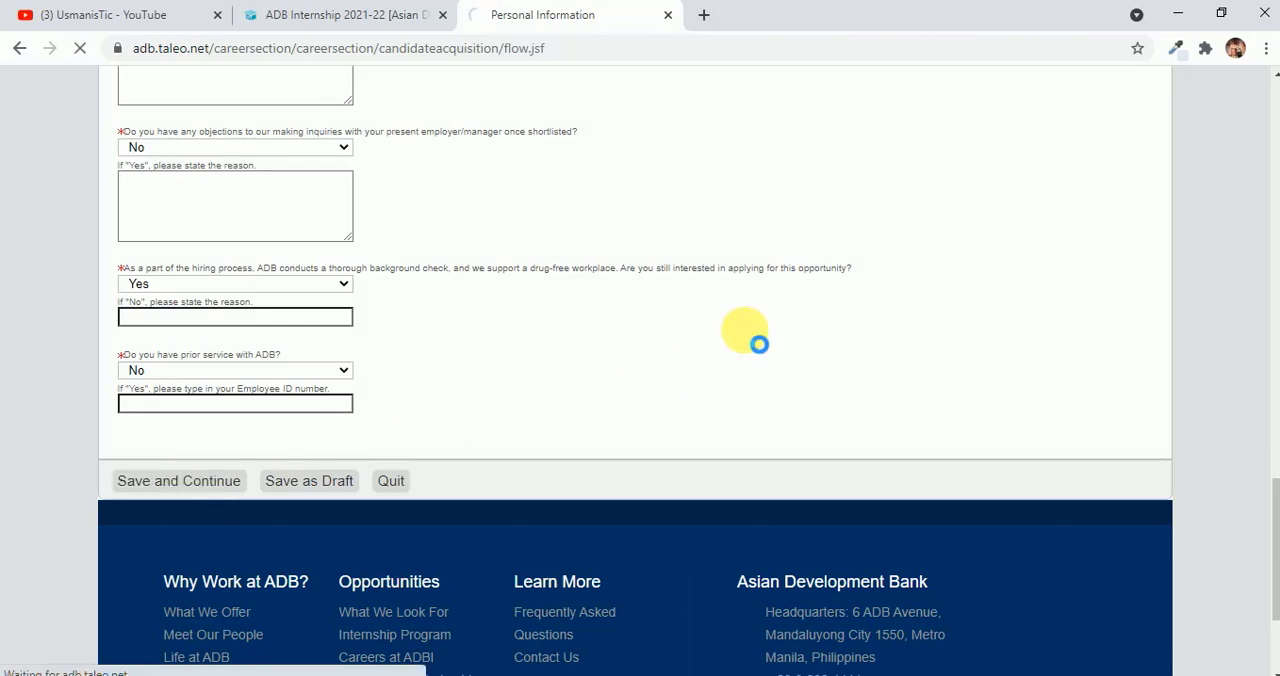
click(178, 480)
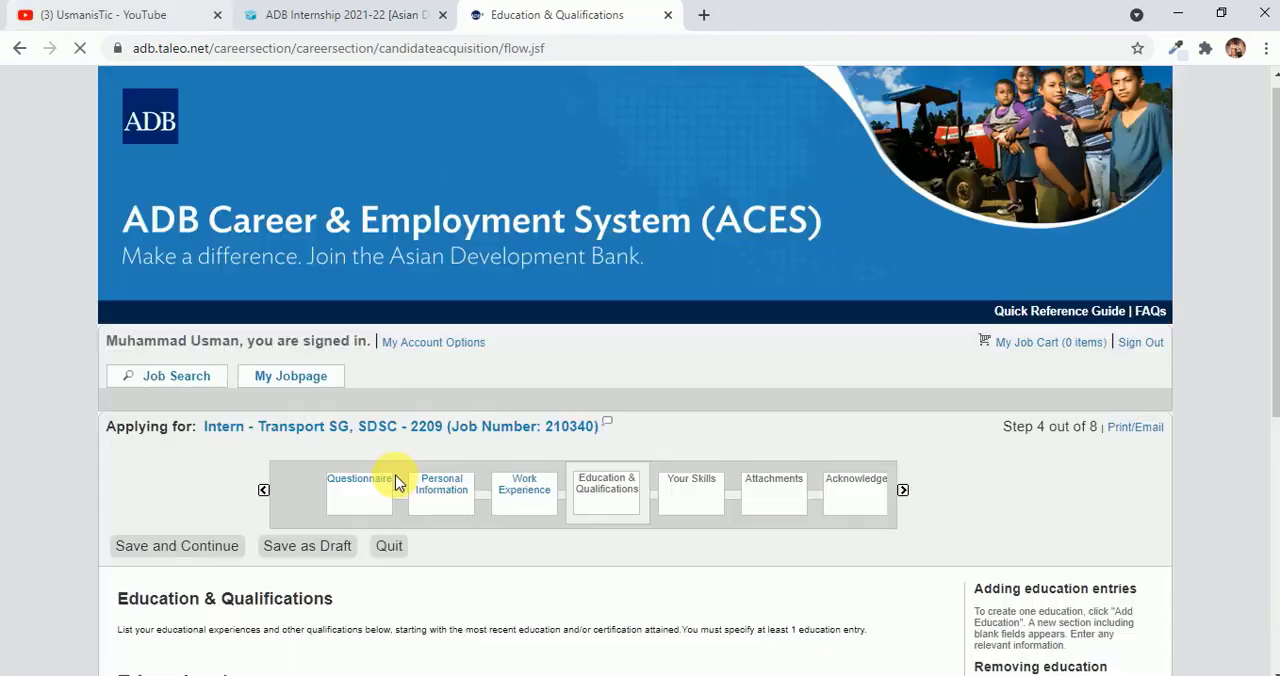
Set Education 1 qualification type to Master and Save and Continue to Your Skills
scroll(down, 3)
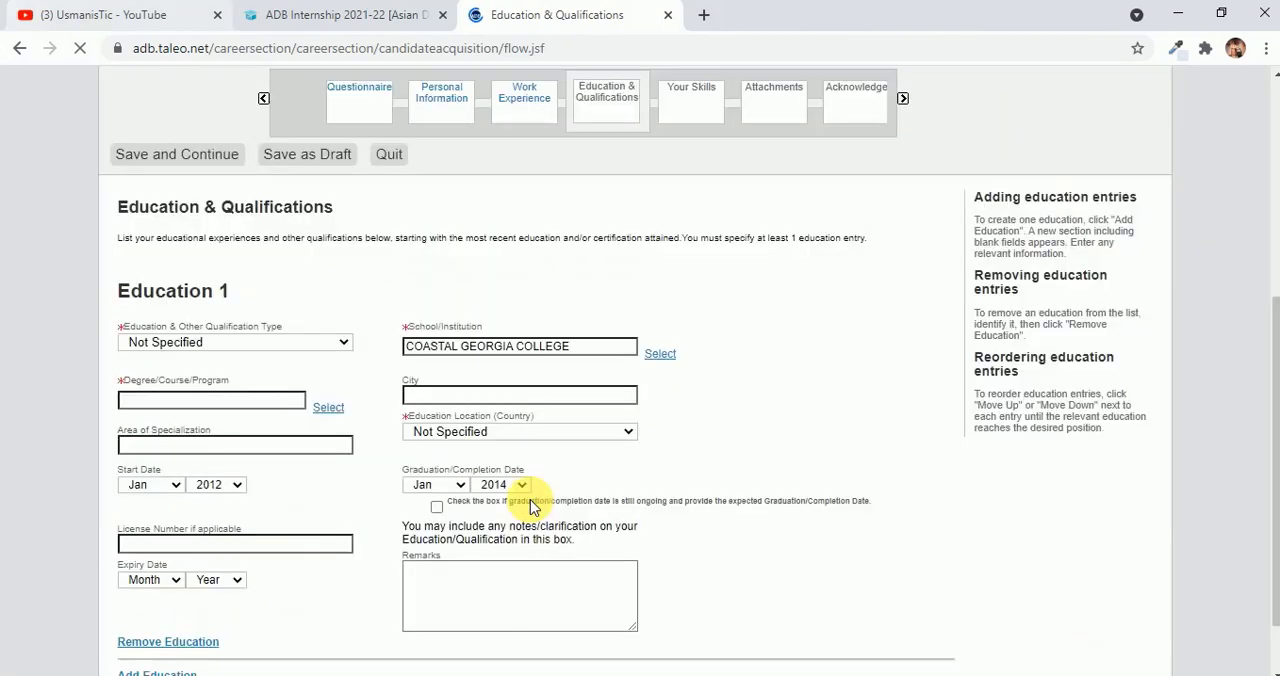
scroll(down, 3)
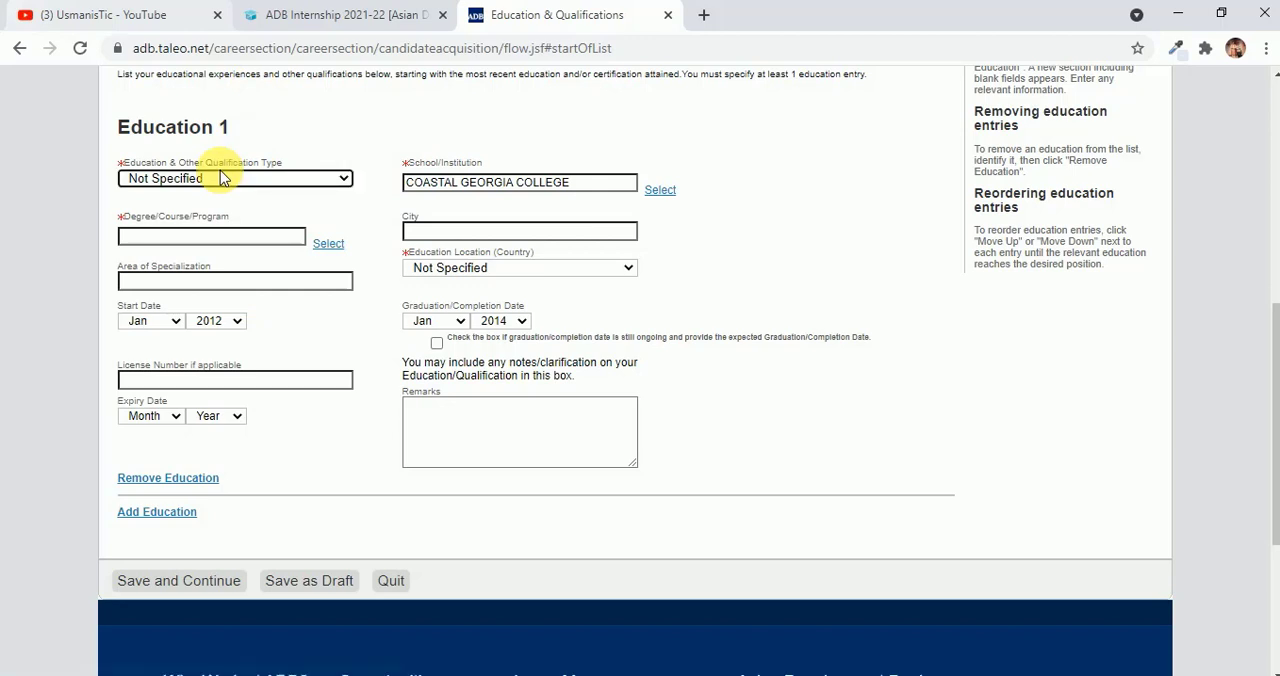
click(234, 178)
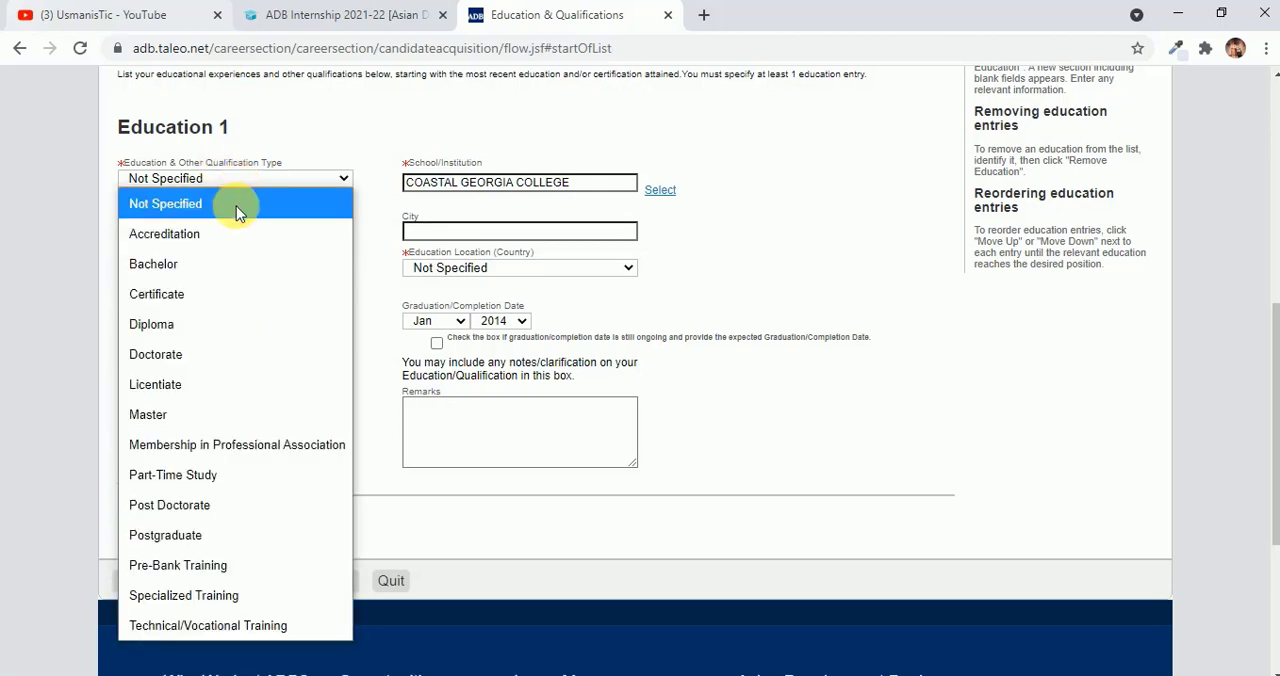
mouse_move(240, 294)
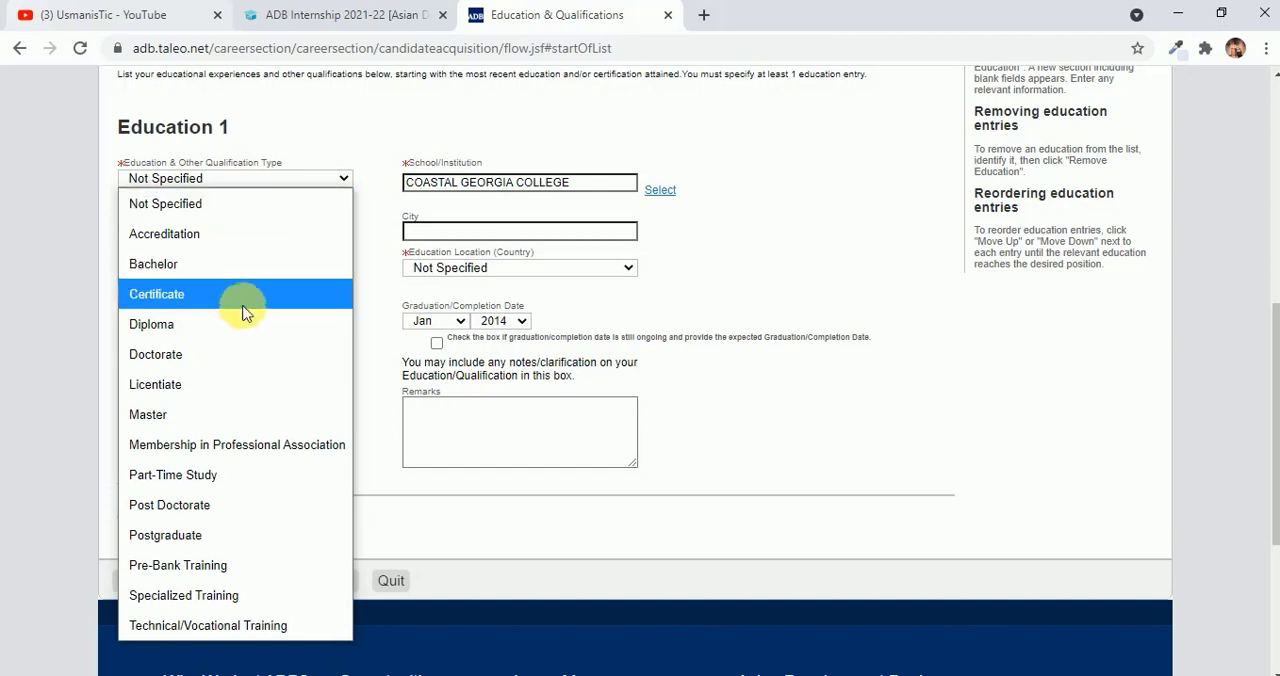
mouse_move(216, 324)
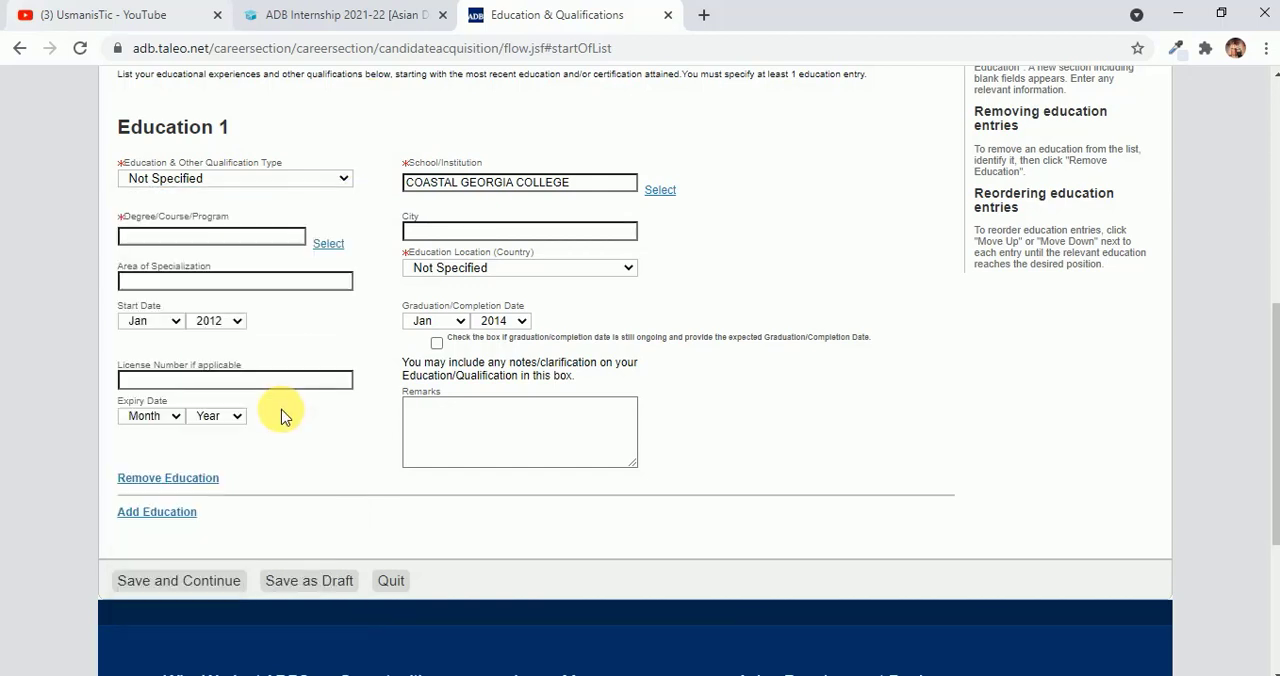
click(234, 178)
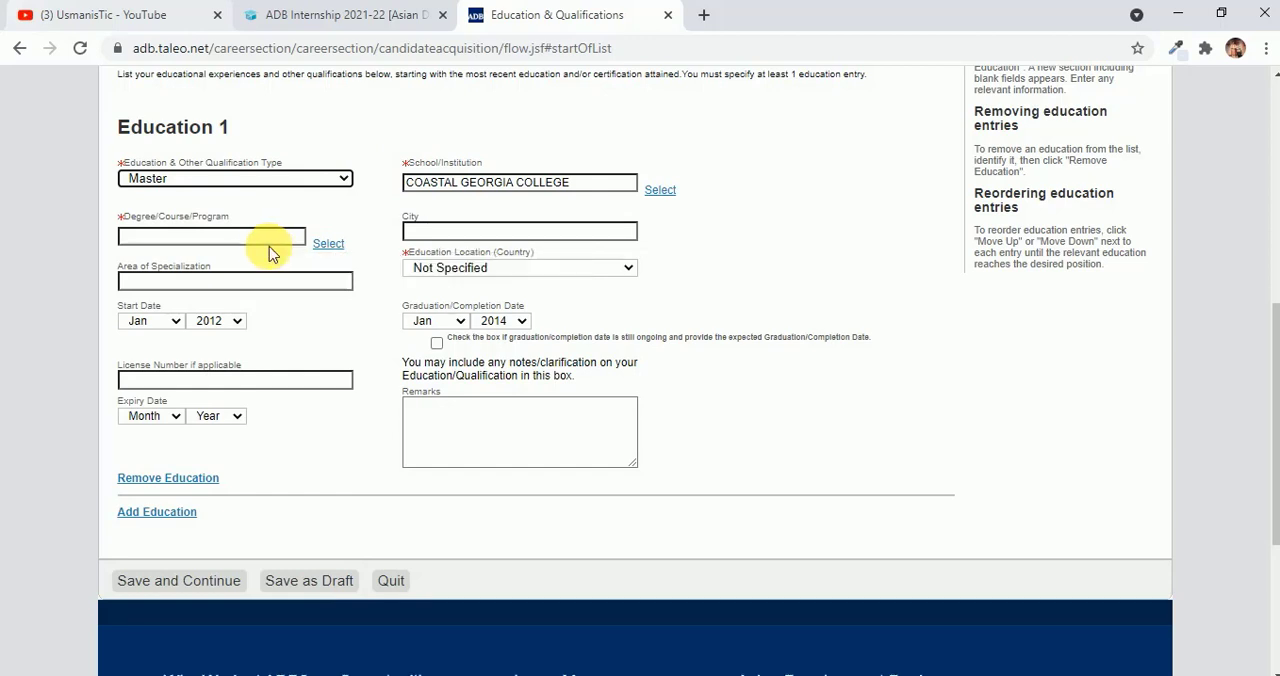
click(210, 236)
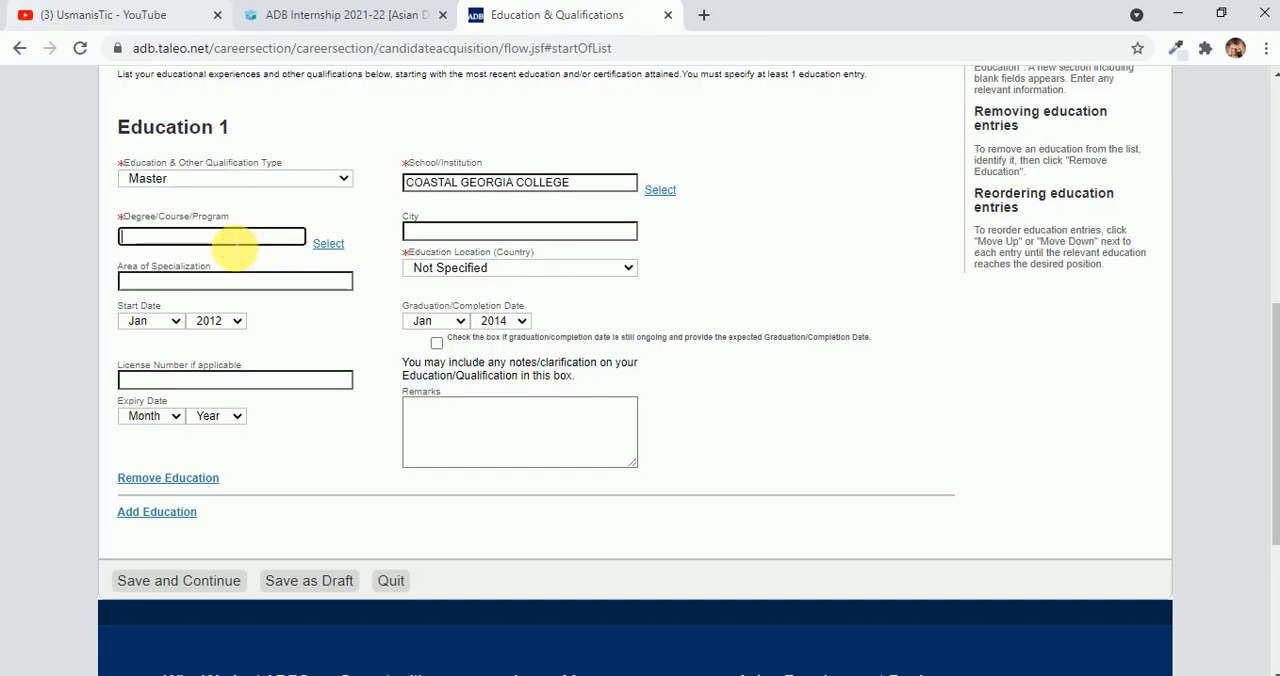
click(178, 580)
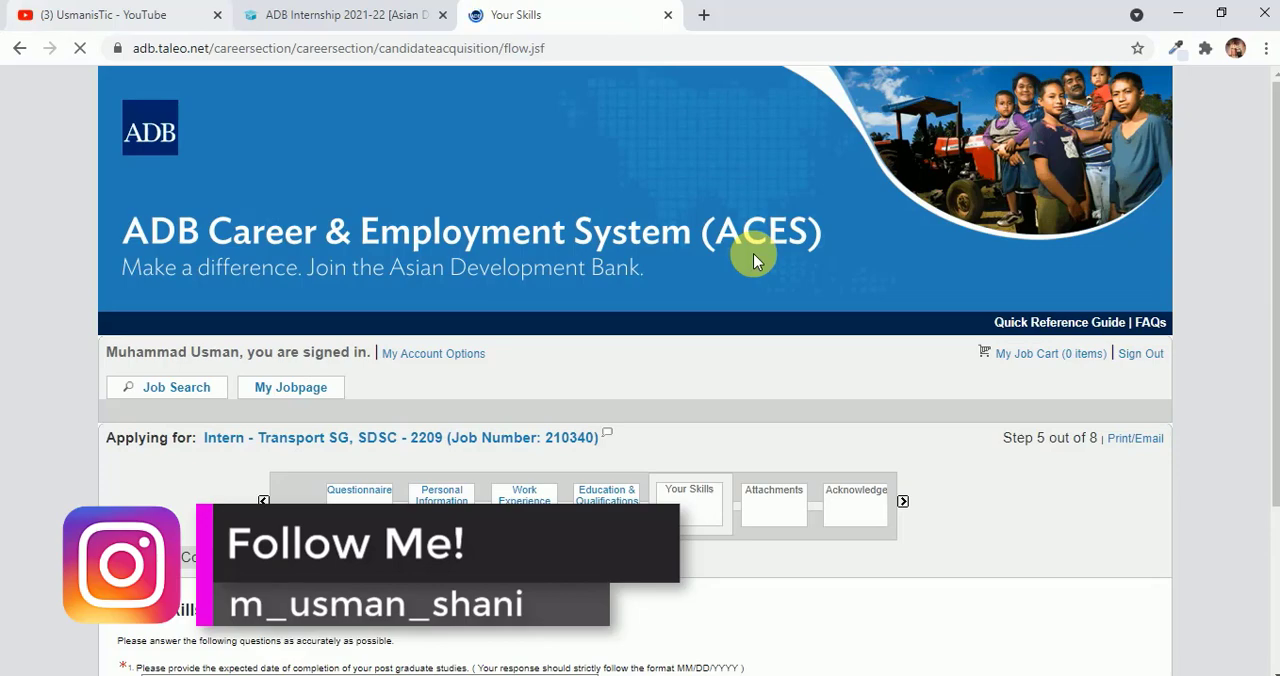
Enter 04/12/2023 as expected postgraduate completion date and Save and Continue
scroll(down, 3)
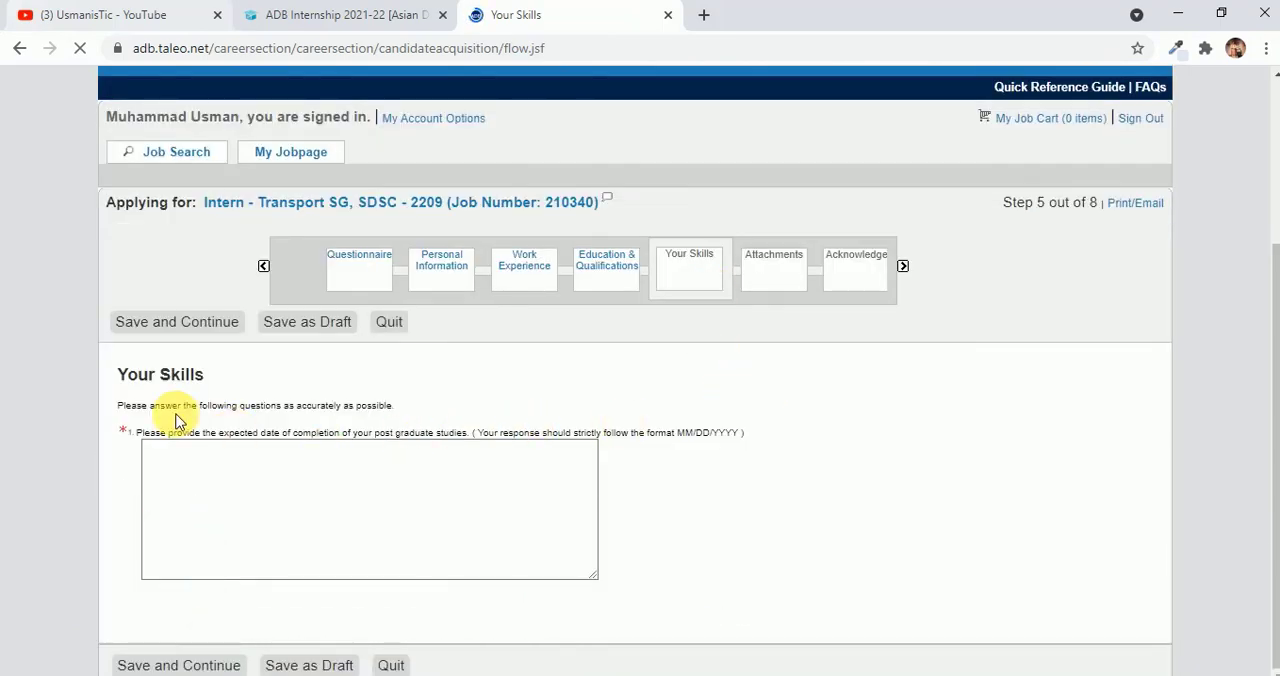
mouse_move(300, 442)
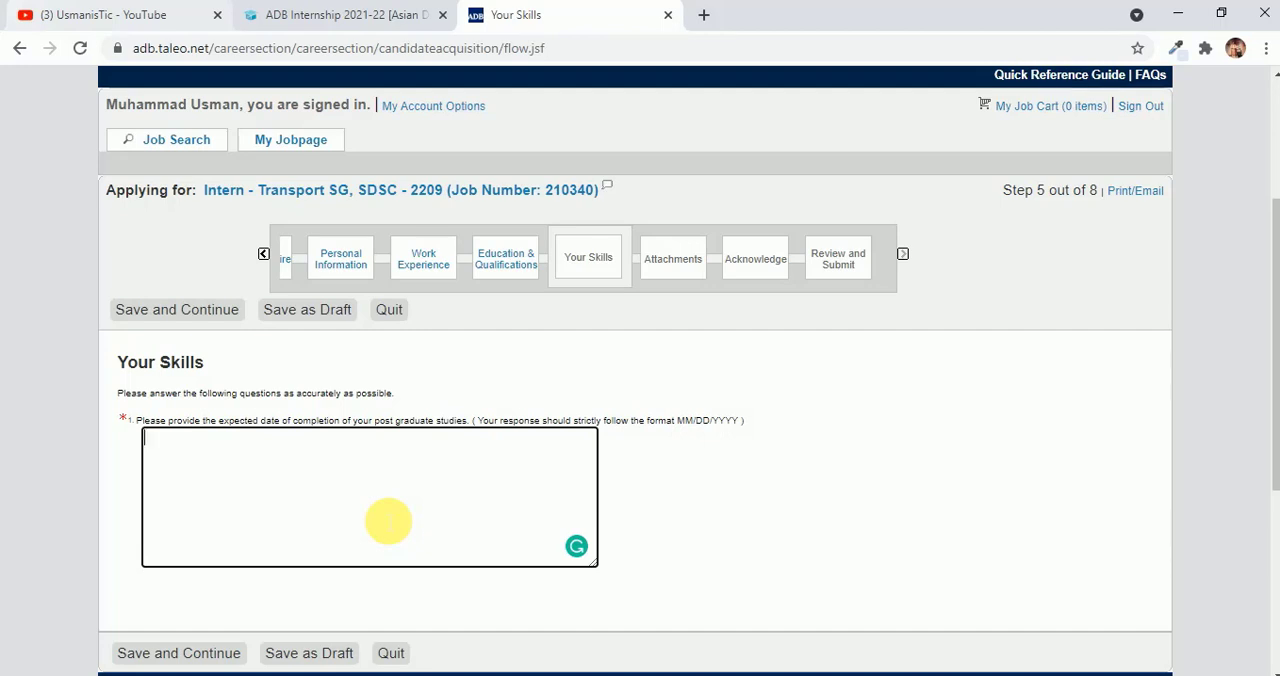
text(04/12/)
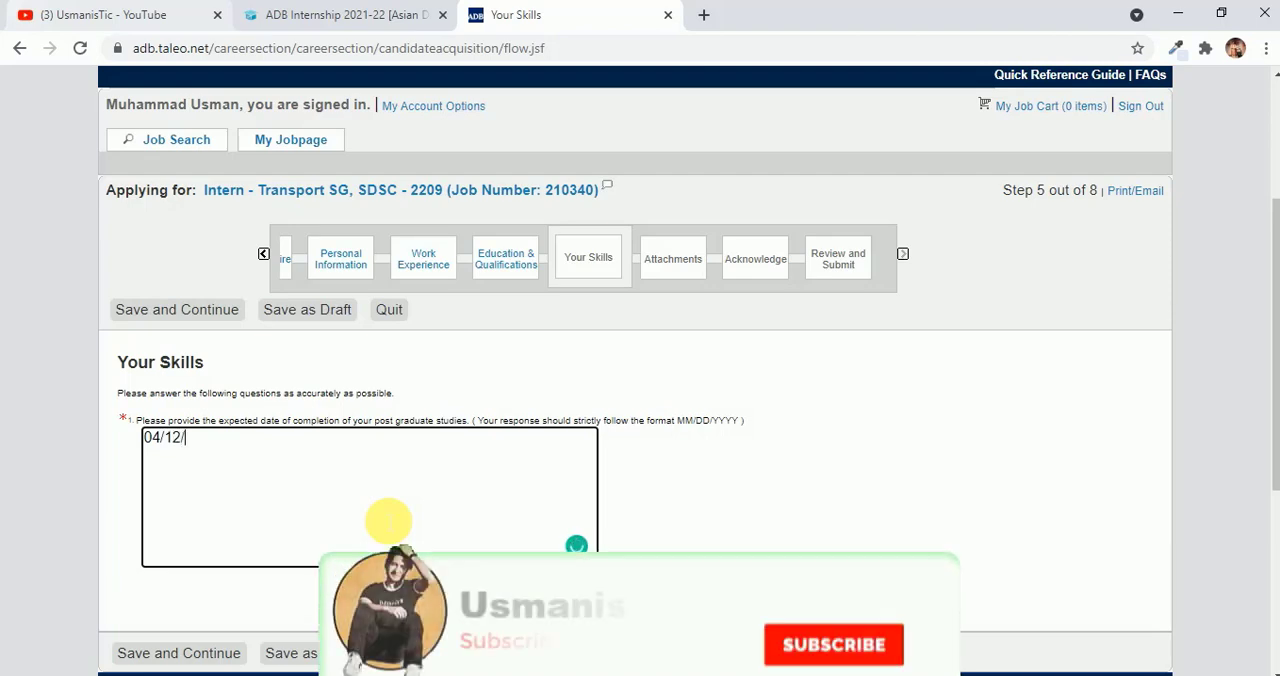
text(2023)
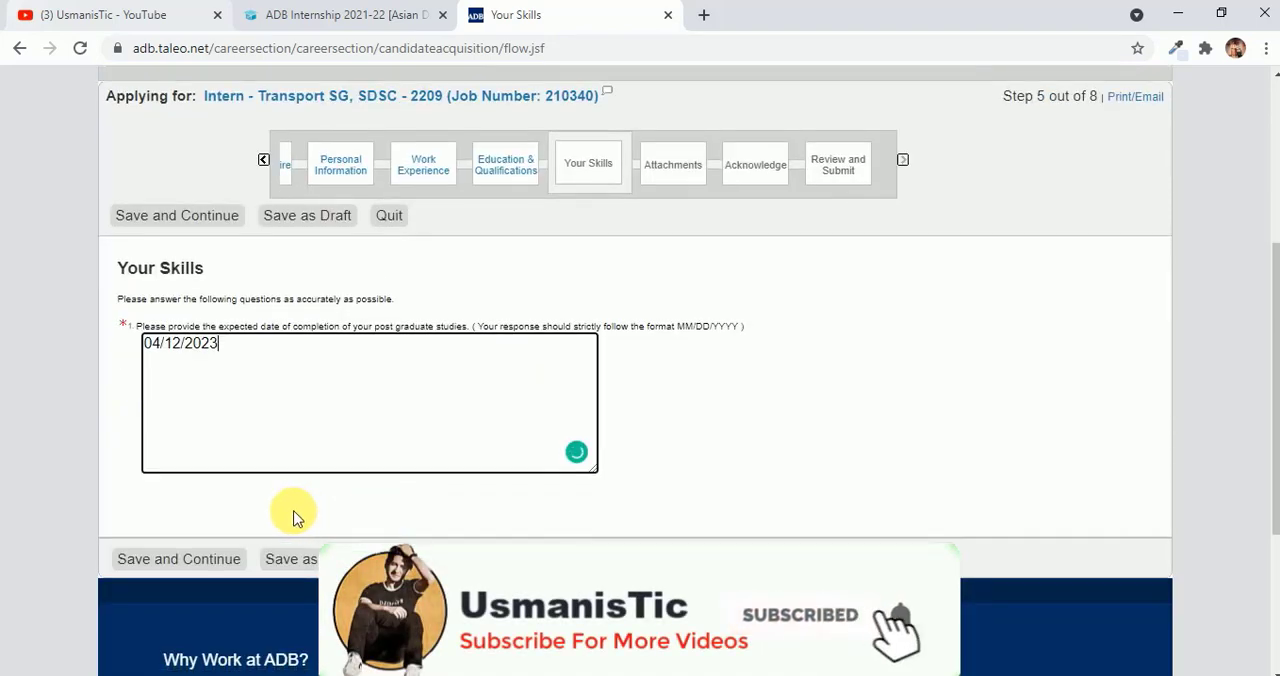
click(178, 558)
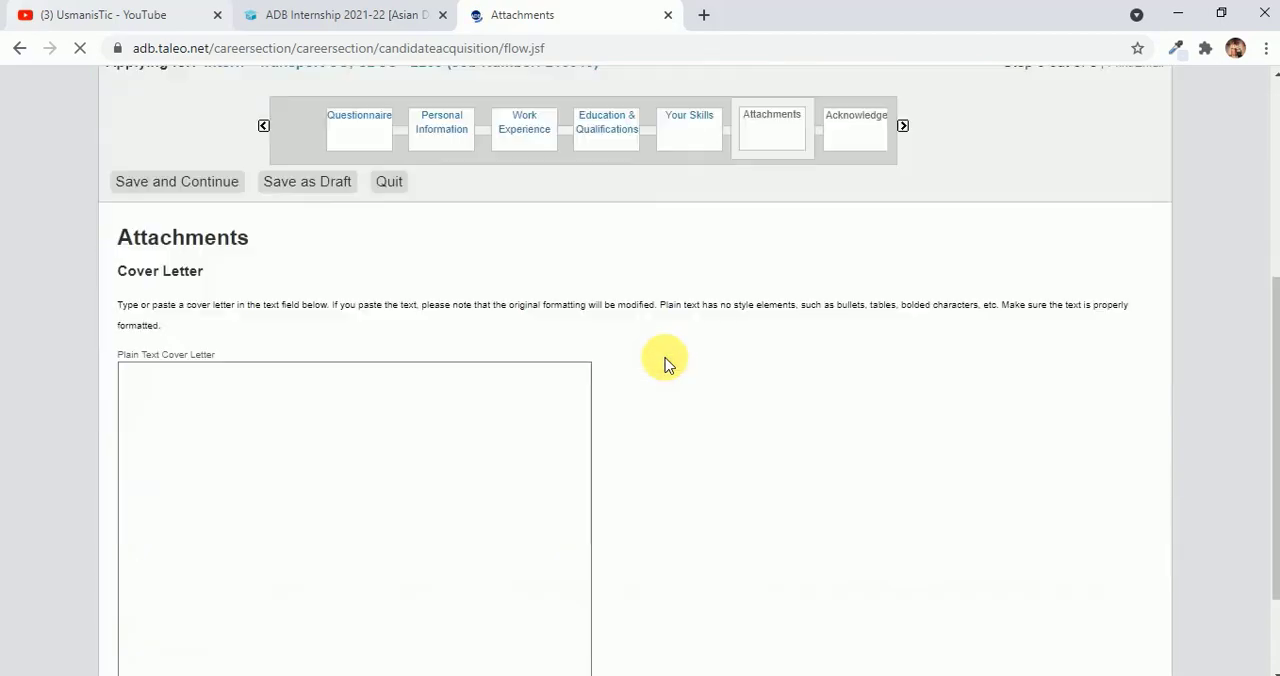
mouse_move(772, 450)
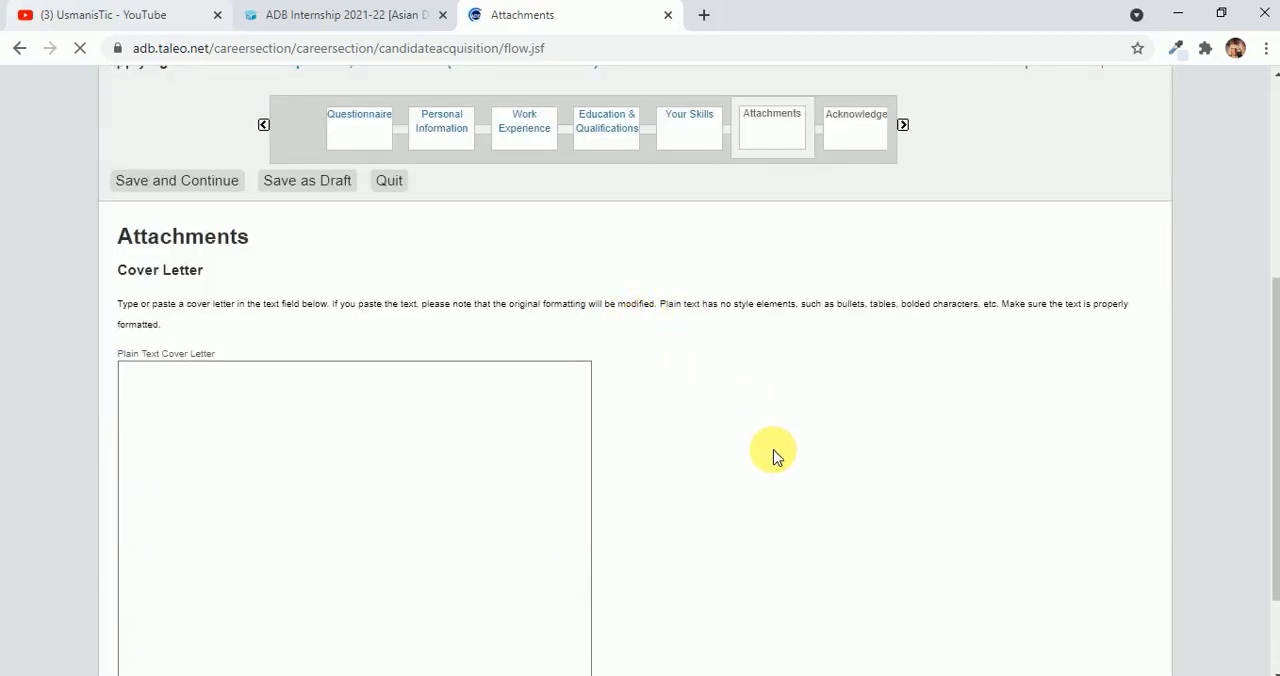
Enter 'Refer' as the file comment, keep the CV as resume, and Save and Continue
scroll(down, 3)
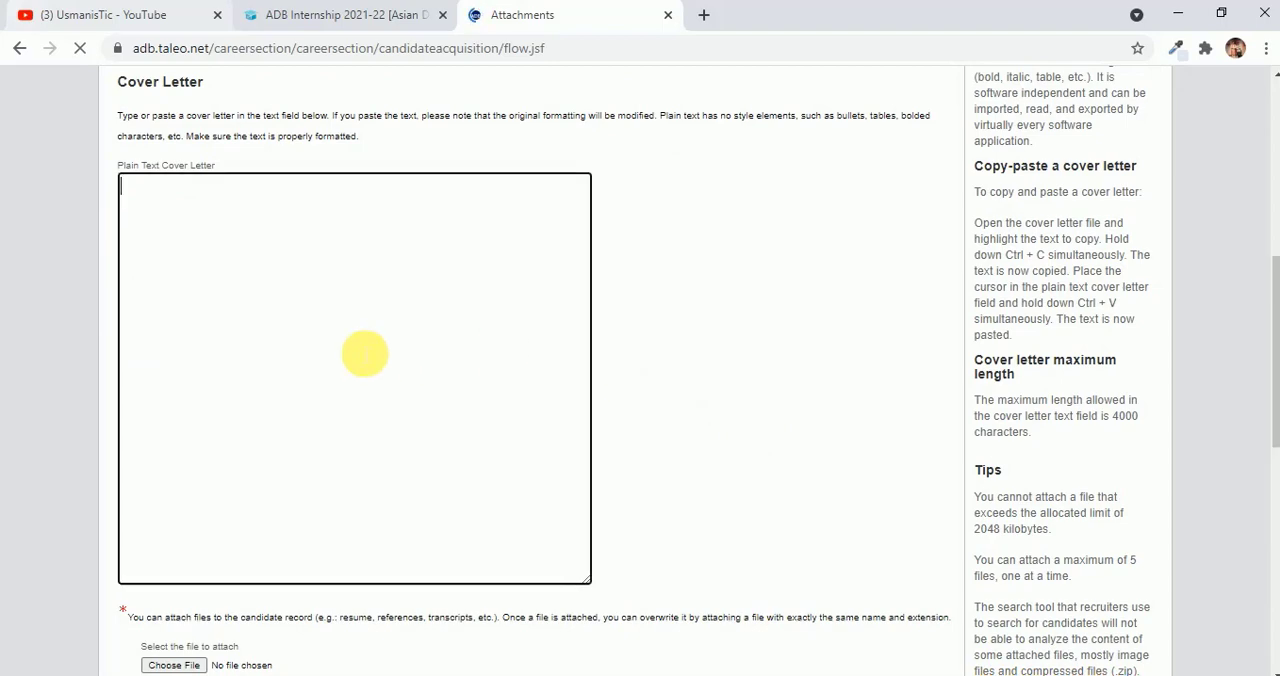
scroll(down, 3)
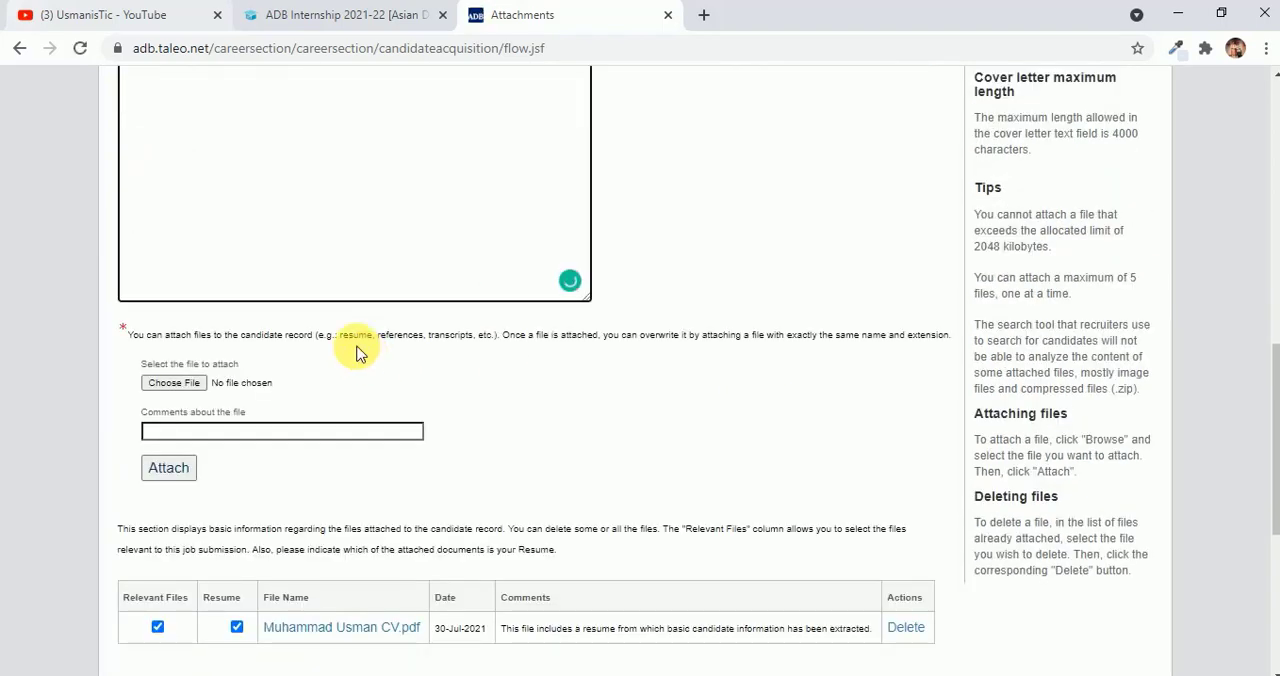
mouse_move(184, 382)
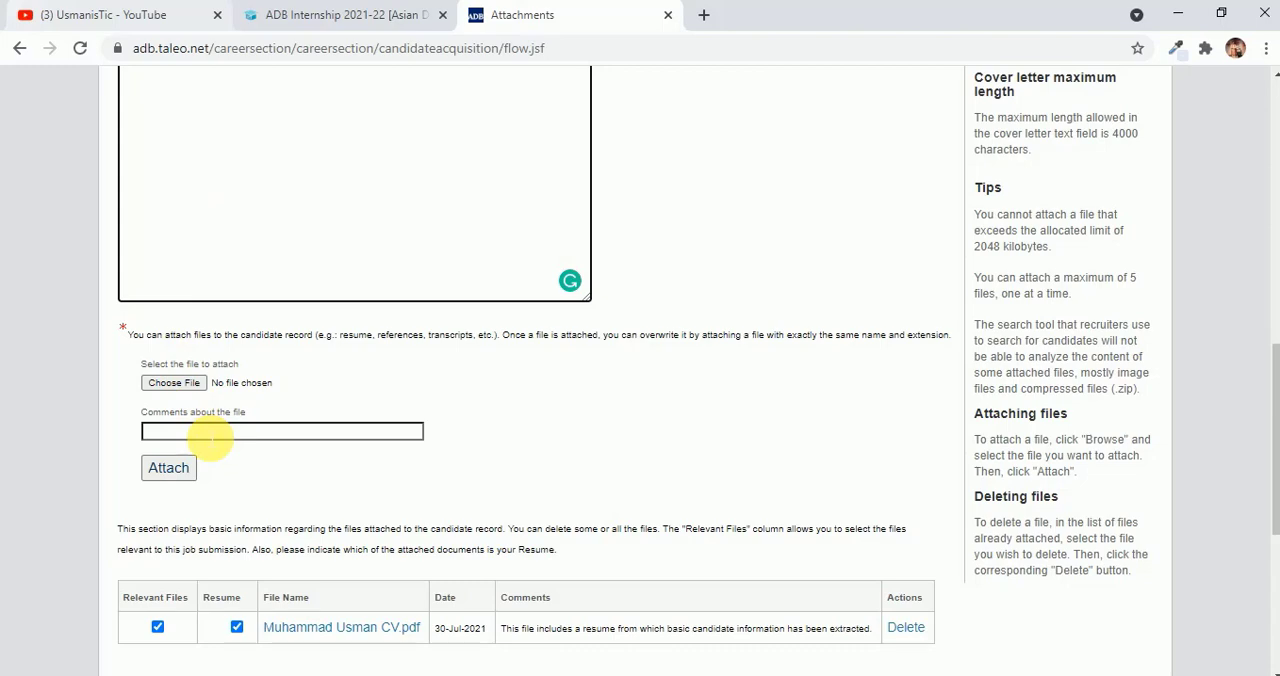
text(Re)
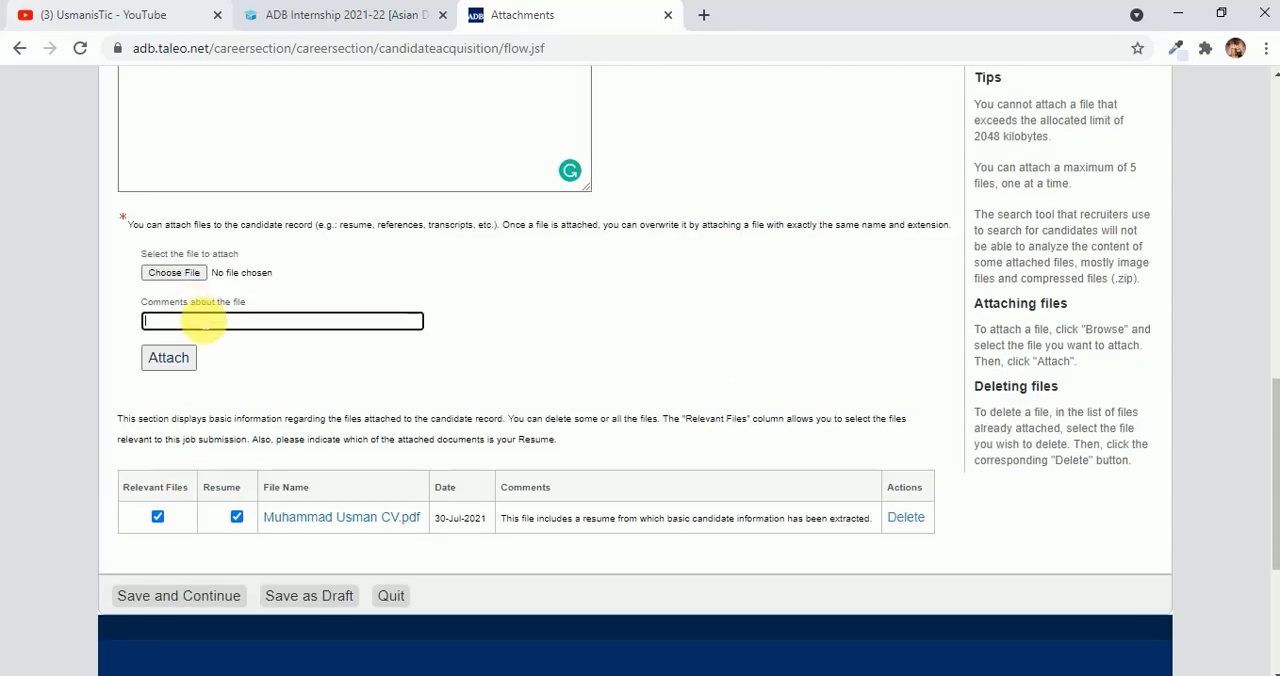
text(Referencer)
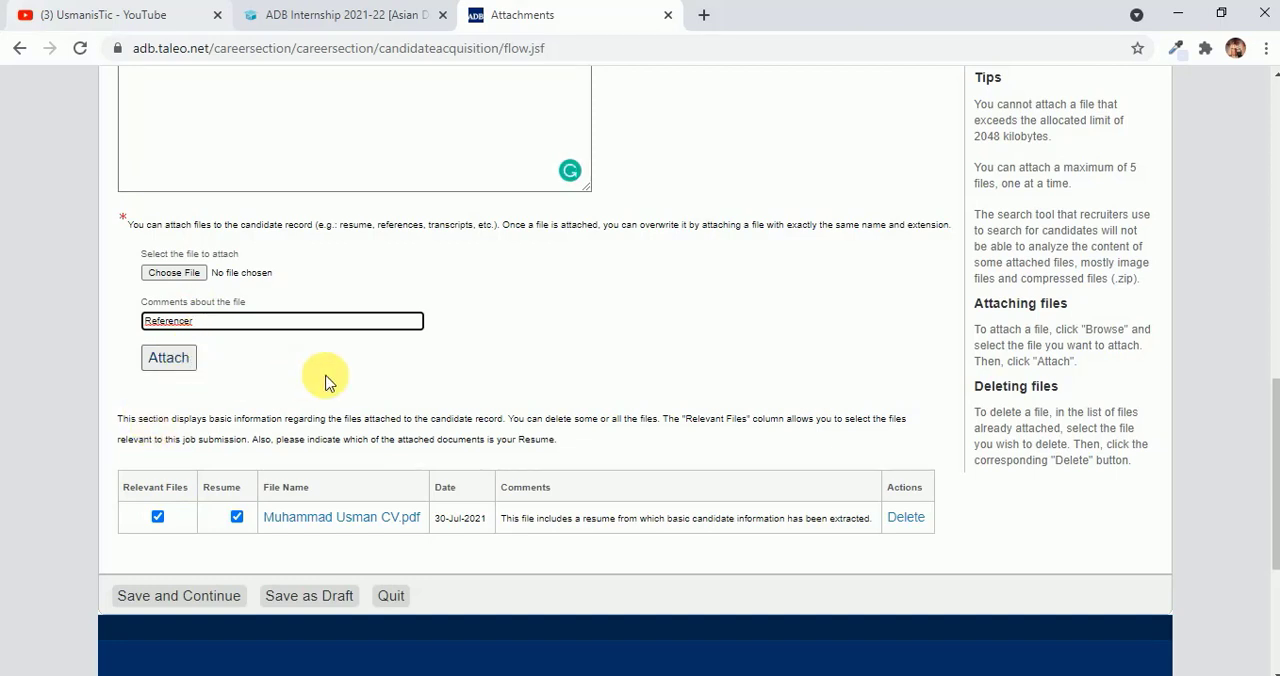
mouse_move(490, 556)
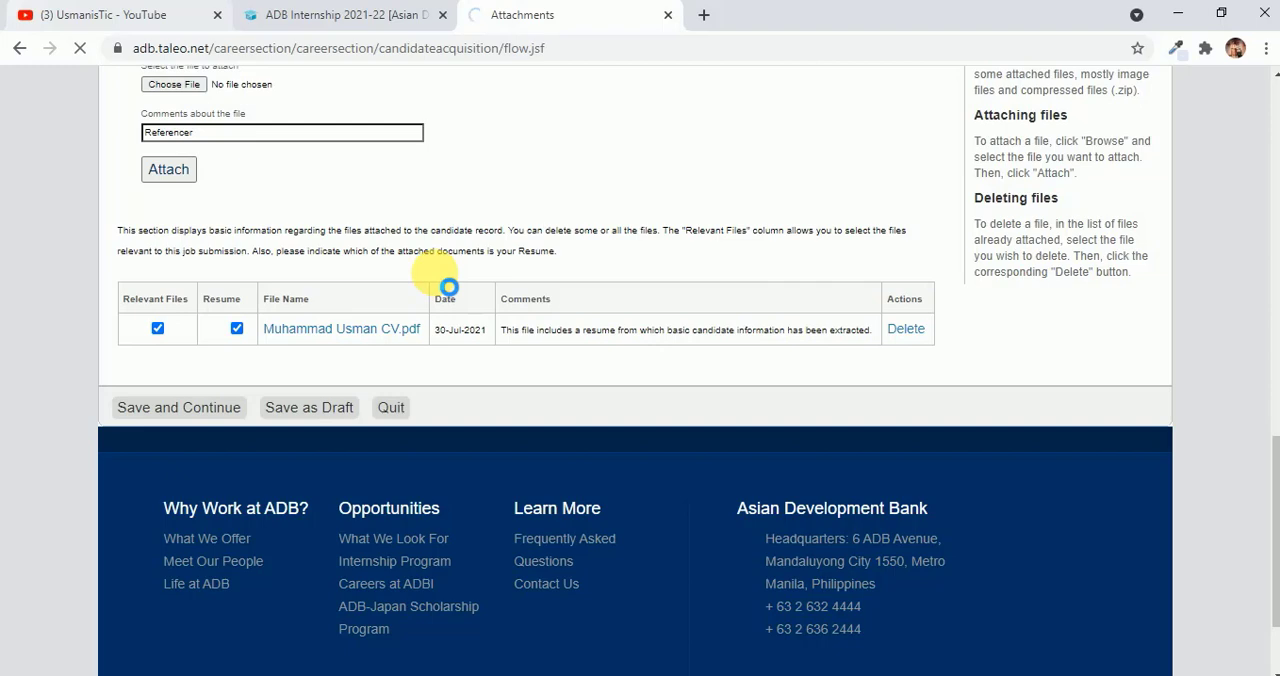
click(178, 408)
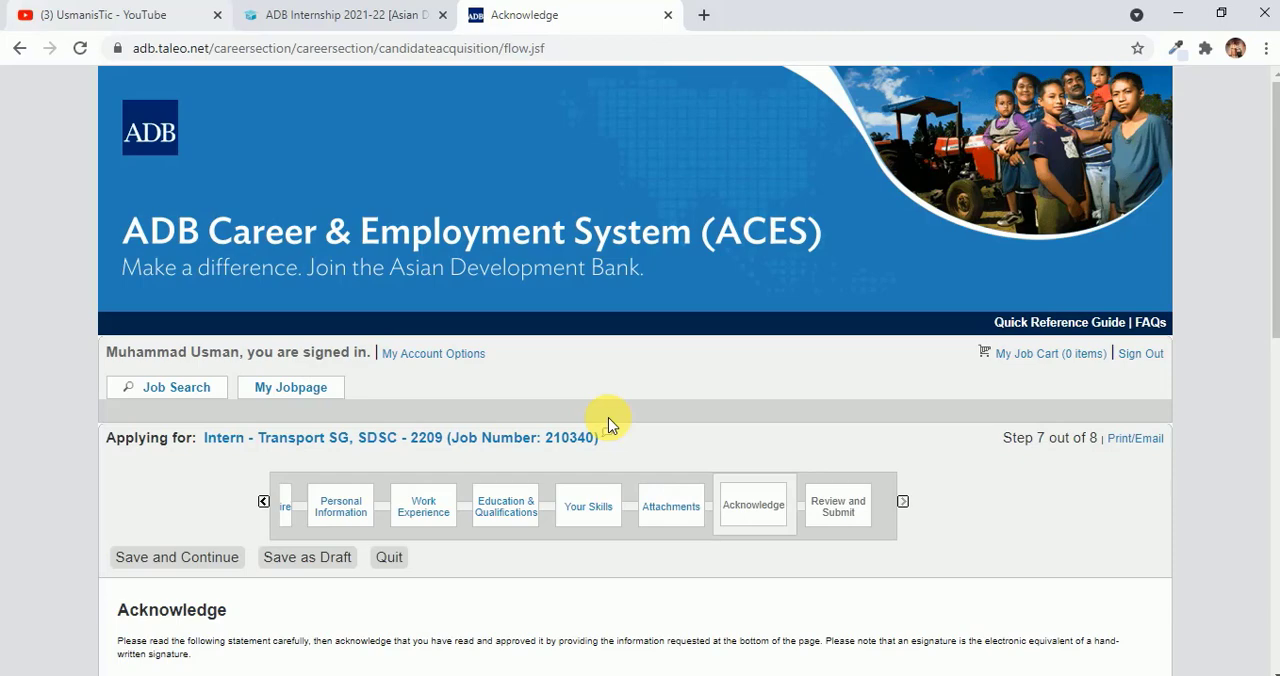
E-sign the acknowledgement as 'MUHAMMAD USMAN' and save it to continue
scroll(down, 3)
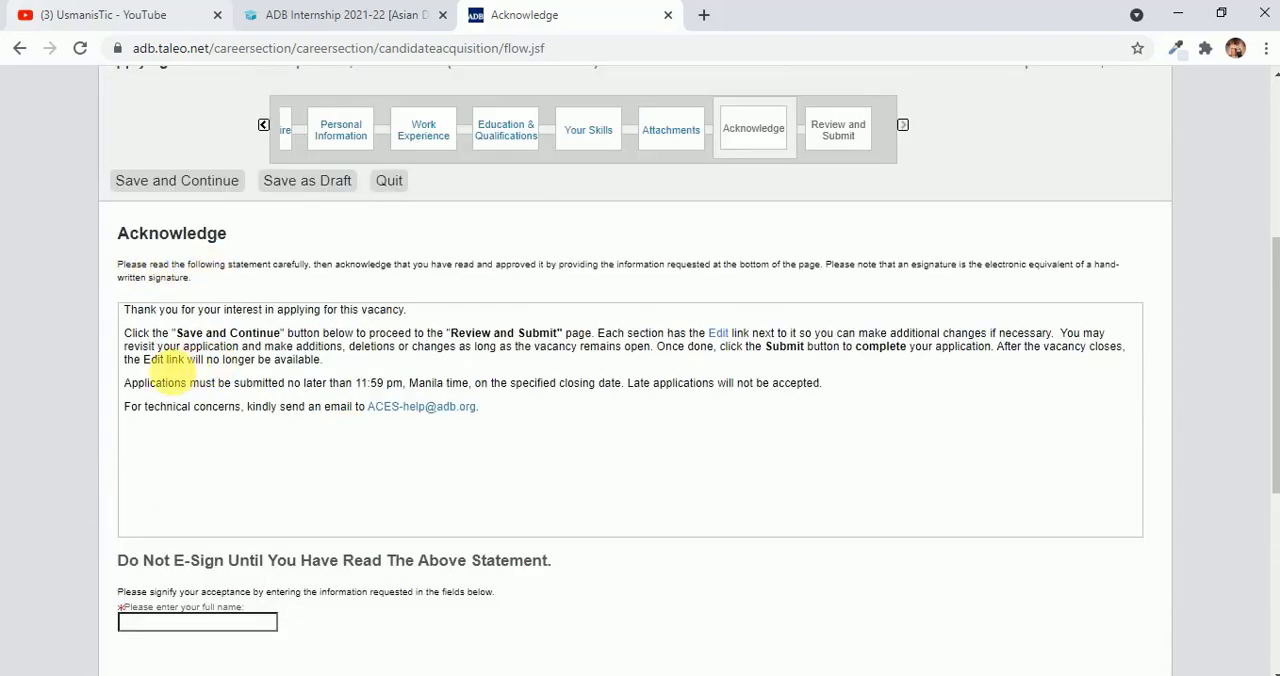
scroll(down, 3)
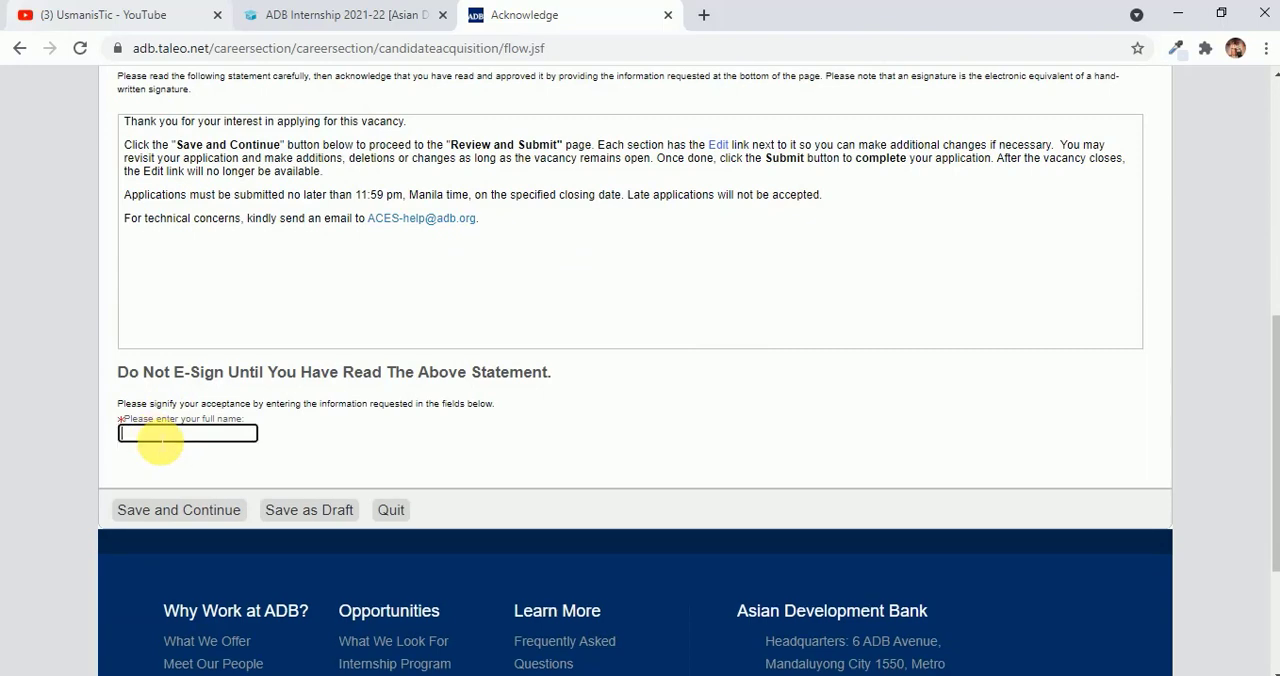
text(MUHAMMAD U)
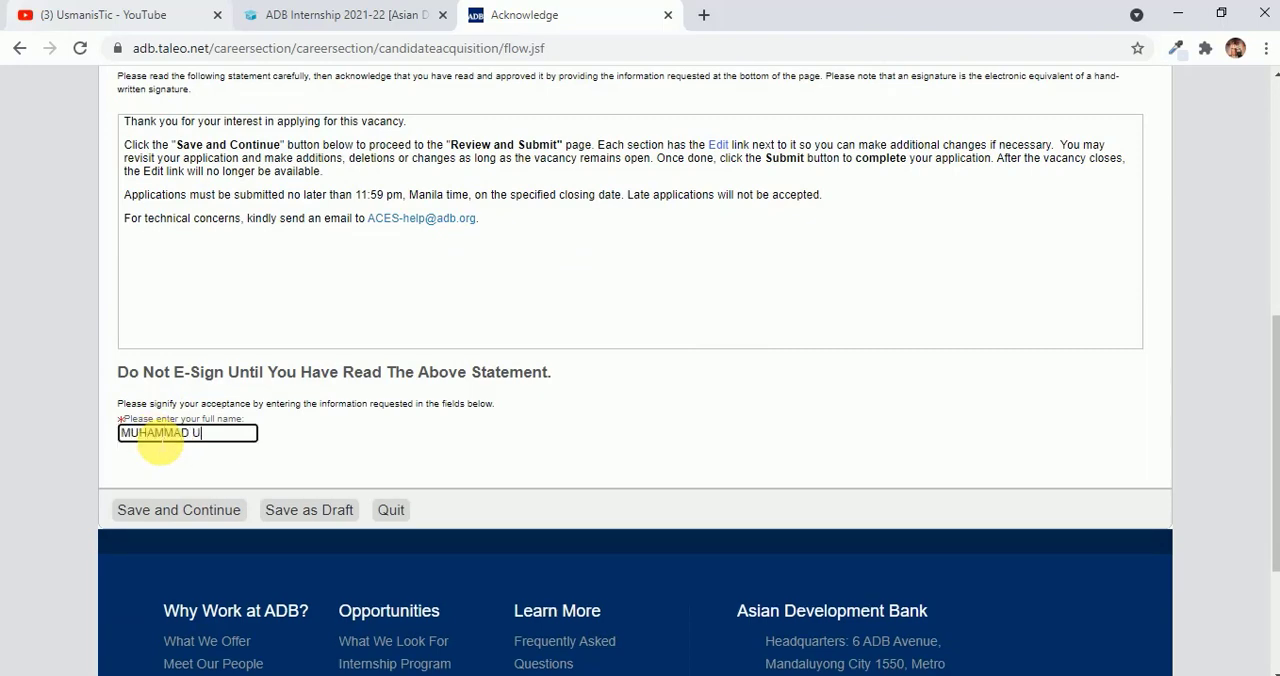
text(SMAN)
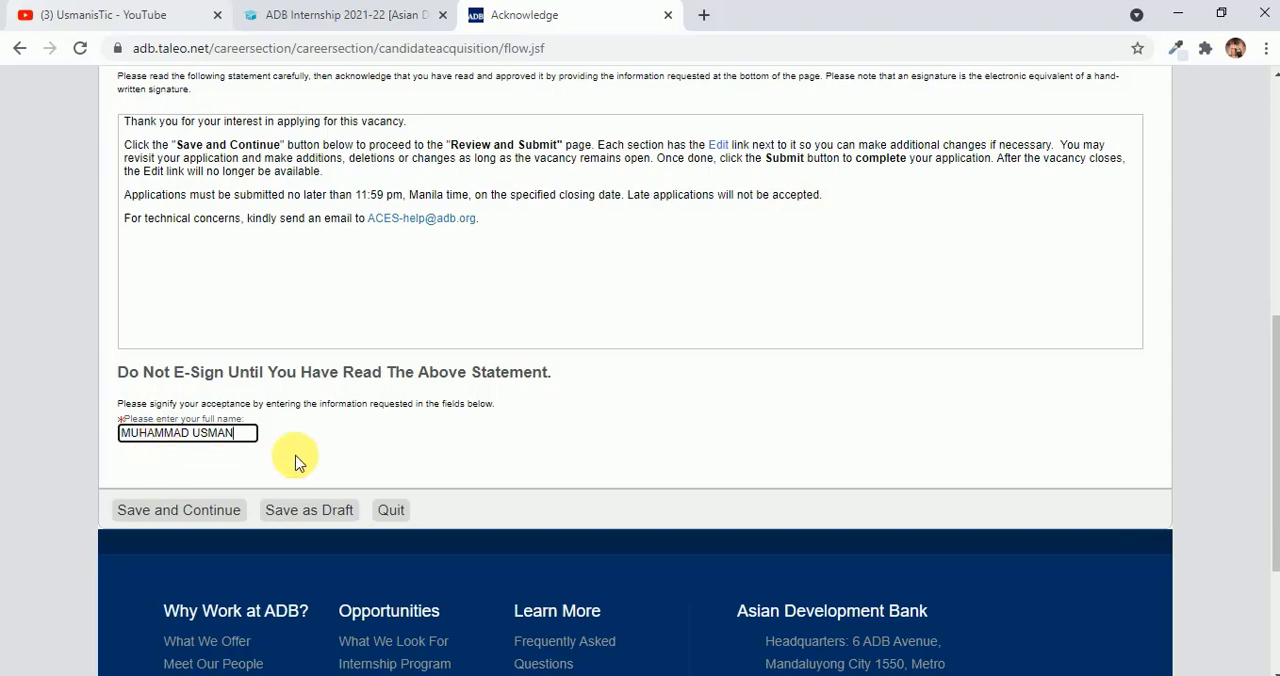
mouse_move(340, 458)
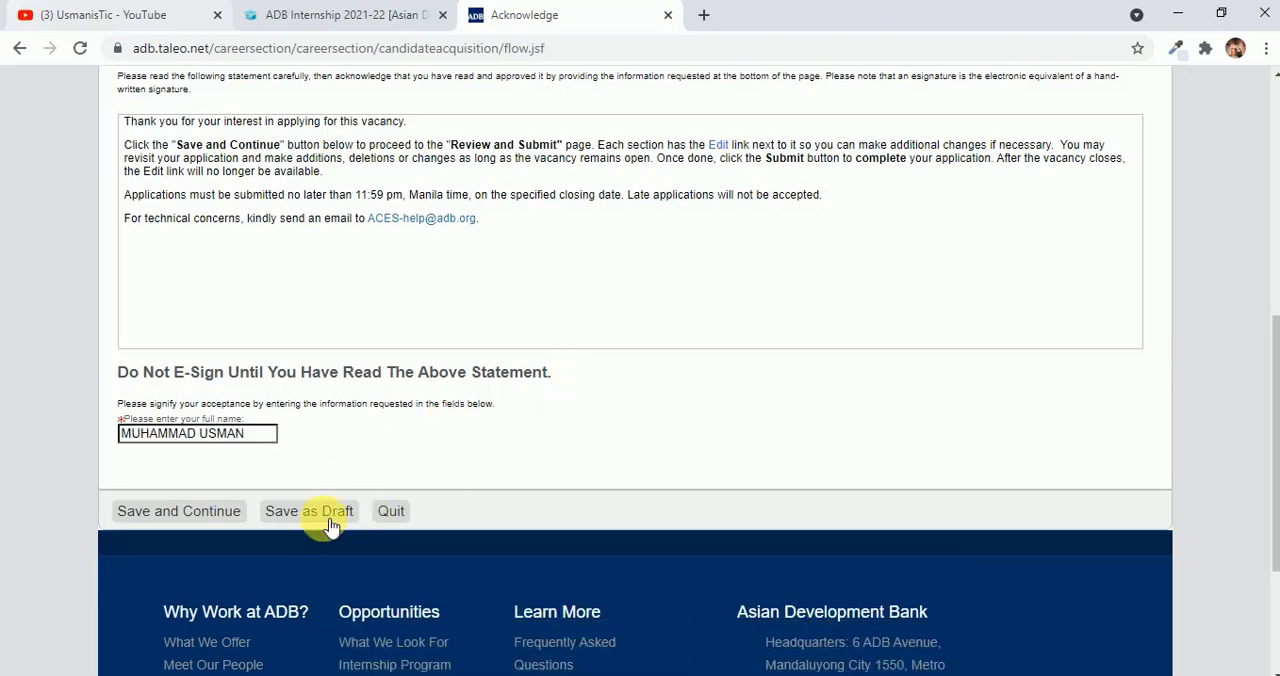
click(308, 512)
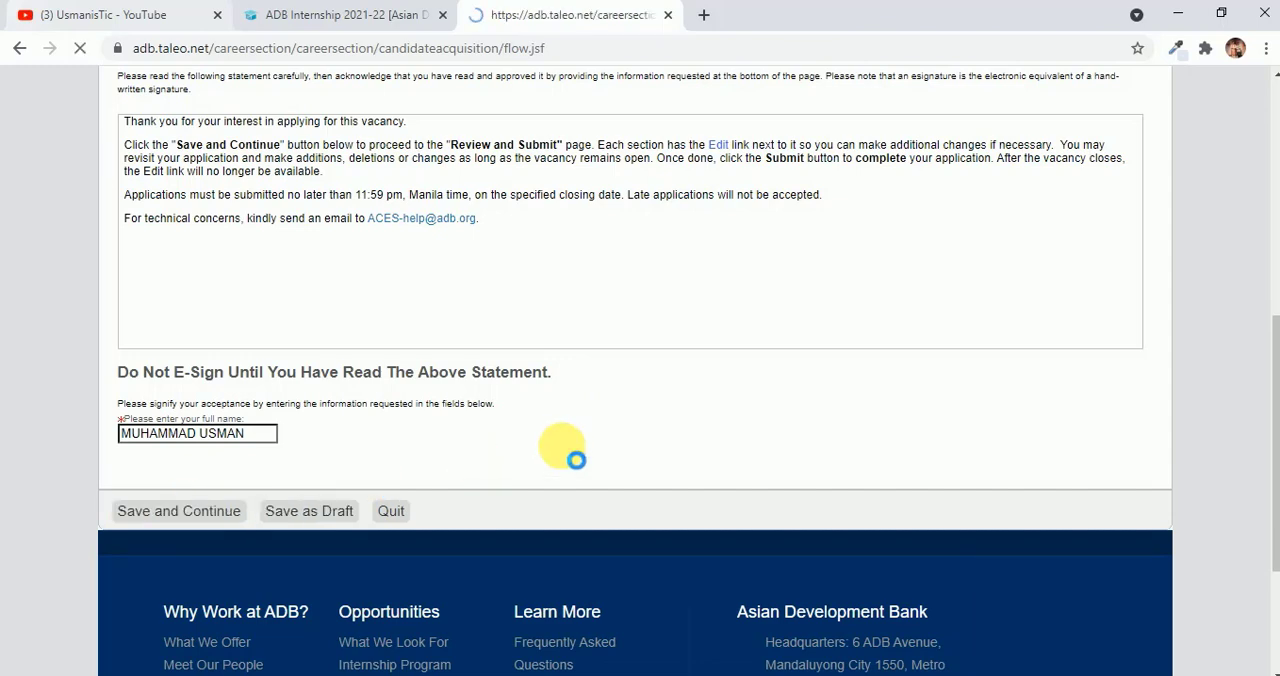
Review Questionnaire, Personal Information, Skills, Attachments and the 30-Jul-2021 e-signature on step 8 of 8
click(178, 510)
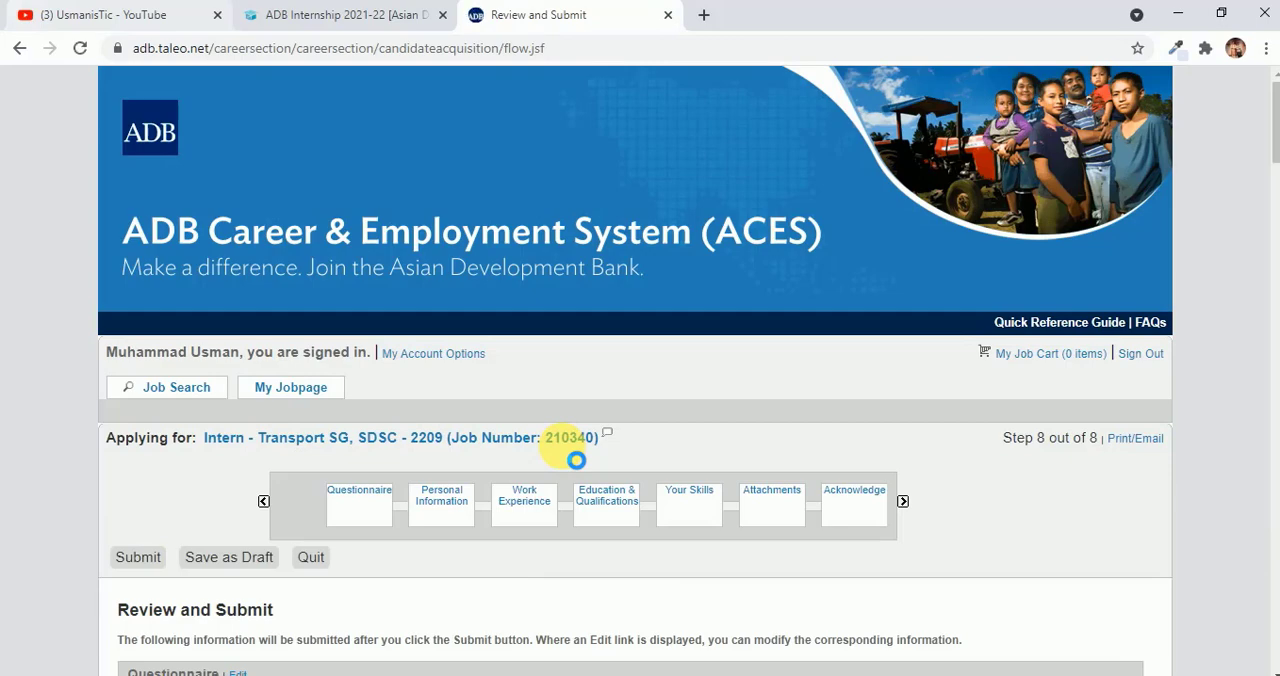
scroll(down, 3)
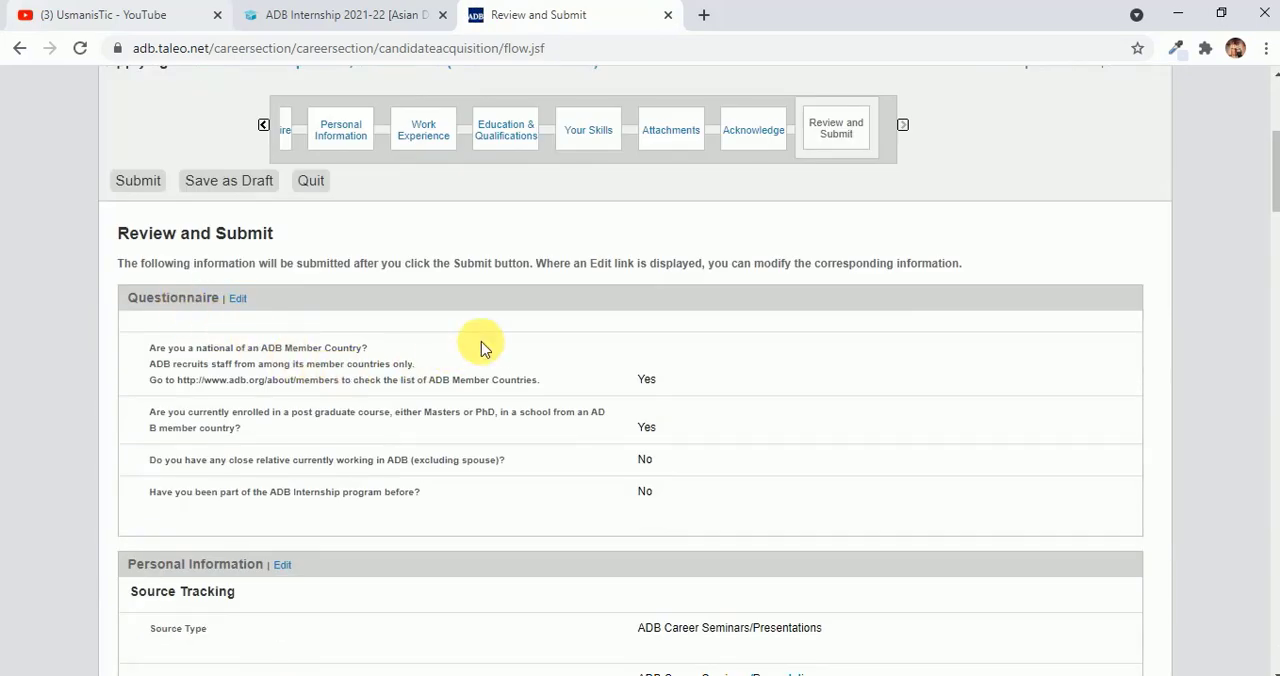
scroll(down, 3)
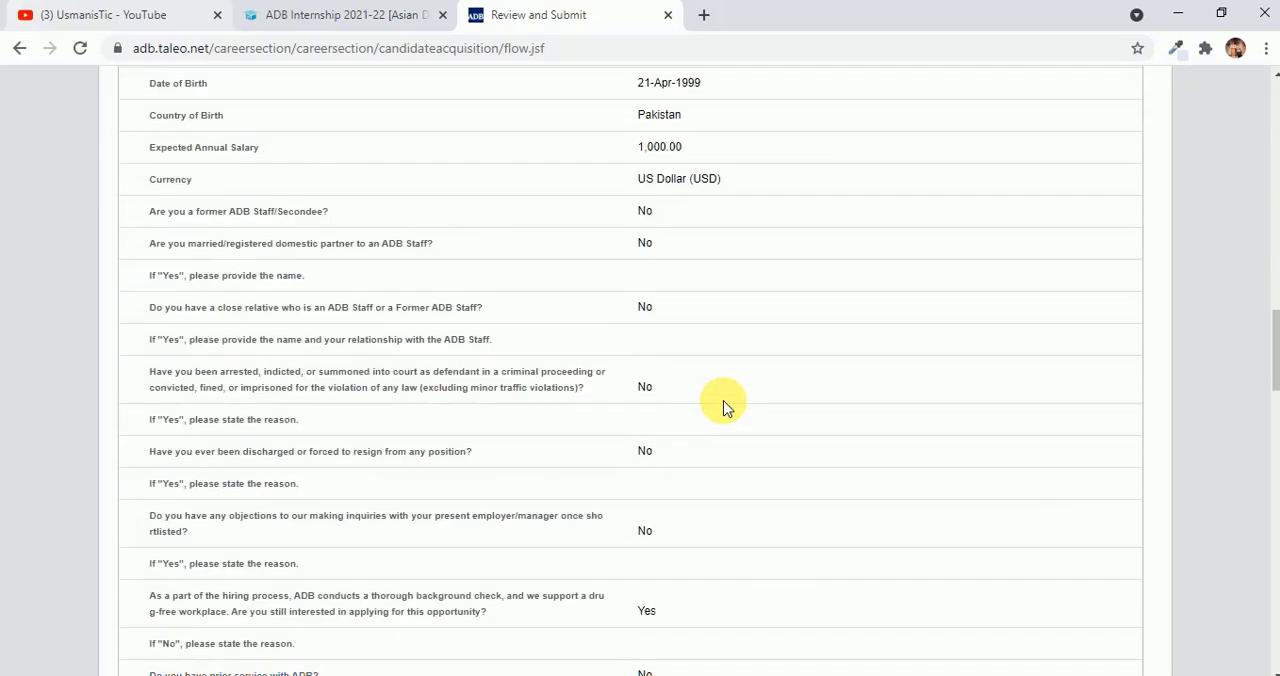
scroll(down, 3)
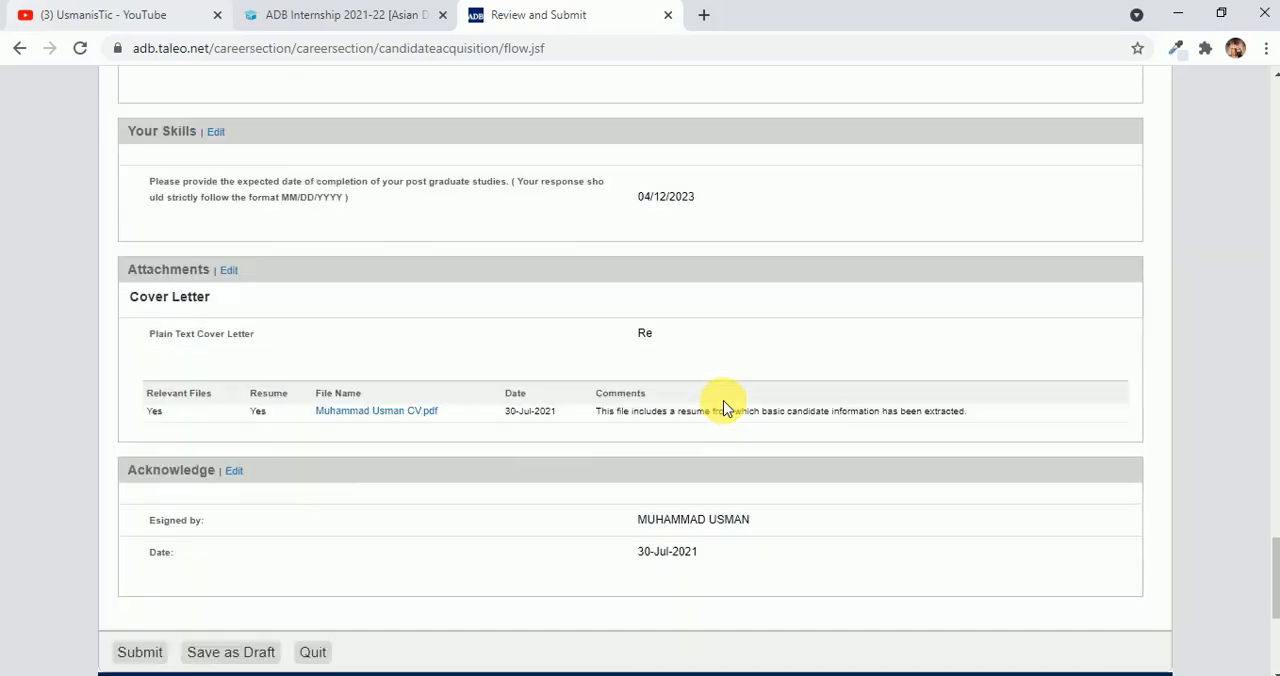
scroll(down, 3)
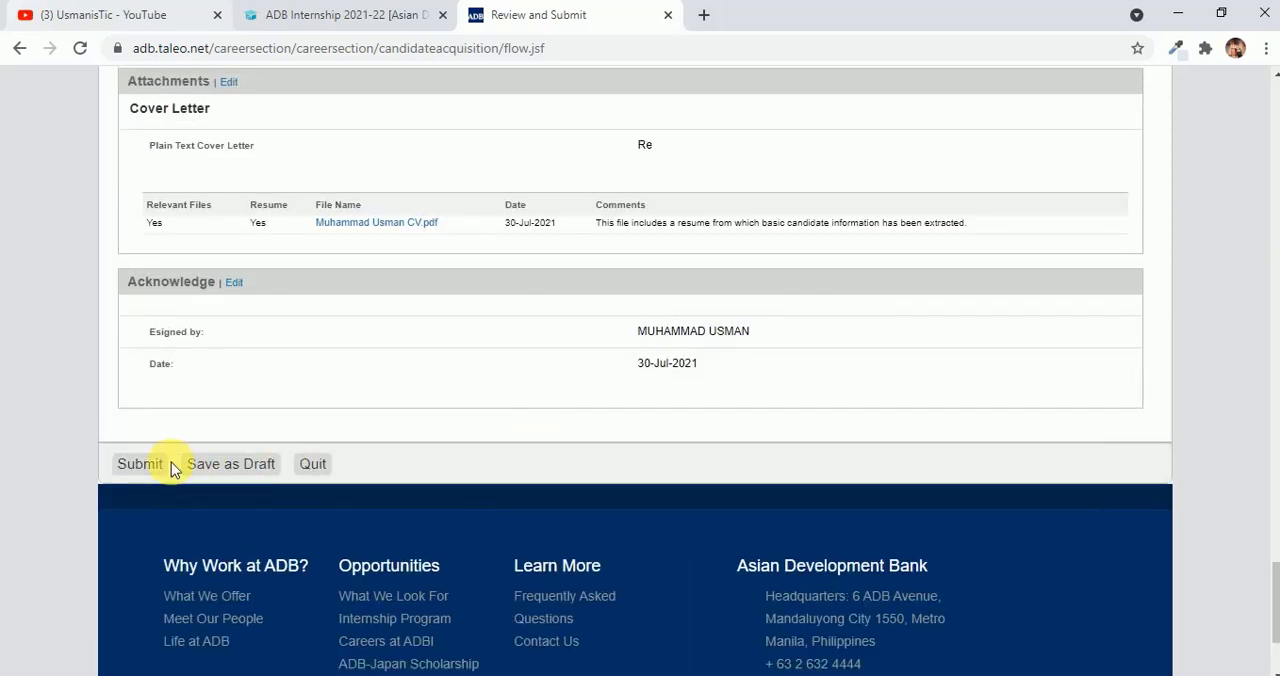
mouse_move(140, 464)
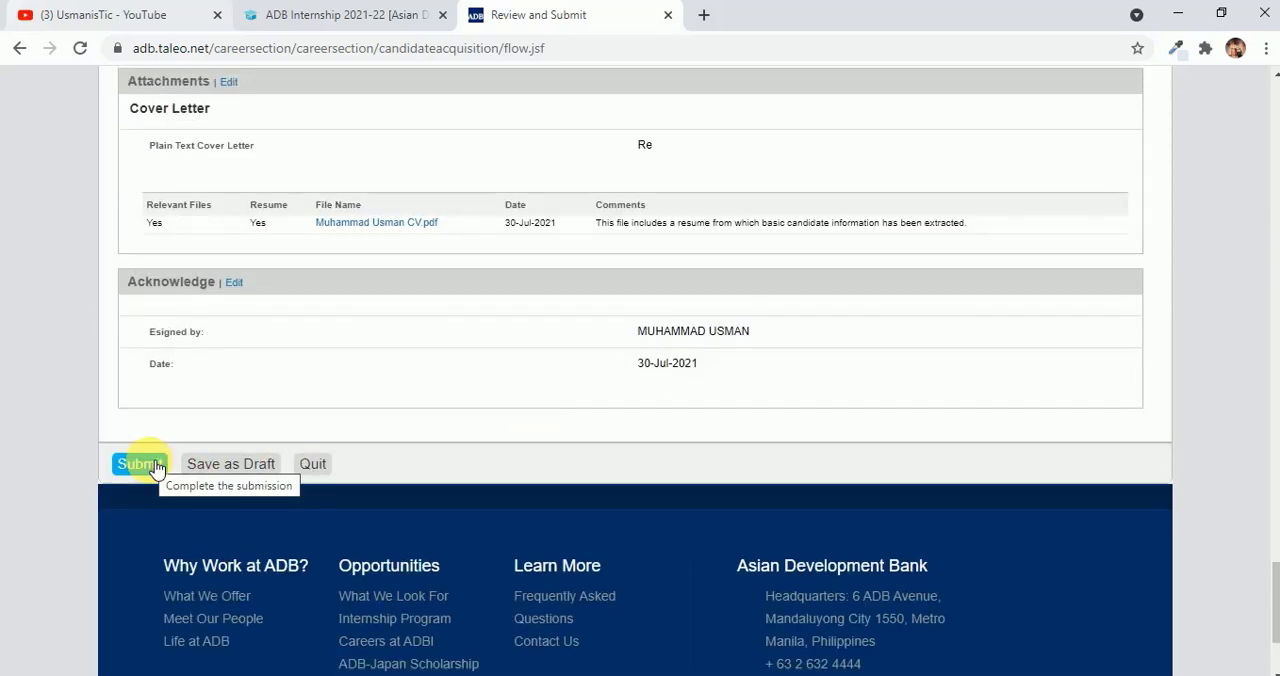
mouse_move(716, 420)
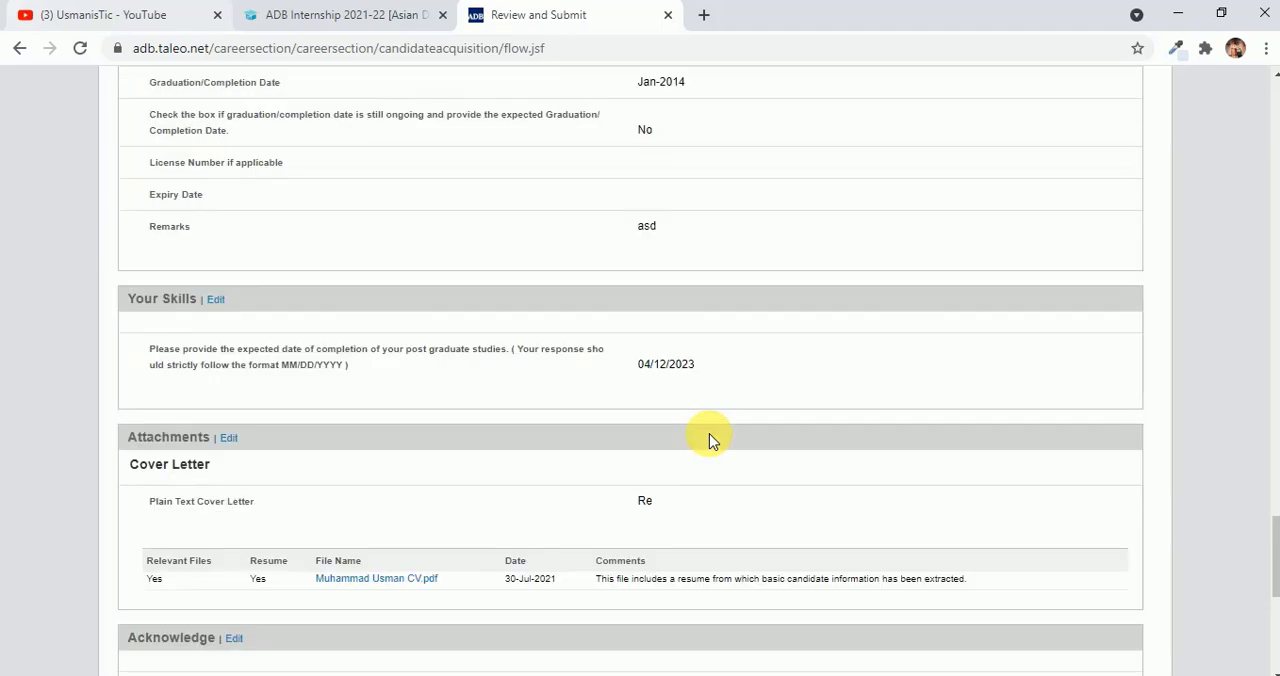
scroll(down, 3)
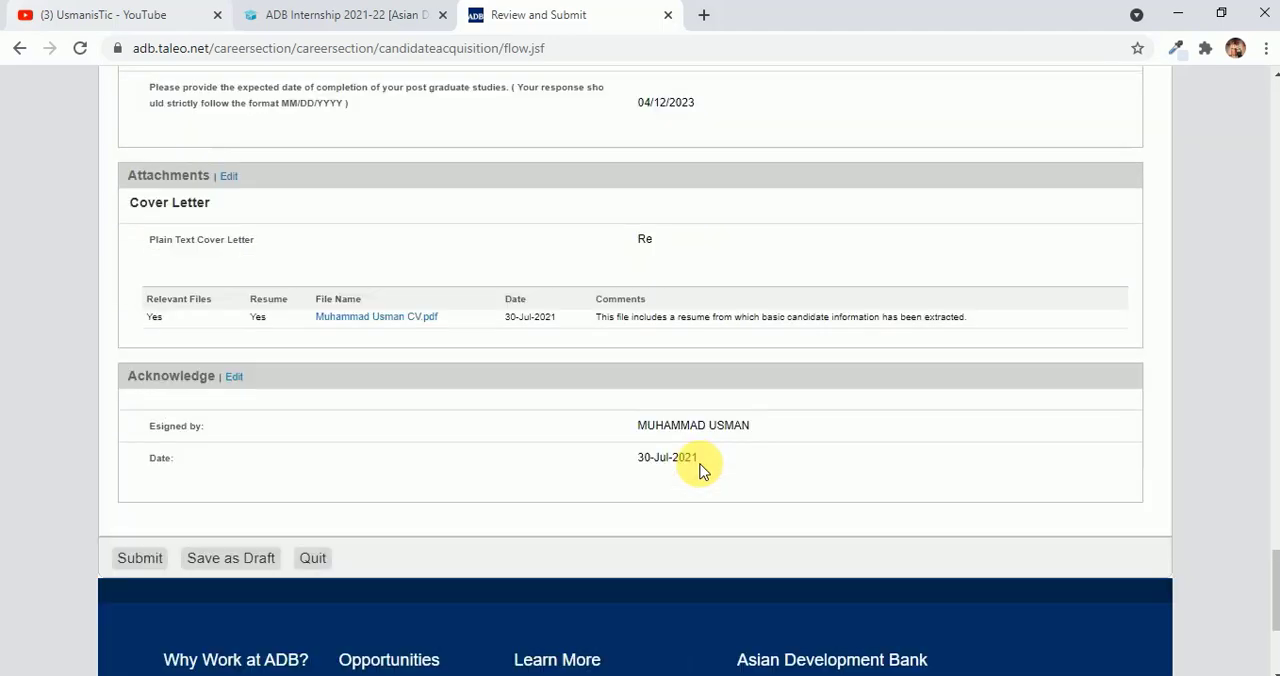